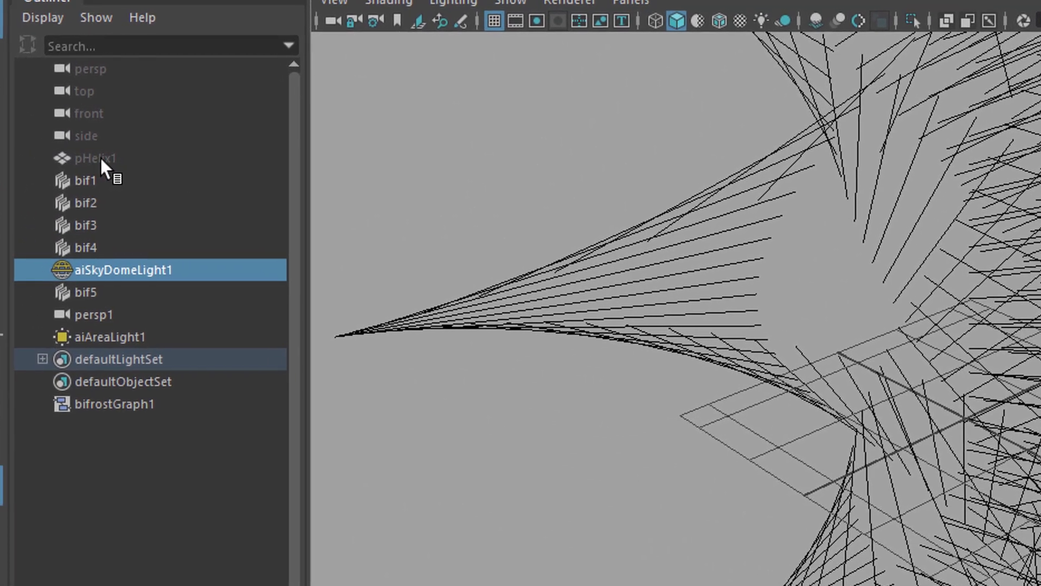
Show the hidden pHelix1 and play its strand animation in the viewport
left_click(96, 158)
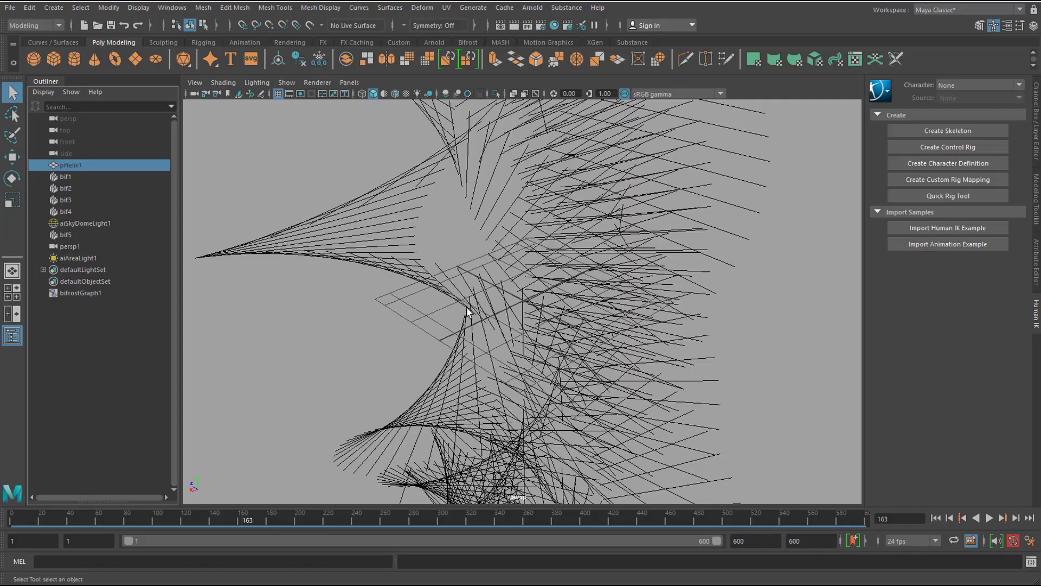
left_click(937, 518)
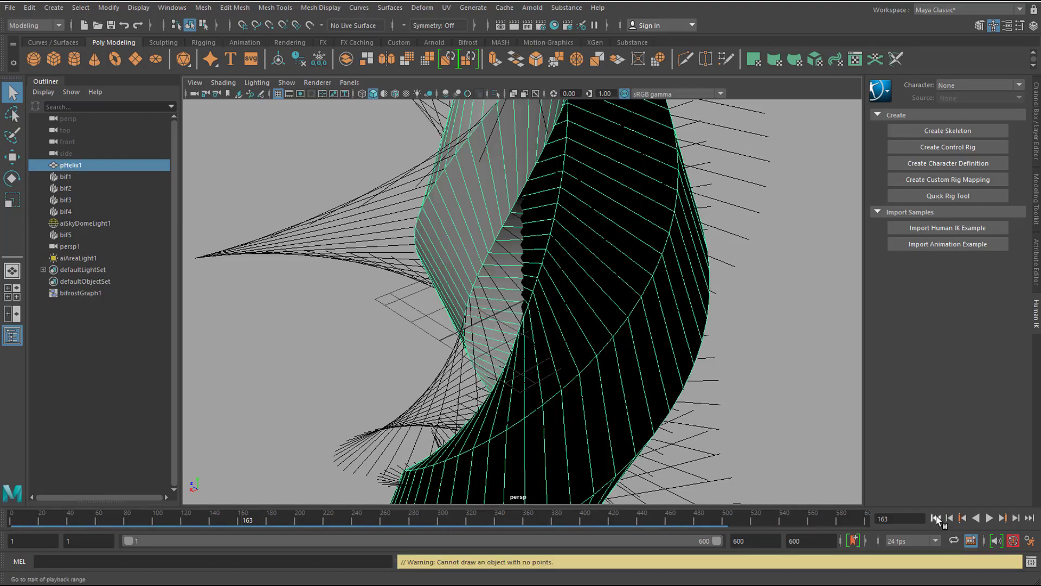
left_click(989, 518)
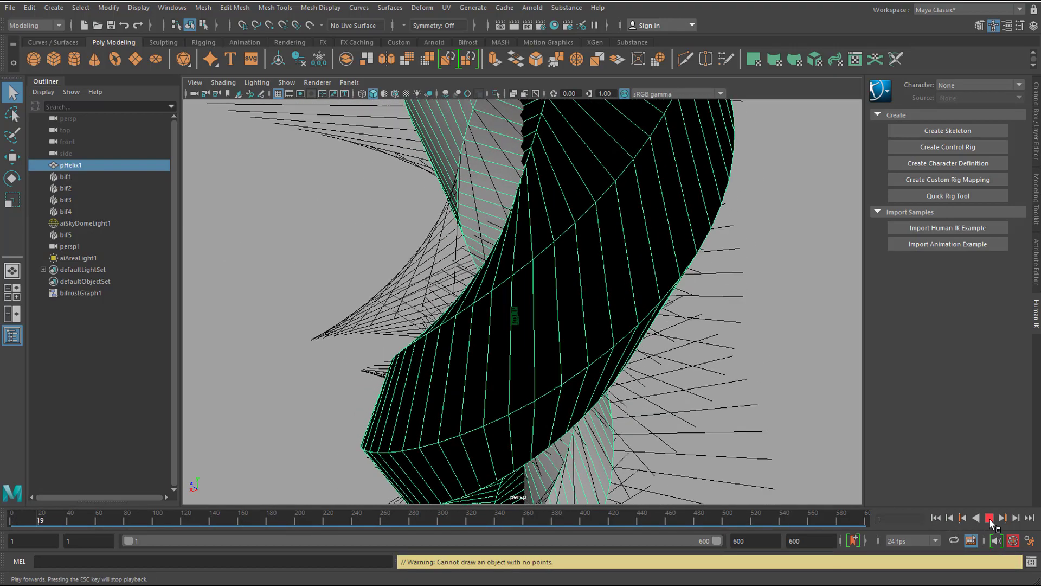
left_click(990, 518)
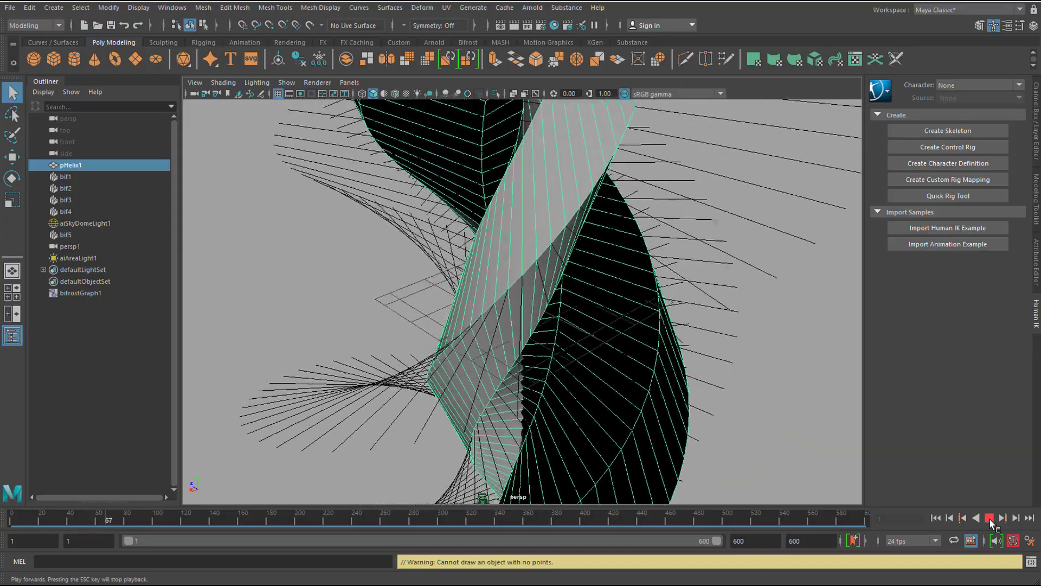
left_click(989, 518)
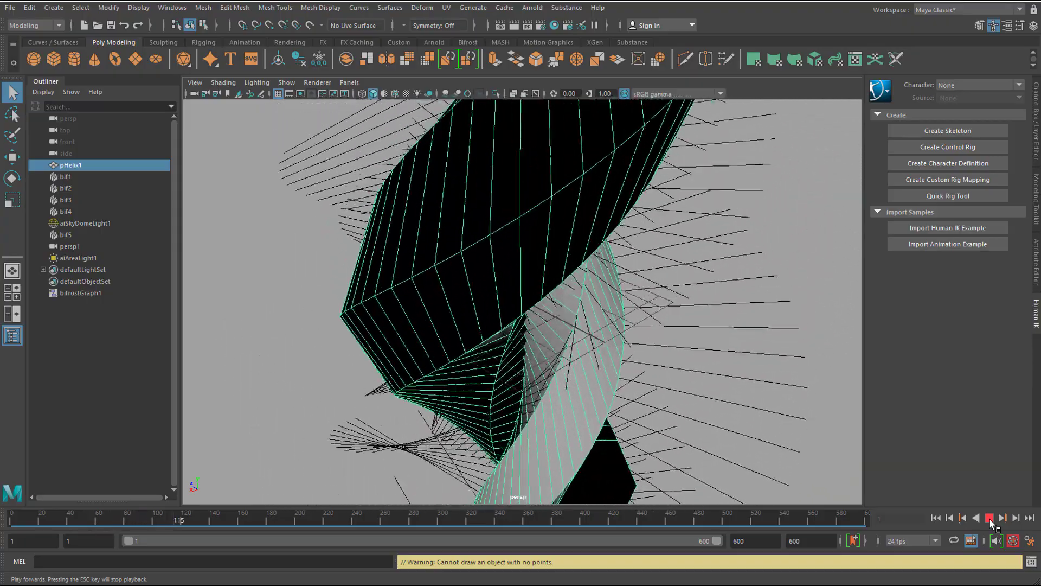
left_click(989, 517)
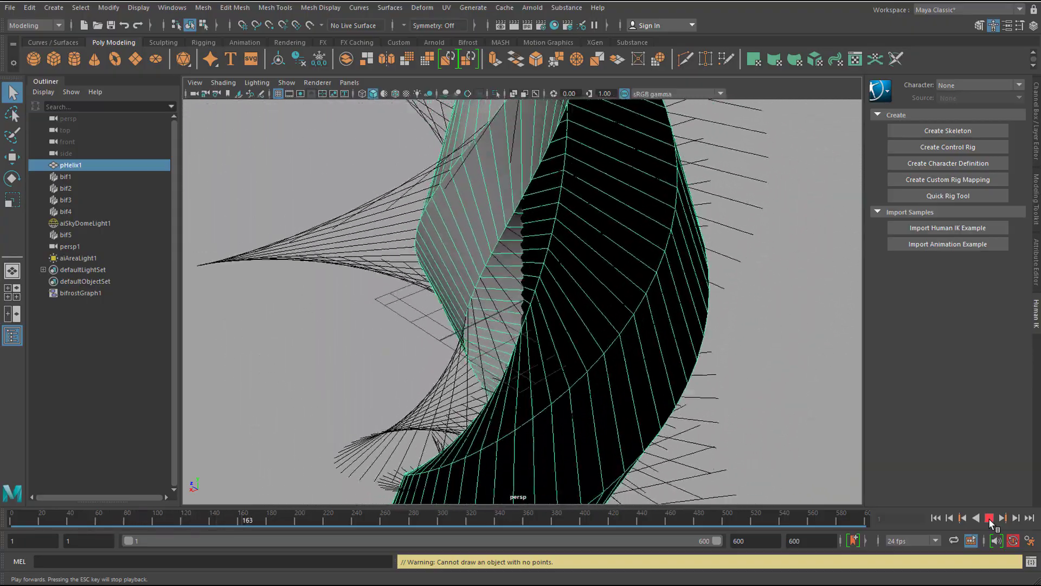
left_click(989, 517)
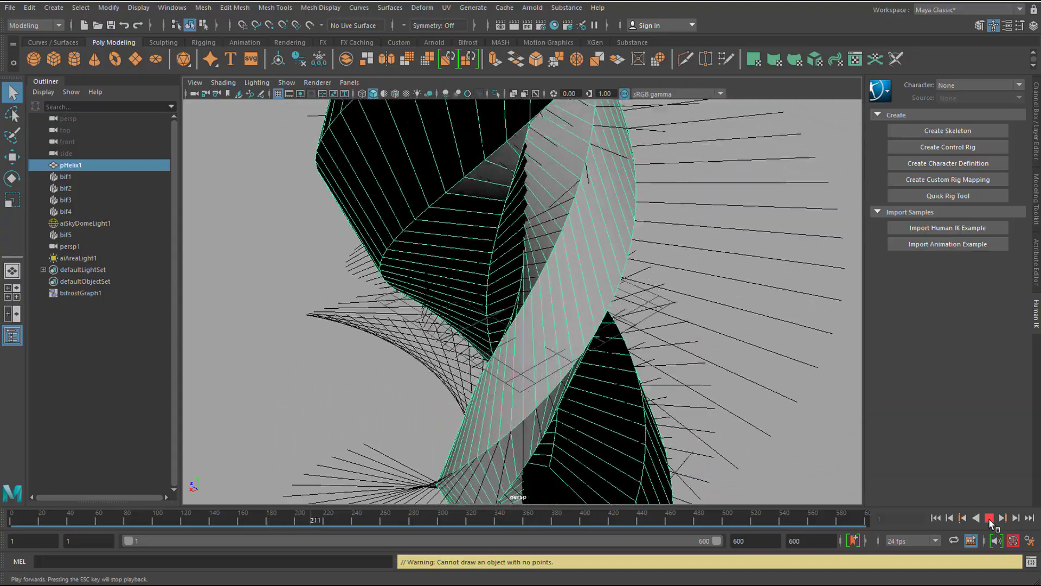
left_click(991, 517)
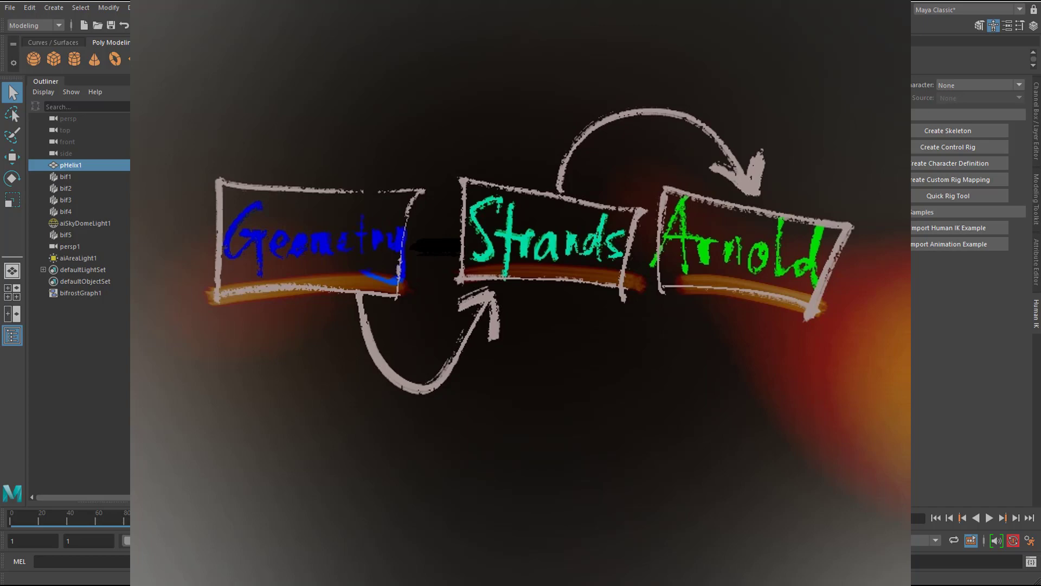
Start a new scene and import the rp_shawn standing man from Content Browser's People examples
left_click(9, 7)
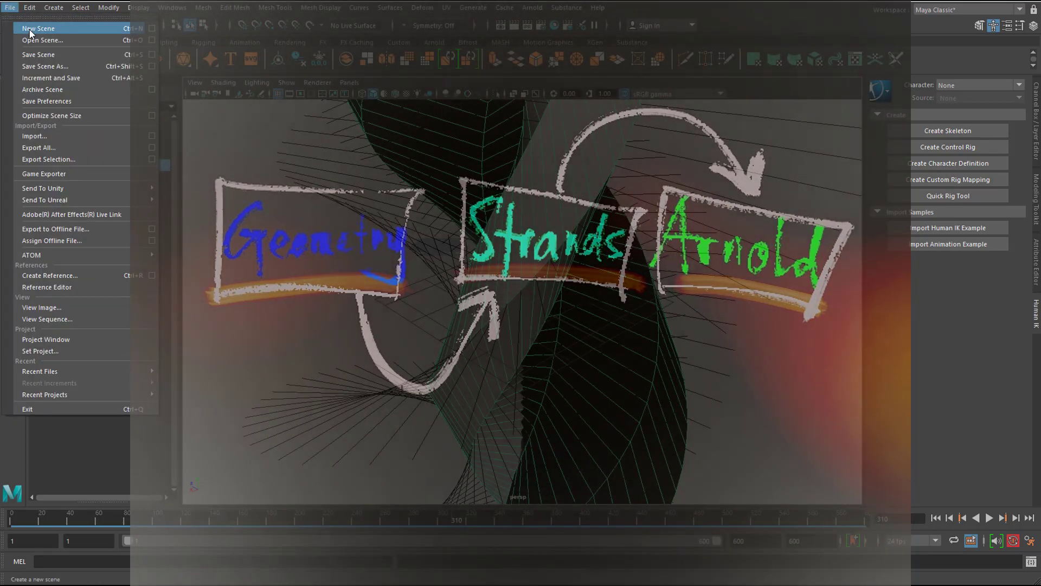
left_click(38, 28)
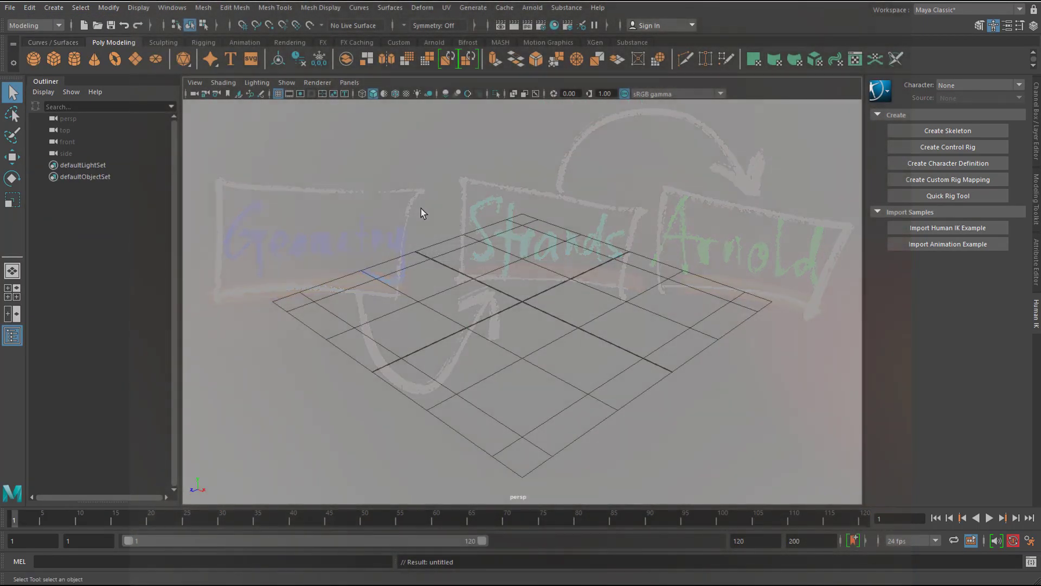
left_click(171, 7)
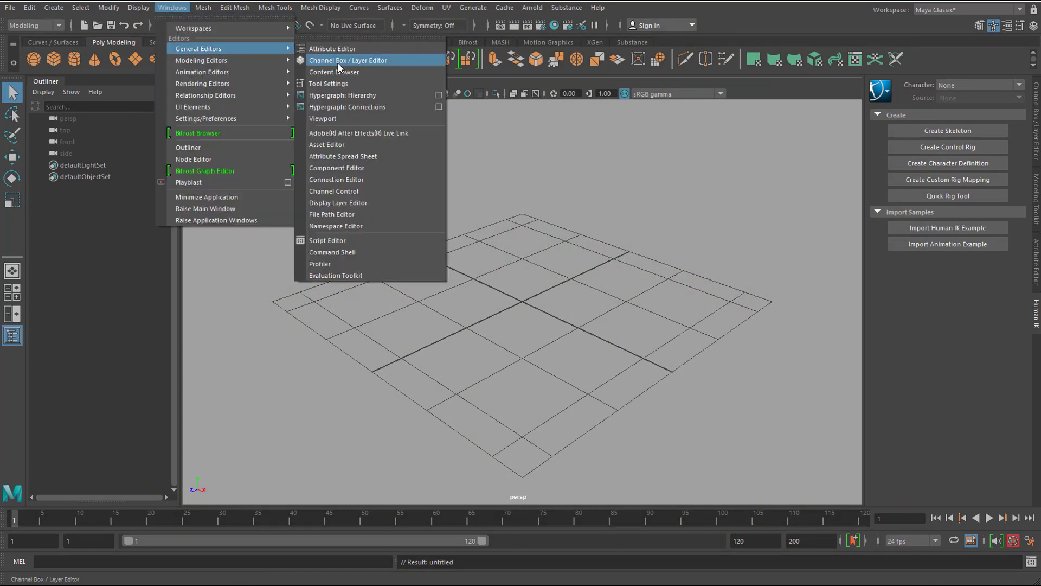
left_click(334, 72)
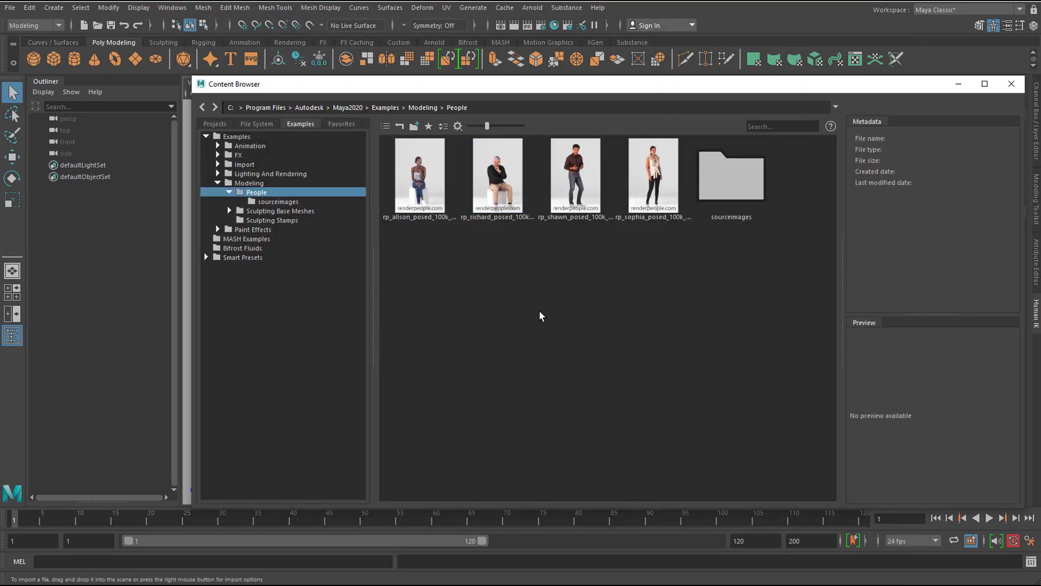
left_click(574, 174)
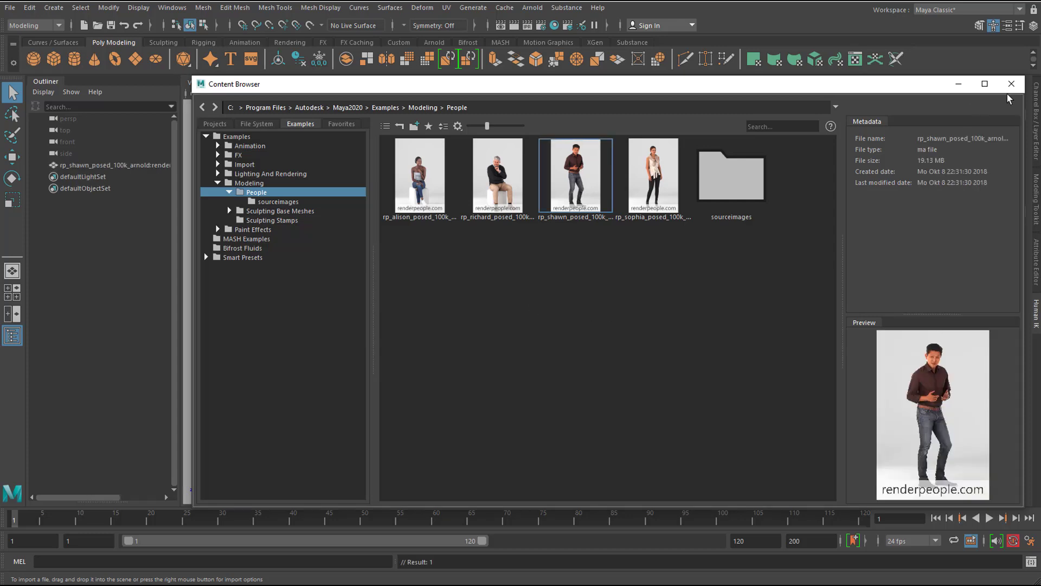
left_click(1010, 83)
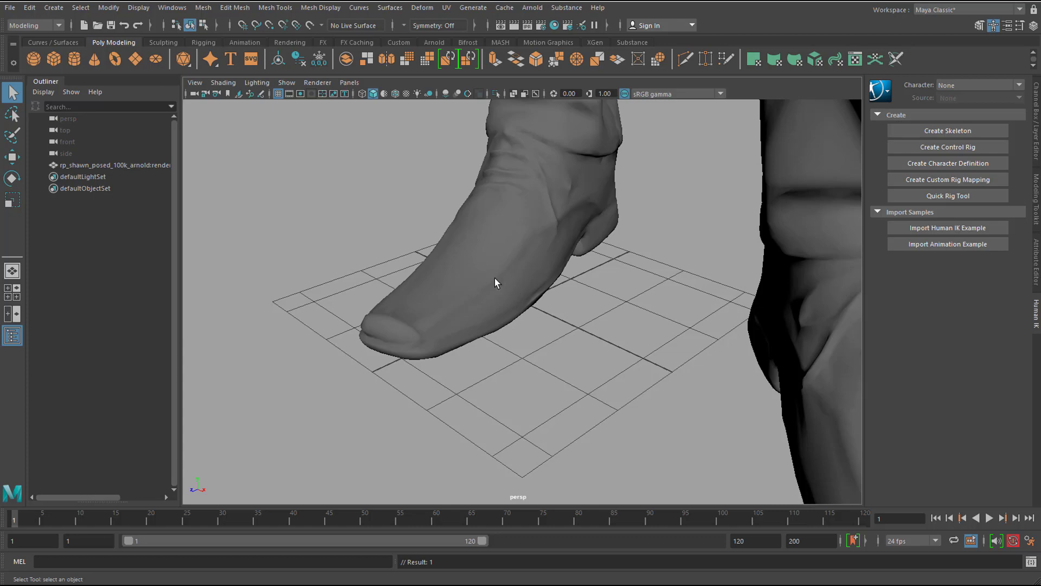
mouse_move(493, 278)
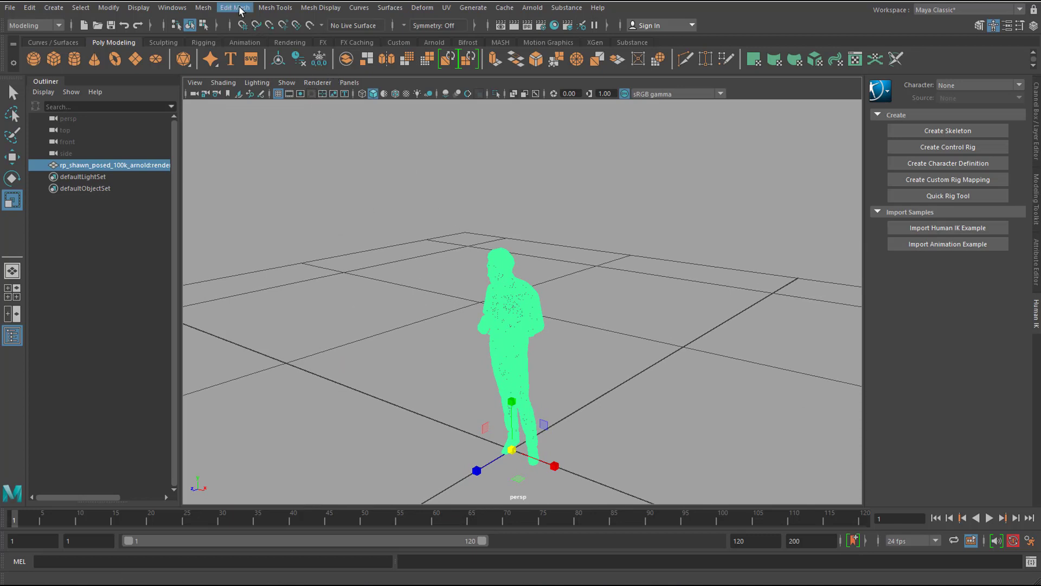
Remesh the rp_shawn_posed figure with a Collapse Threshold of 10
left_click(233, 7)
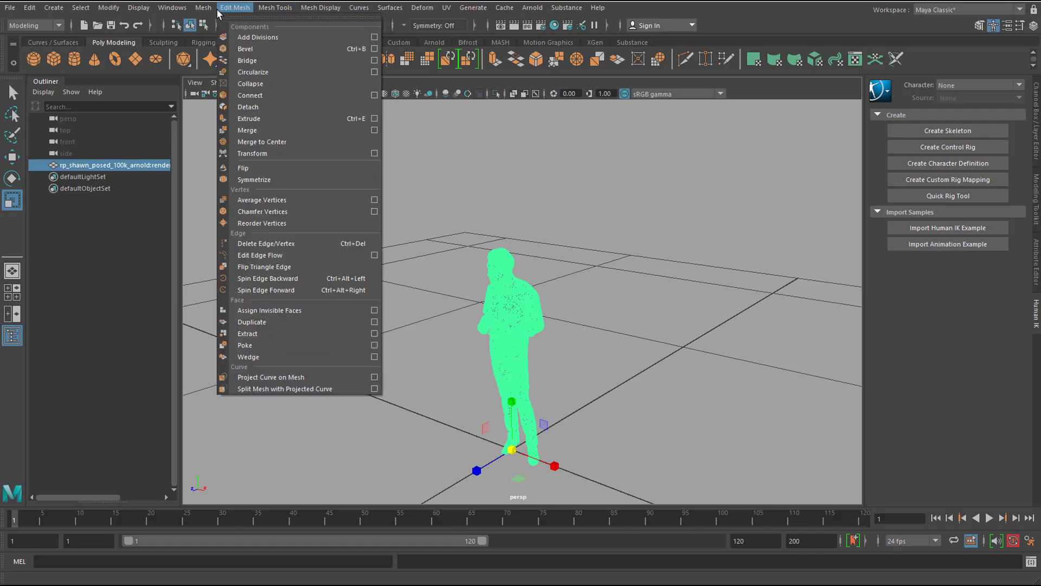
left_click(203, 7)
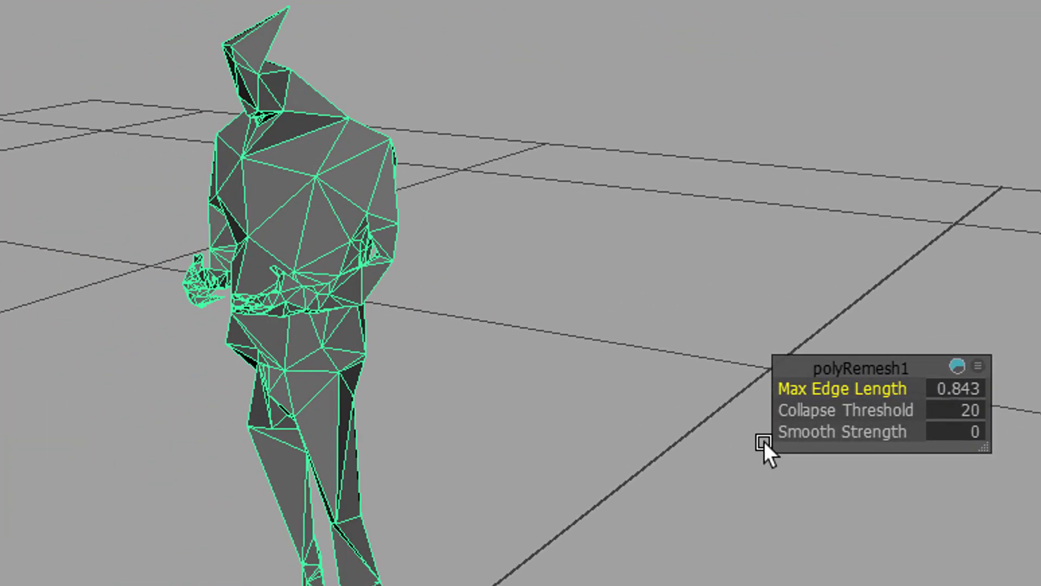
mouse_move(996, 438)
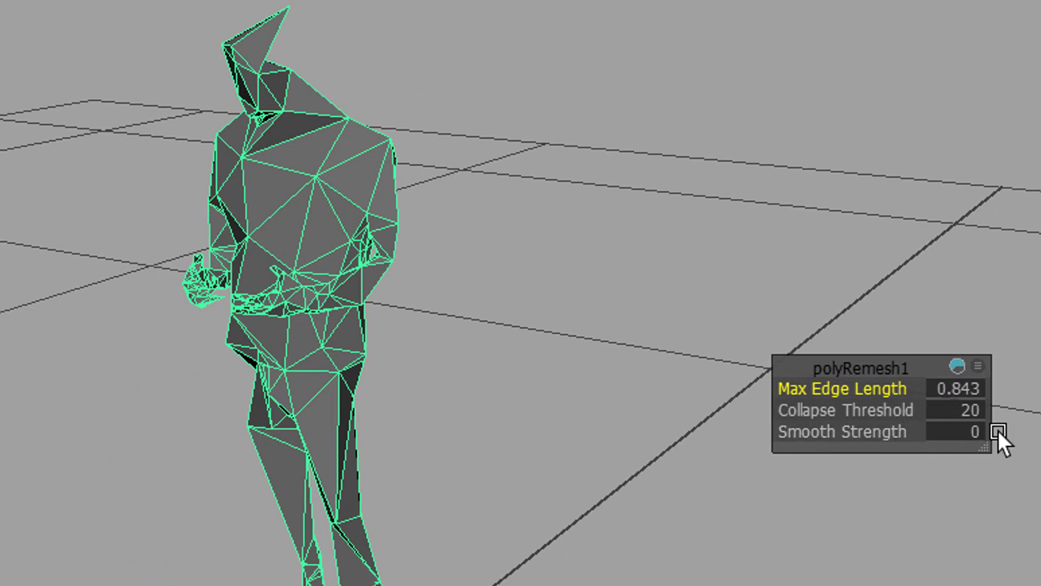
double_click(955, 410)
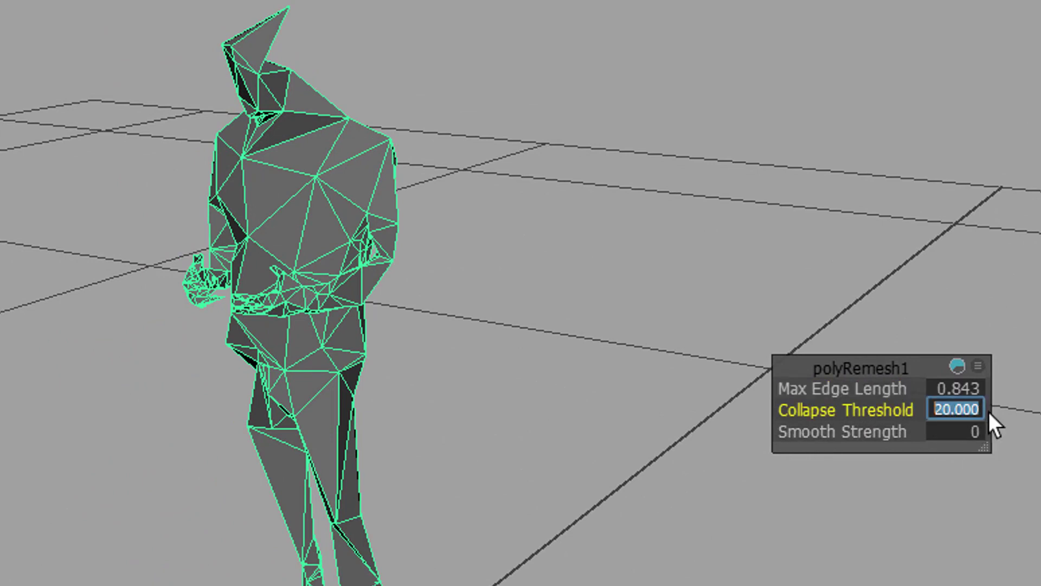
type("10")
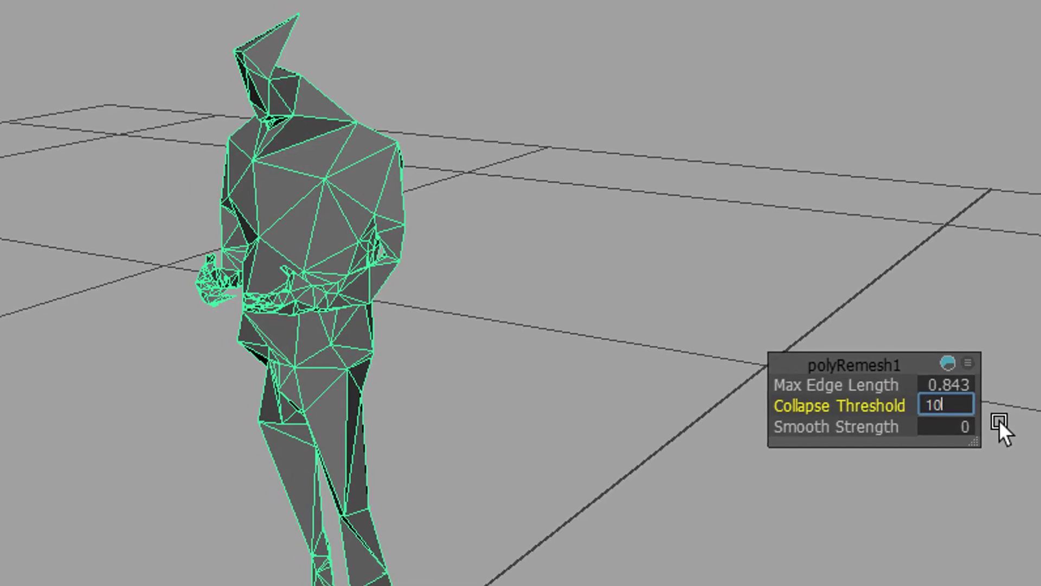
key("Return")
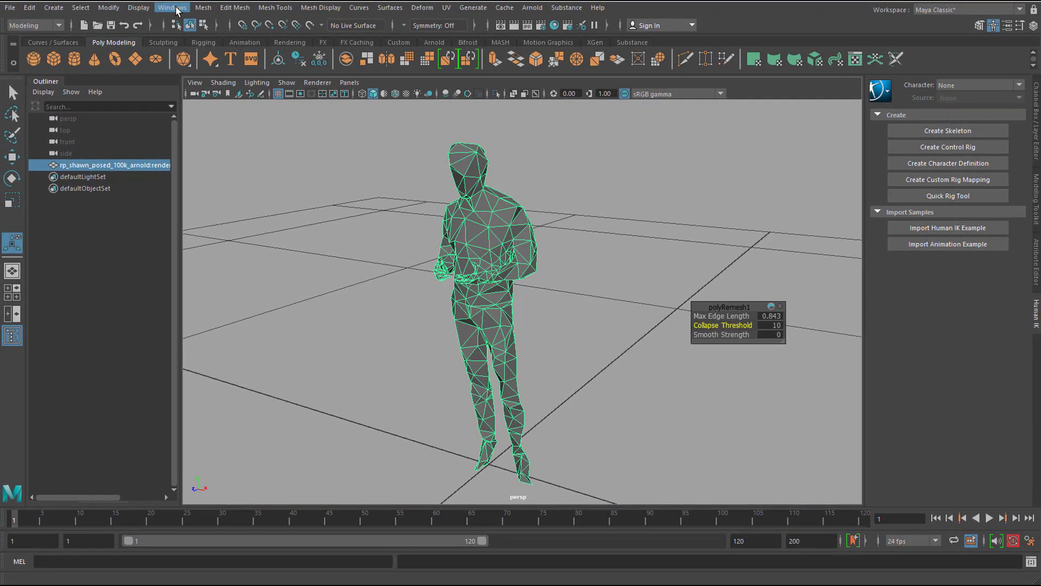
Bring up the Bifrost Graph Editor from the Windows menu
left_click(171, 7)
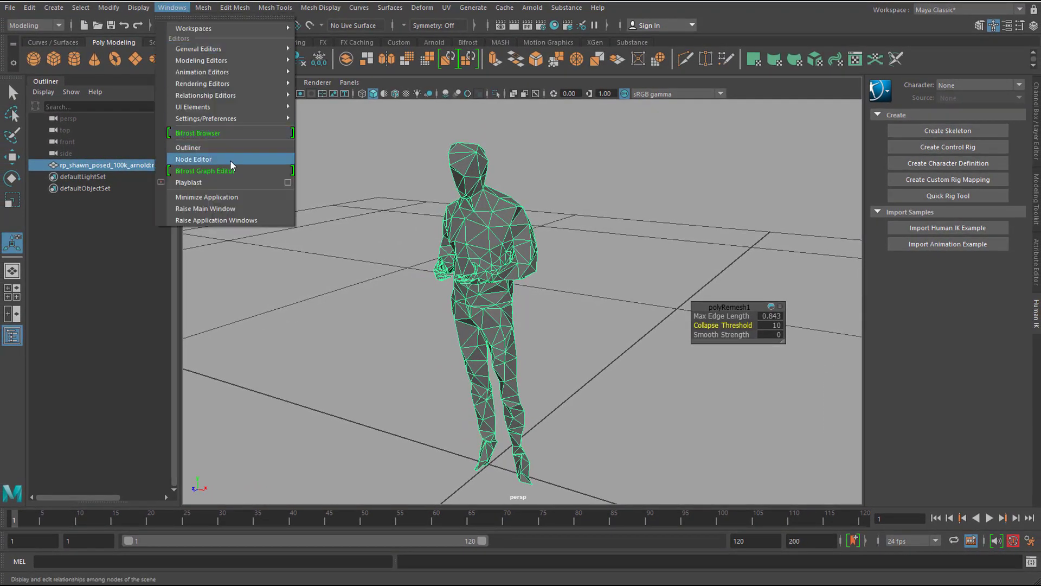
mouse_move(252, 174)
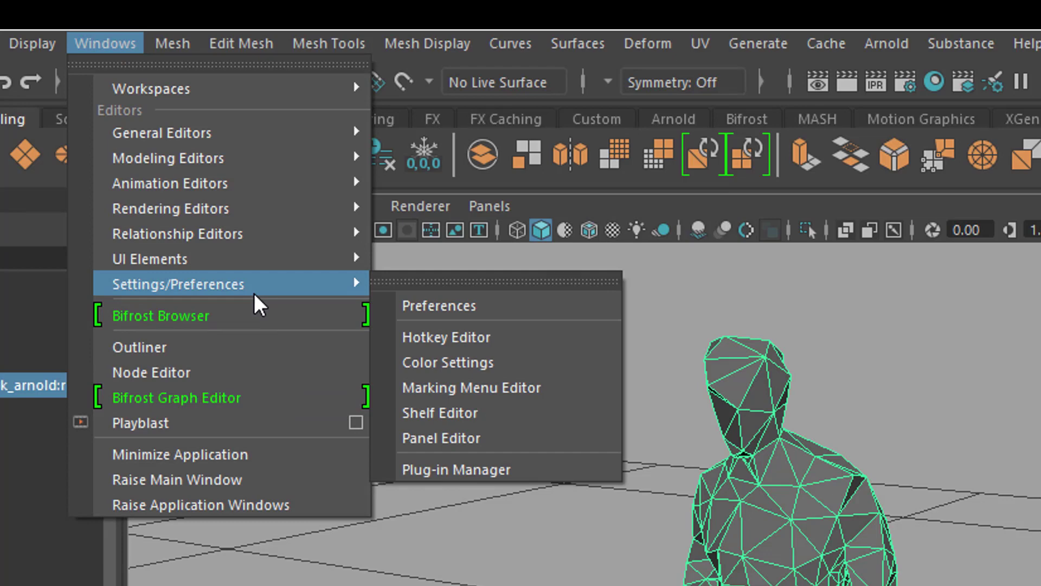
mouse_move(455, 470)
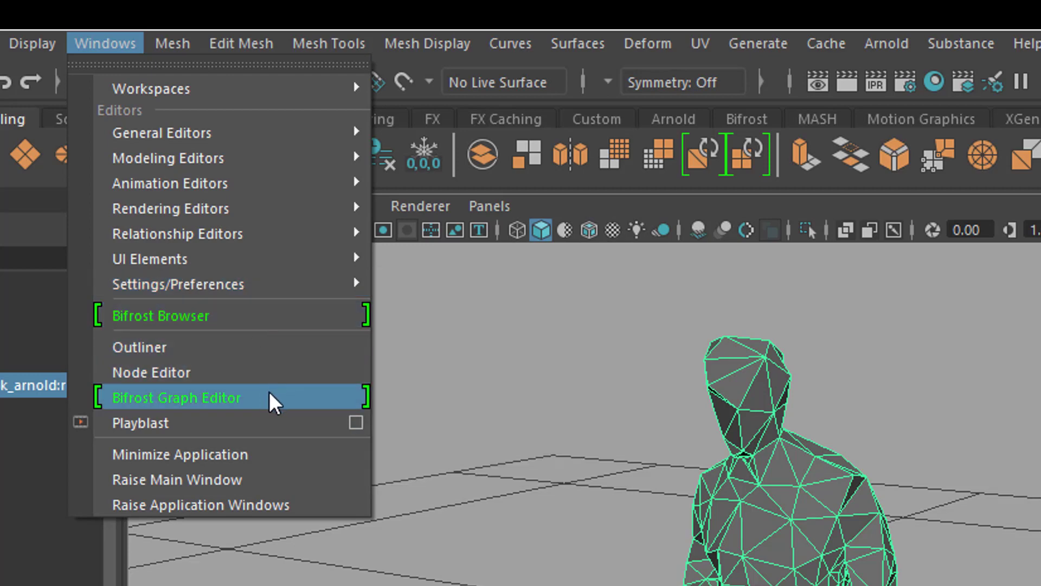
mouse_move(288, 410)
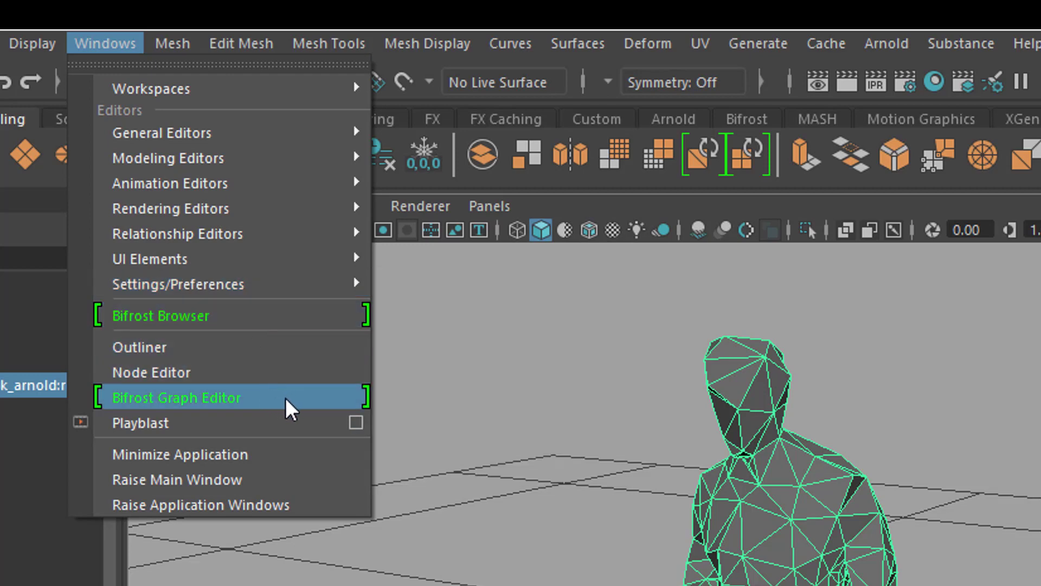
left_click(176, 397)
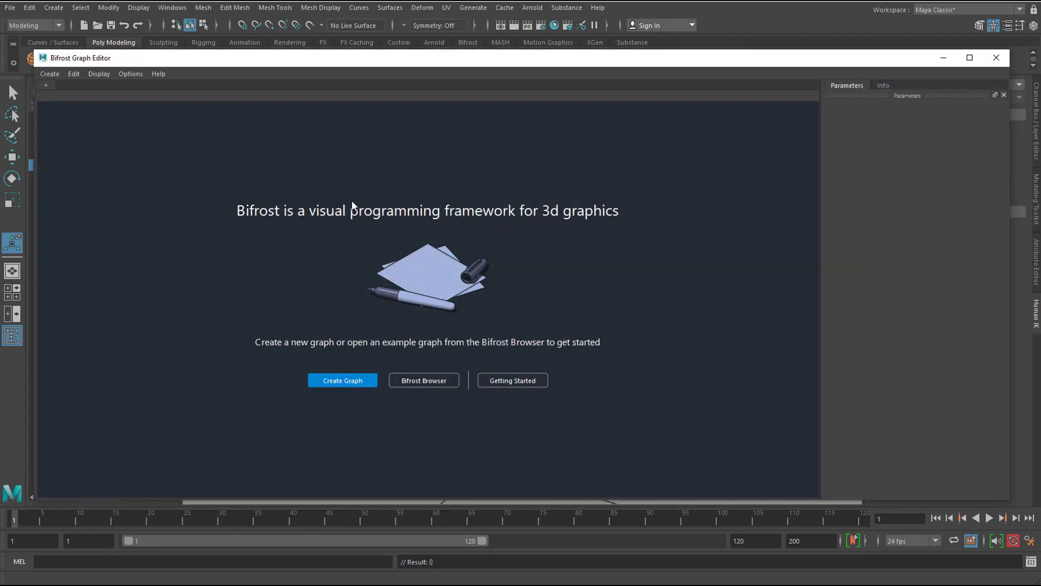
mouse_move(402, 240)
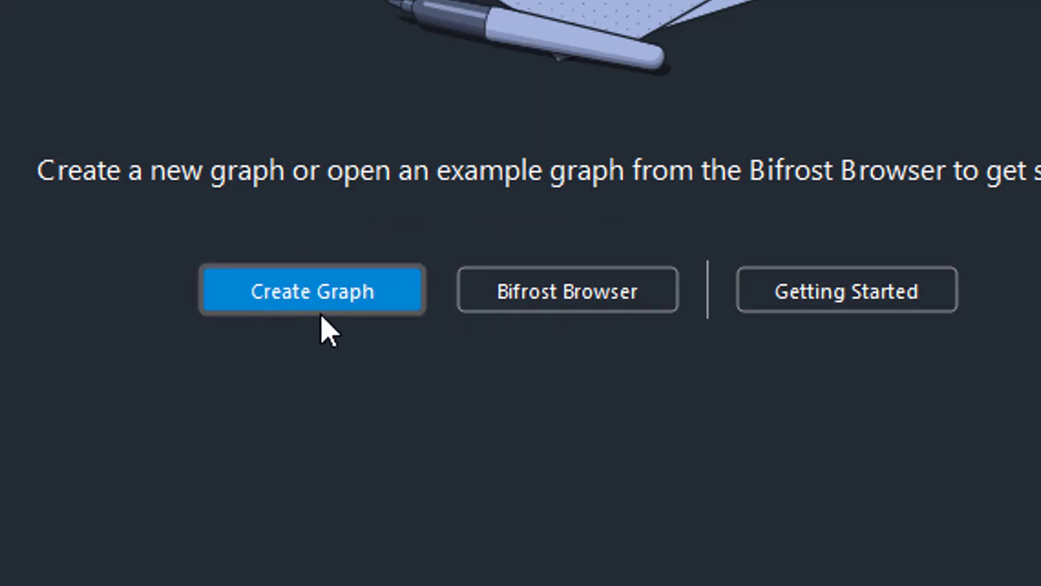
Create a new empty Bifrost graph, bifrostGraph1, with its output node
left_click(312, 290)
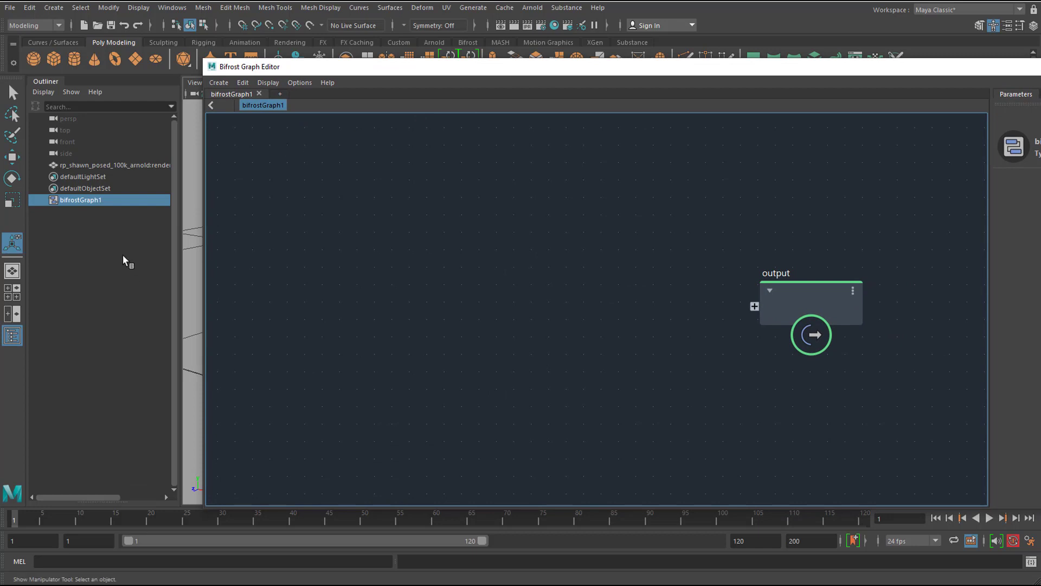
mouse_move(115, 174)
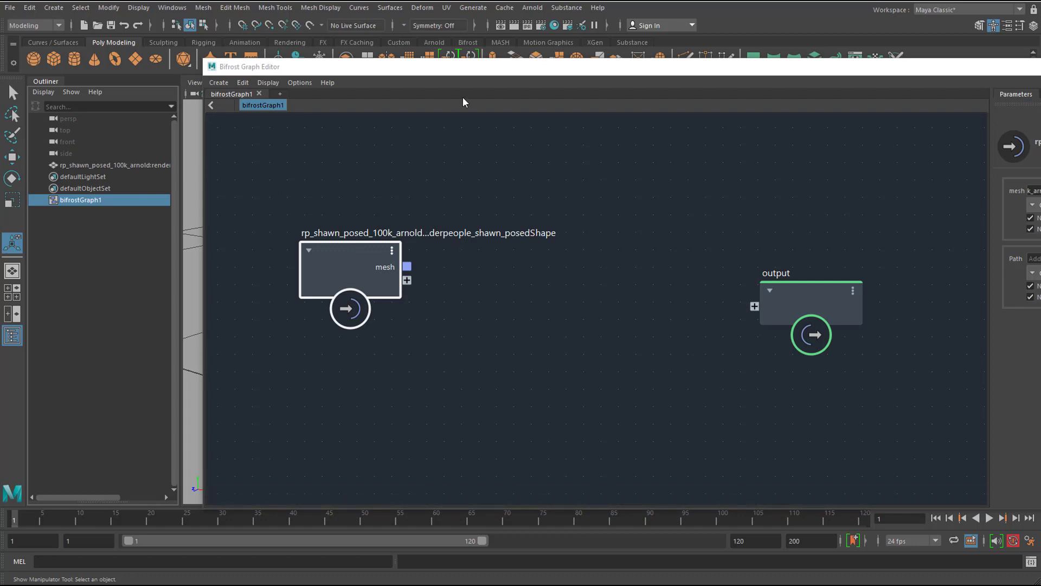
mouse_move(544, 85)
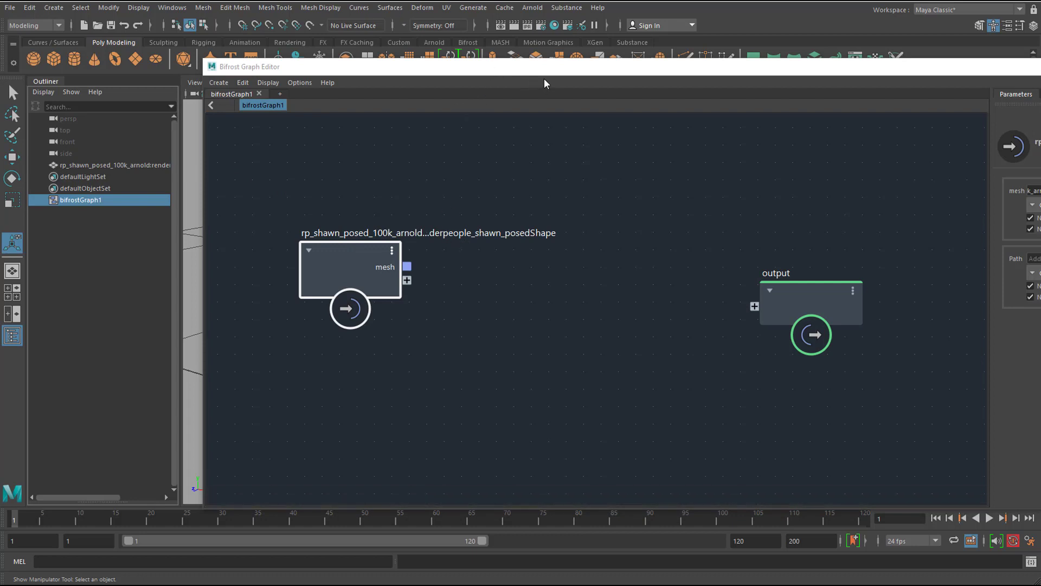
mouse_move(607, 72)
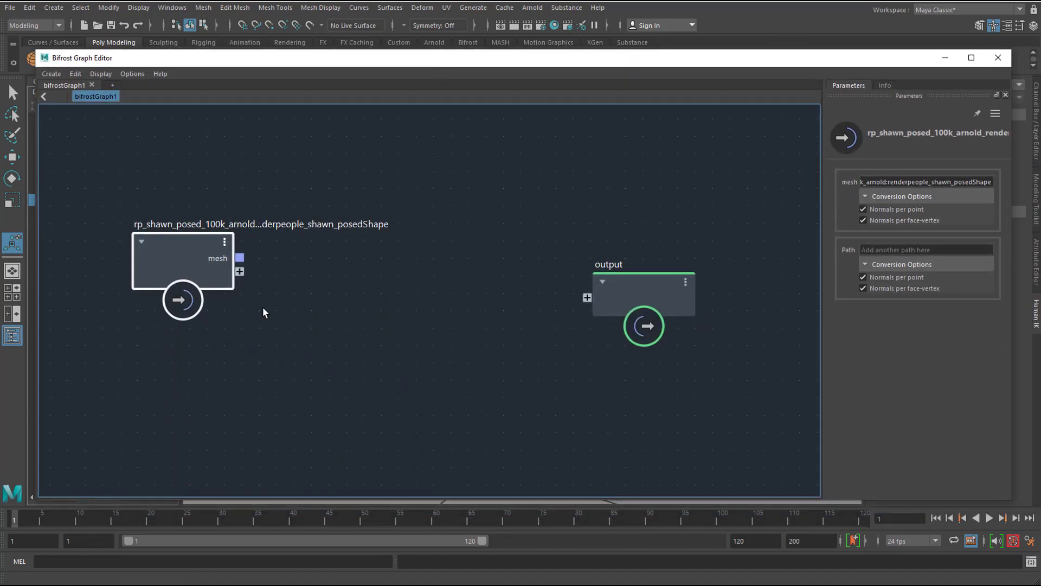
mouse_move(239, 264)
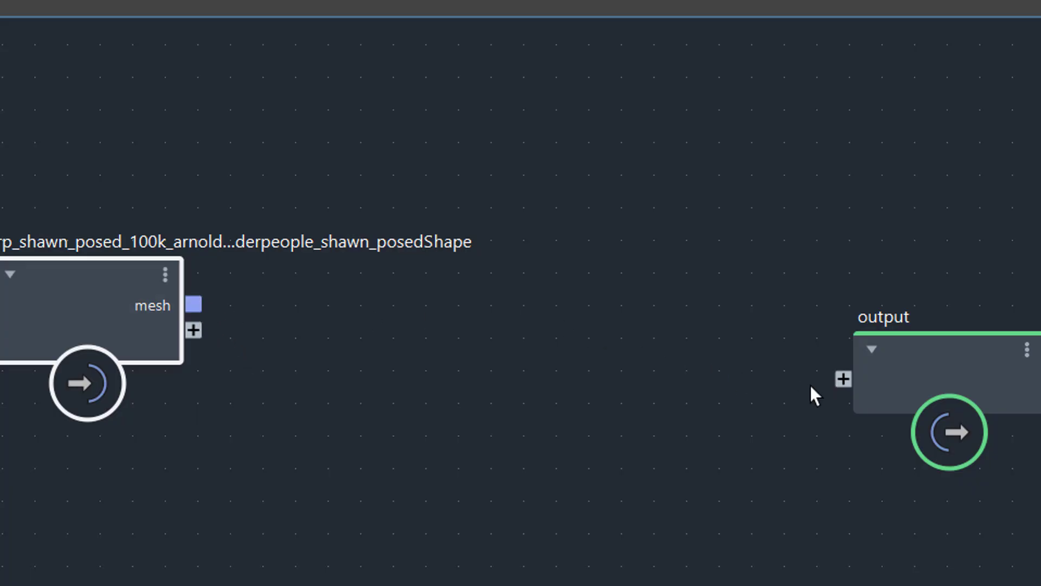
mouse_move(883, 371)
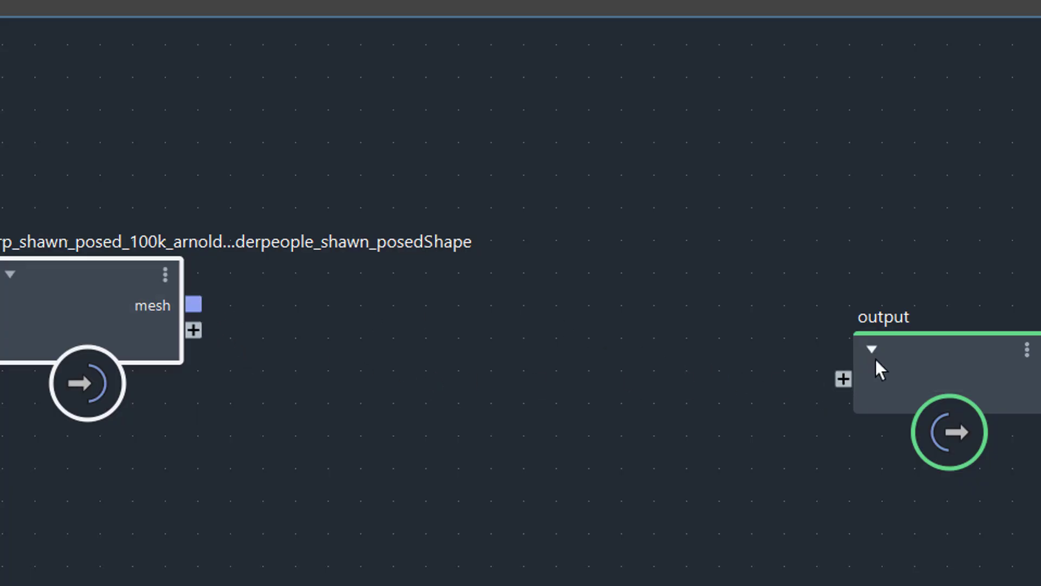
mouse_move(624, 399)
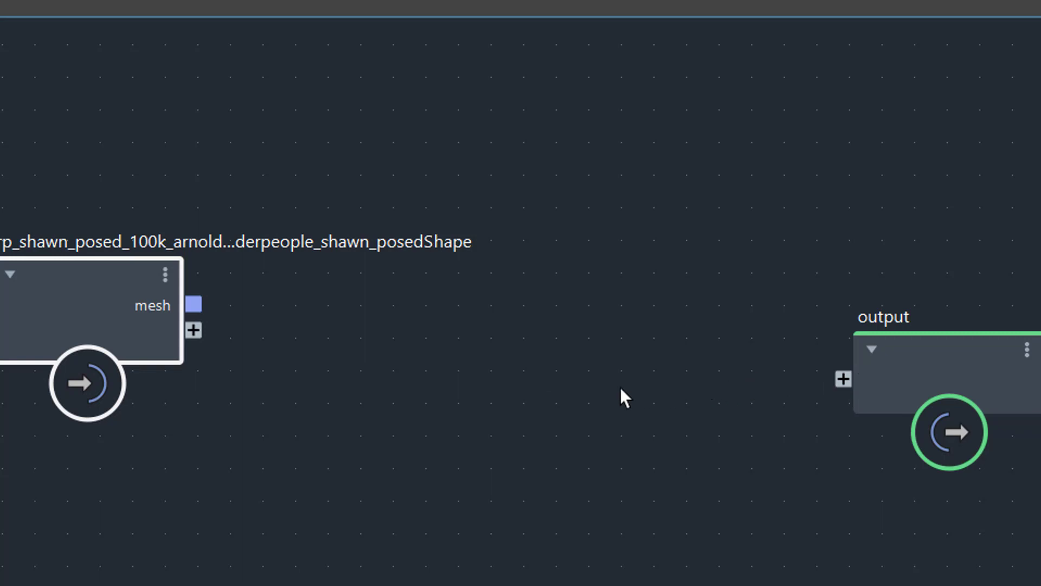
mouse_move(573, 405)
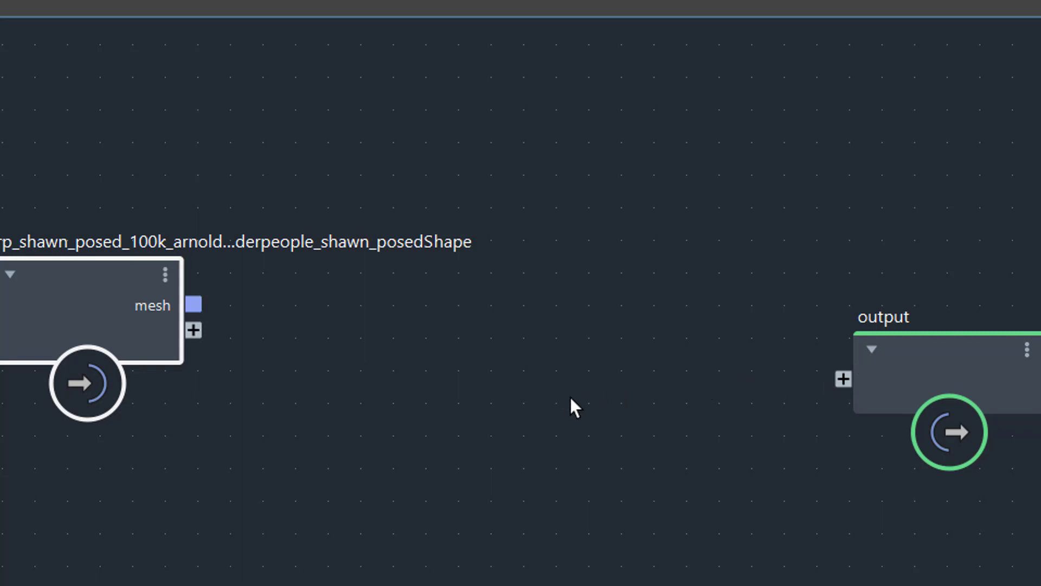
mouse_move(524, 141)
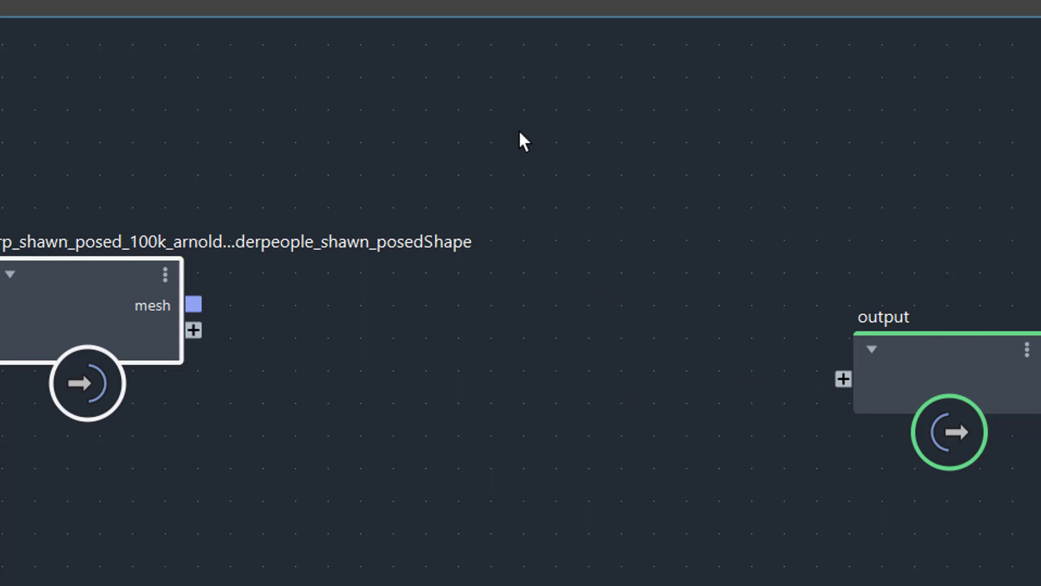
mouse_move(97, 279)
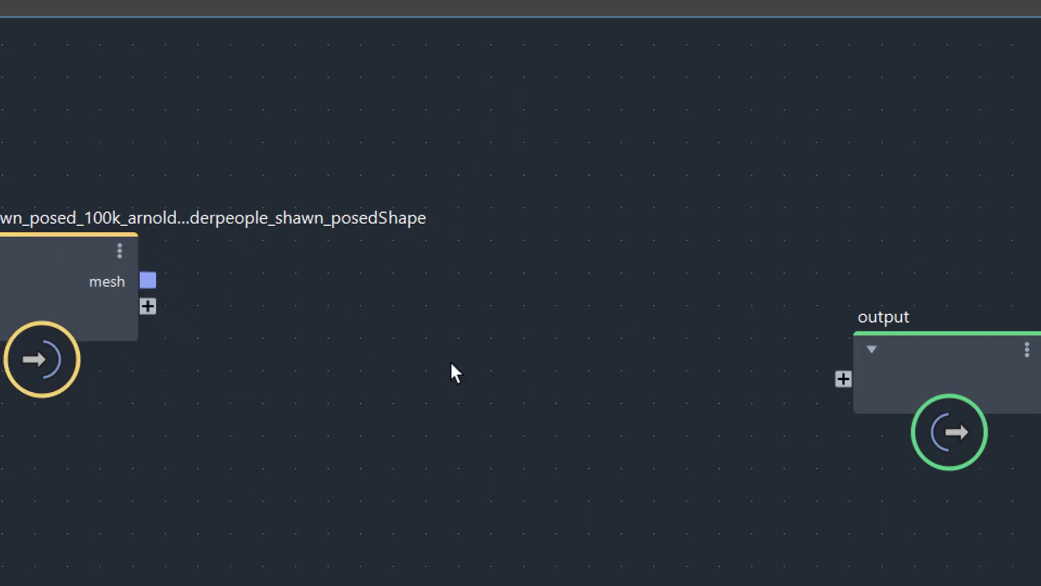
mouse_move(437, 396)
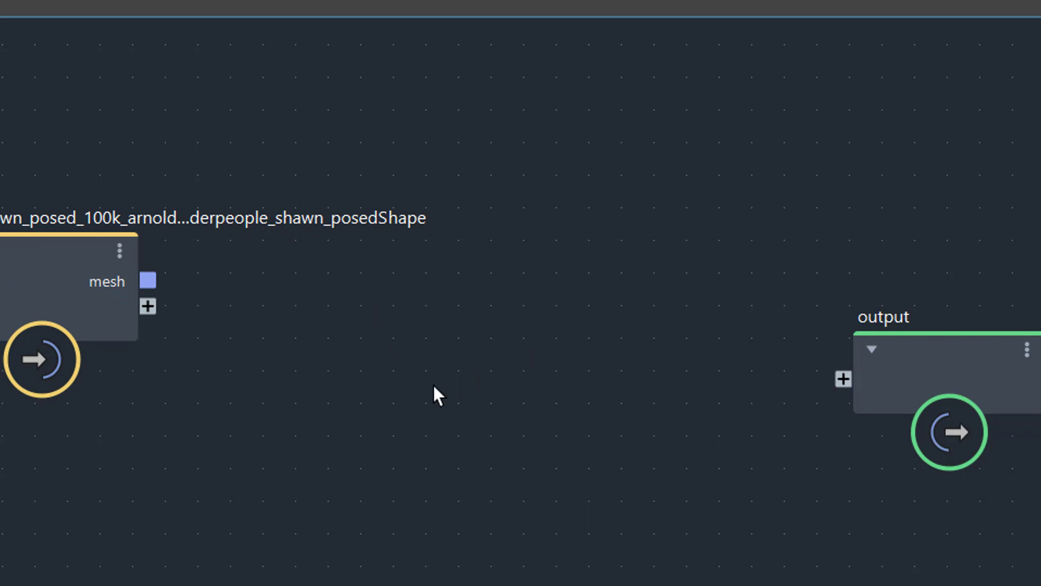
mouse_move(577, 291)
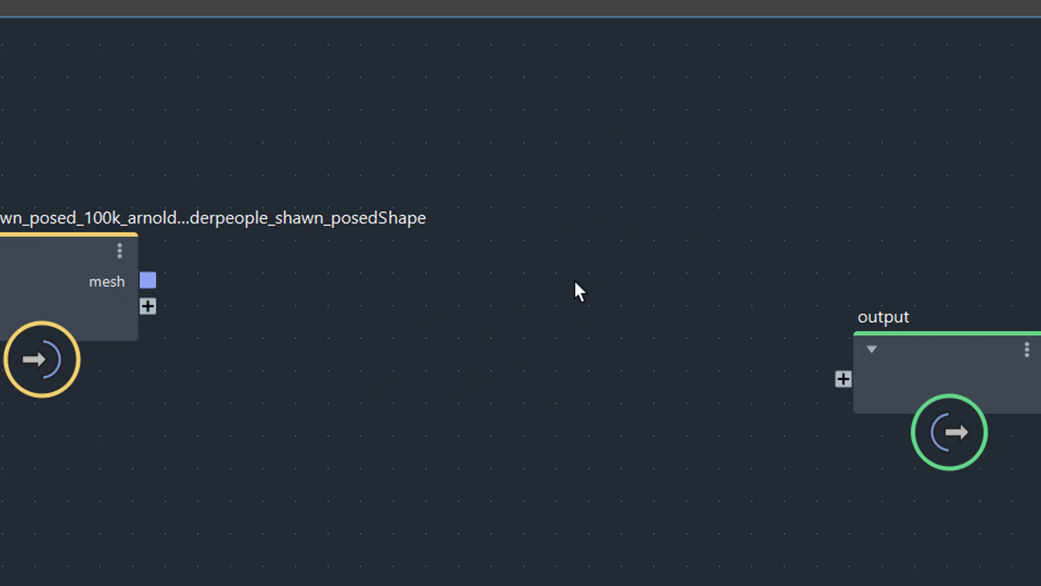
mouse_move(591, 359)
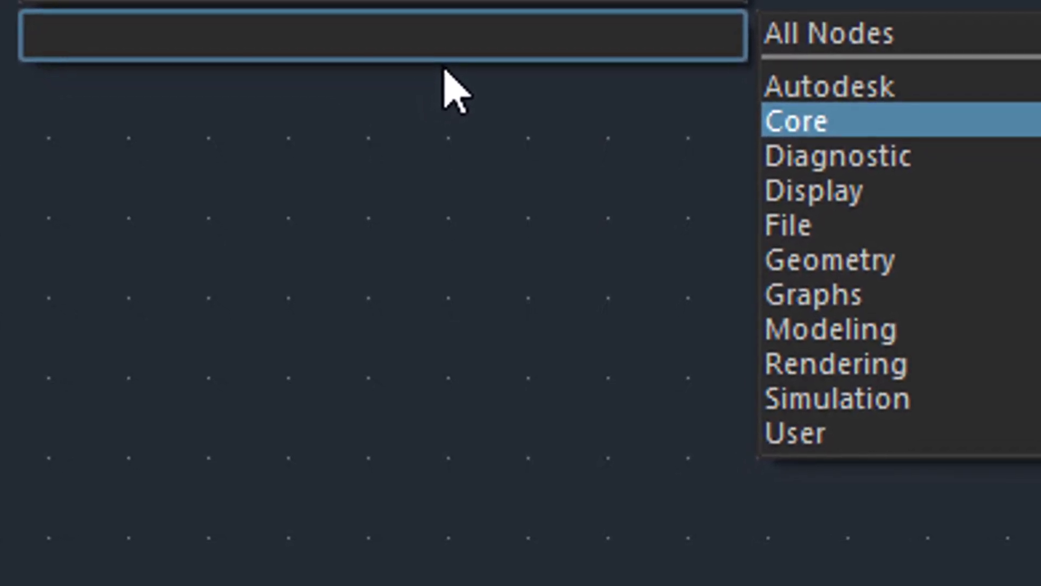
Add a construct_strands node and remove its invalid mesh-to-point_position link
type("strands")
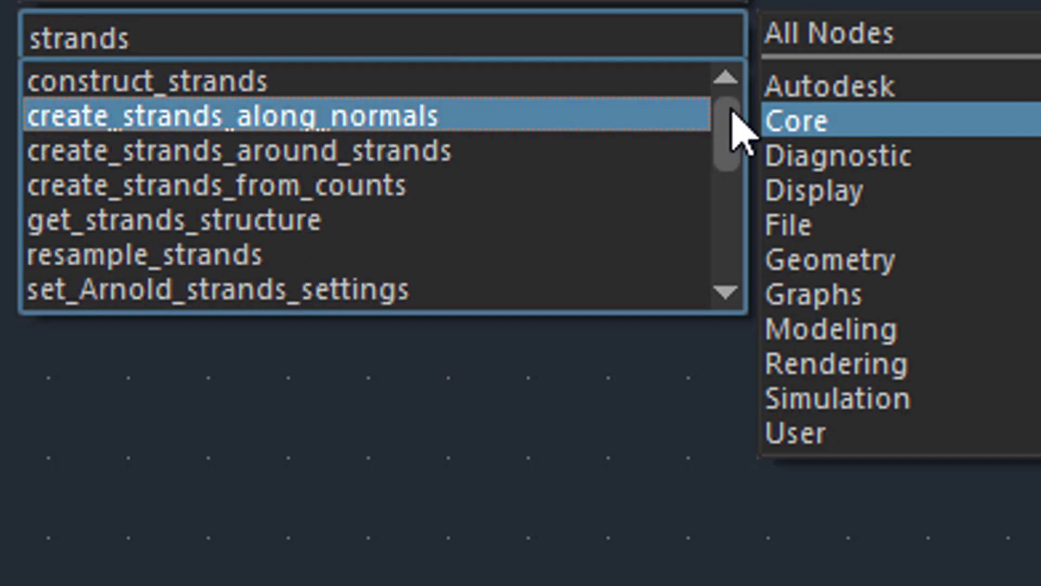
left_click(149, 83)
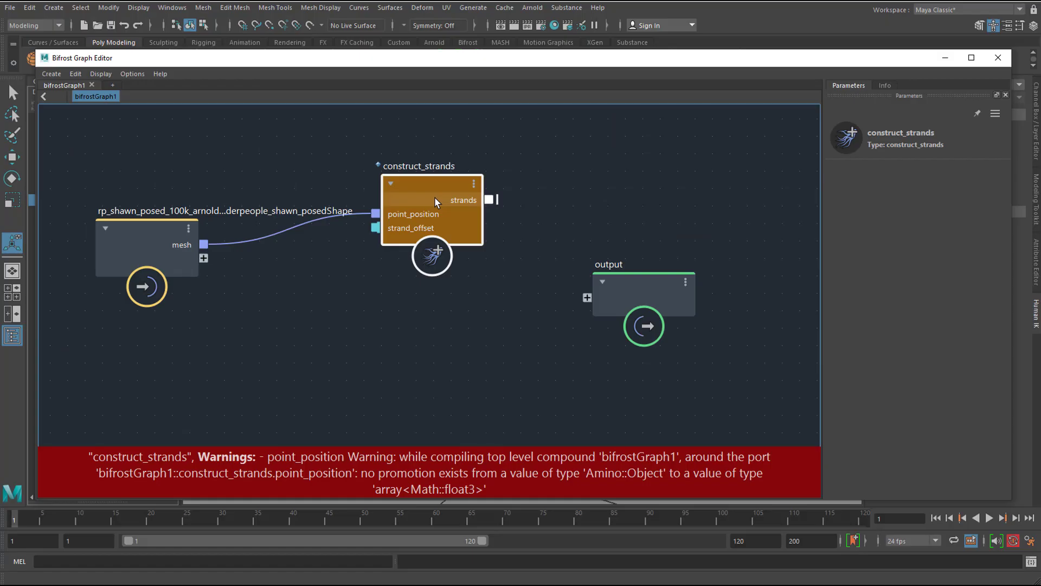
mouse_move(435, 197)
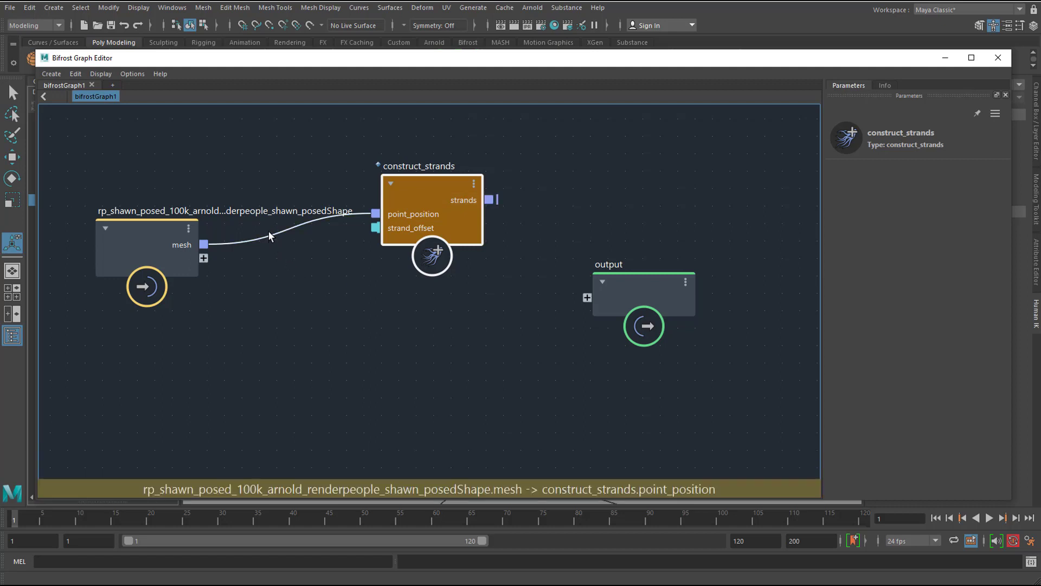
left_click(347, 293)
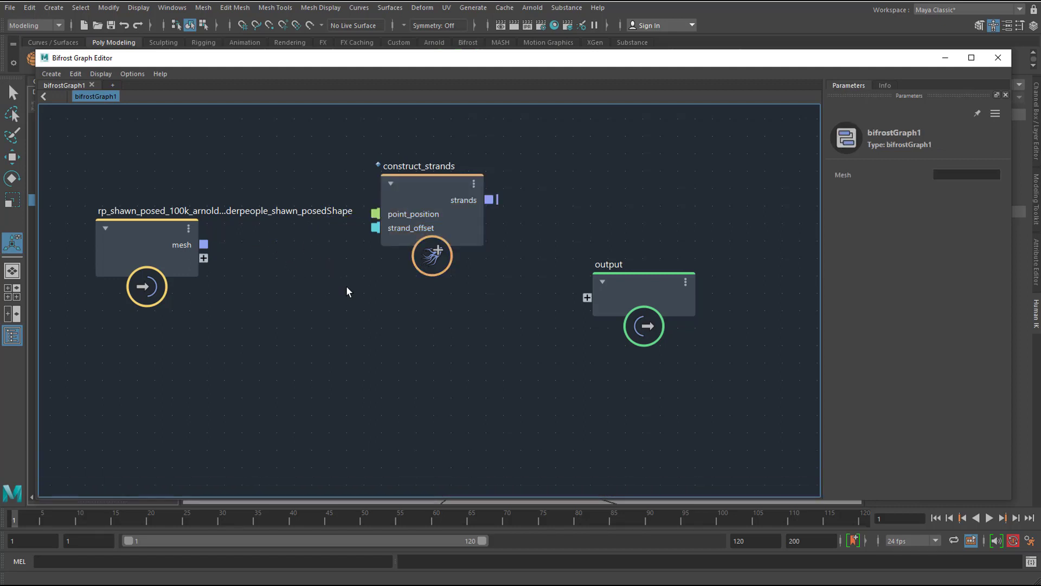
mouse_move(375, 214)
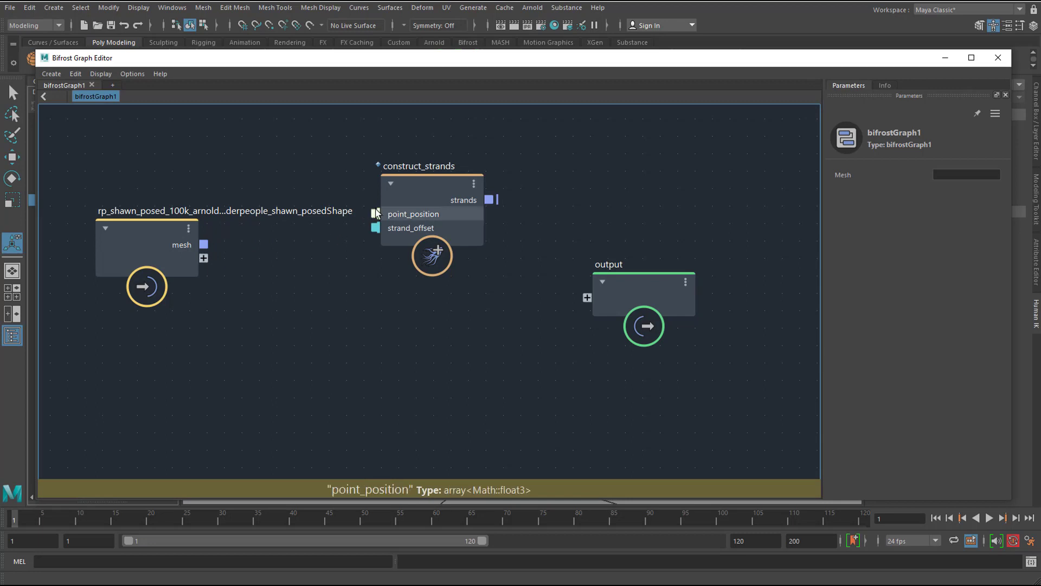
mouse_move(489, 200)
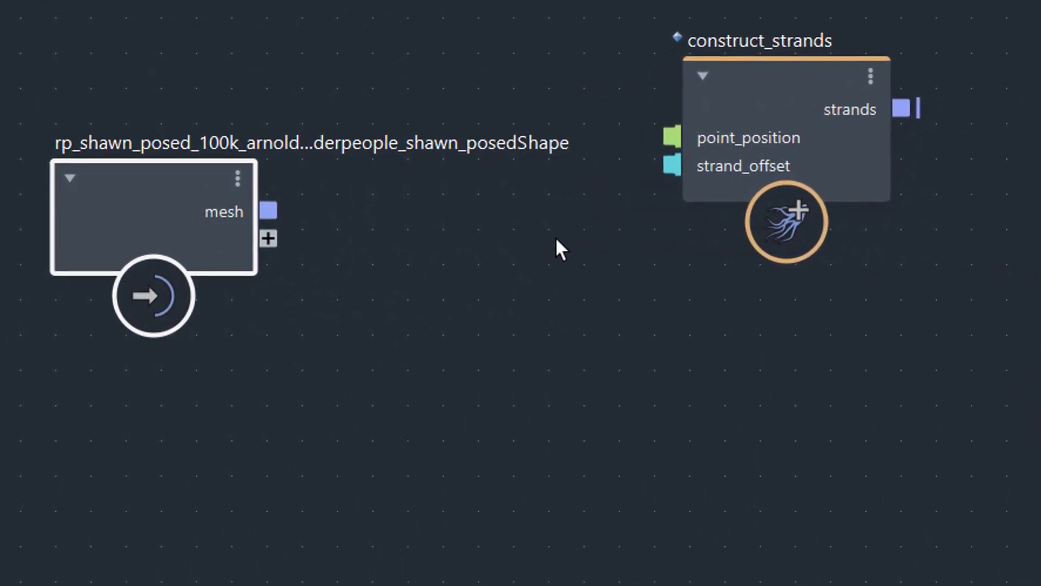
mouse_move(674, 140)
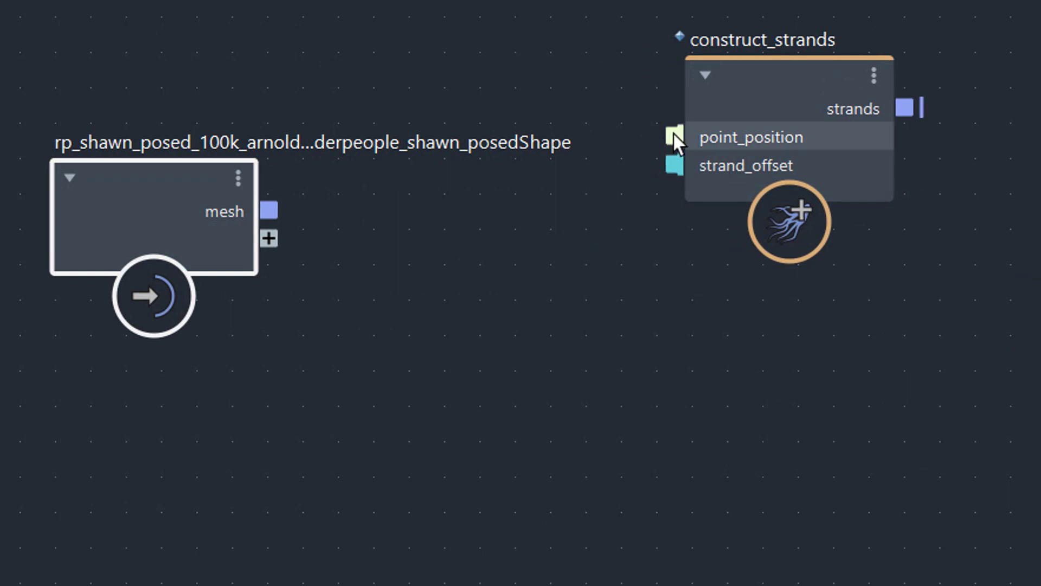
mouse_move(449, 308)
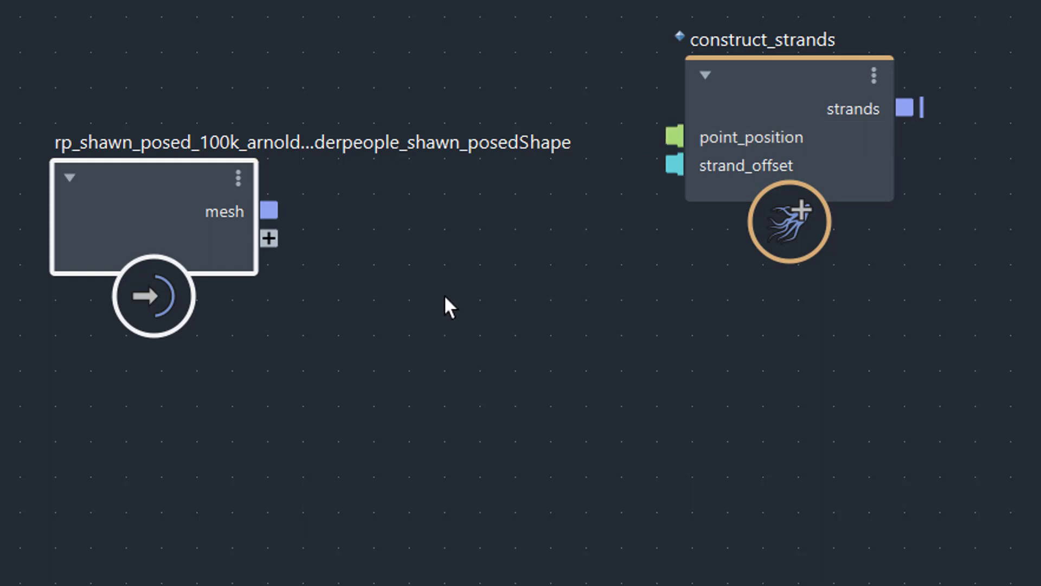
mouse_move(424, 299)
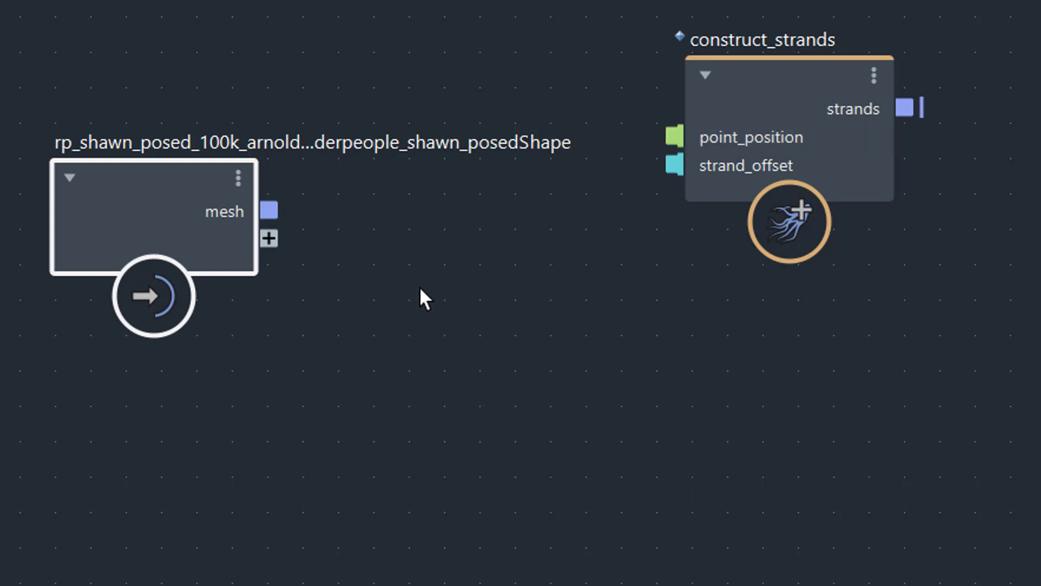
left_click(153, 219)
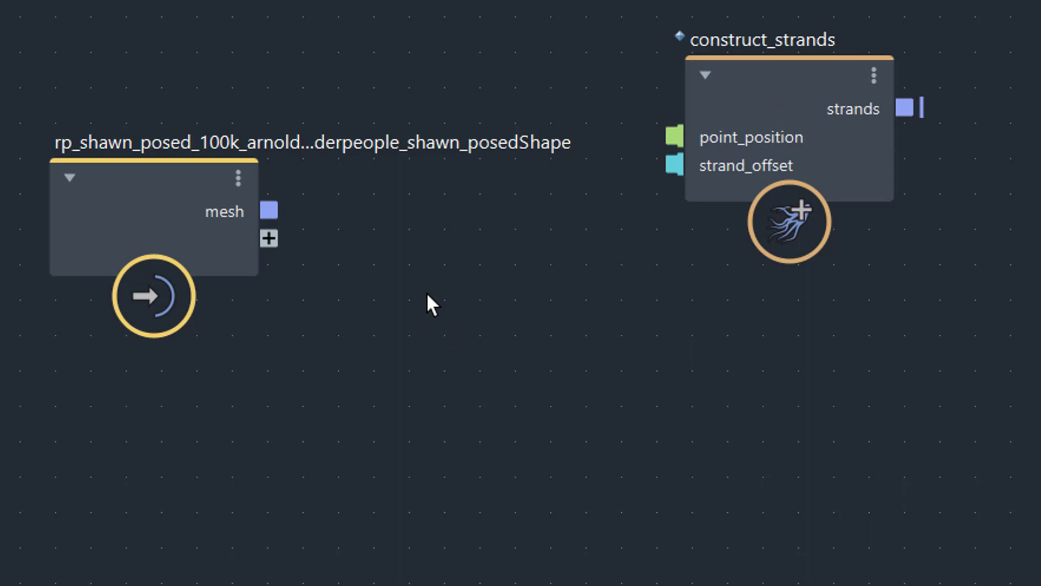
mouse_move(489, 349)
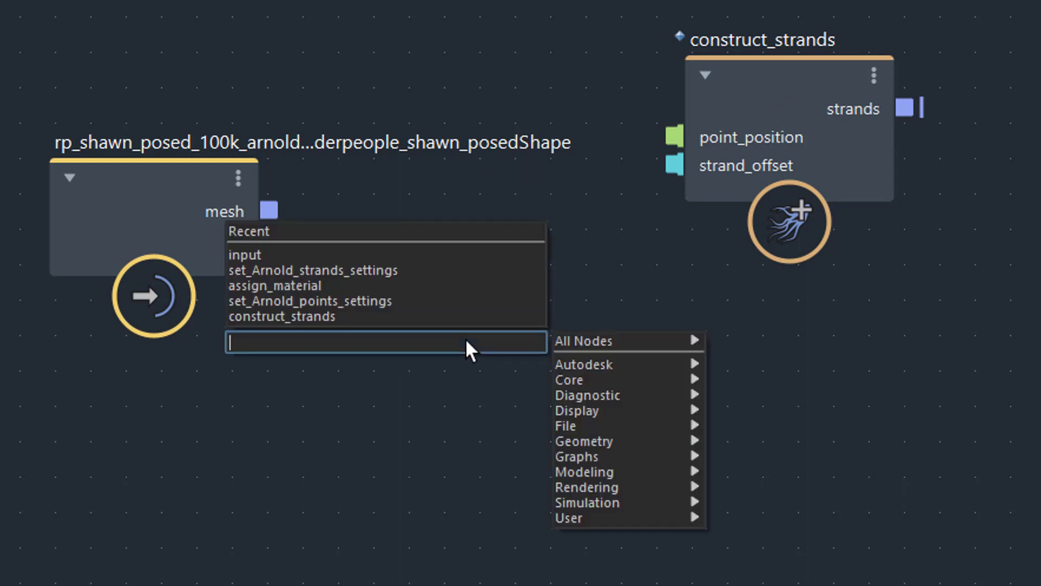
Add a get_point_position node fed by the rp_shawn_posed mesh
type("get_array_indicespo")
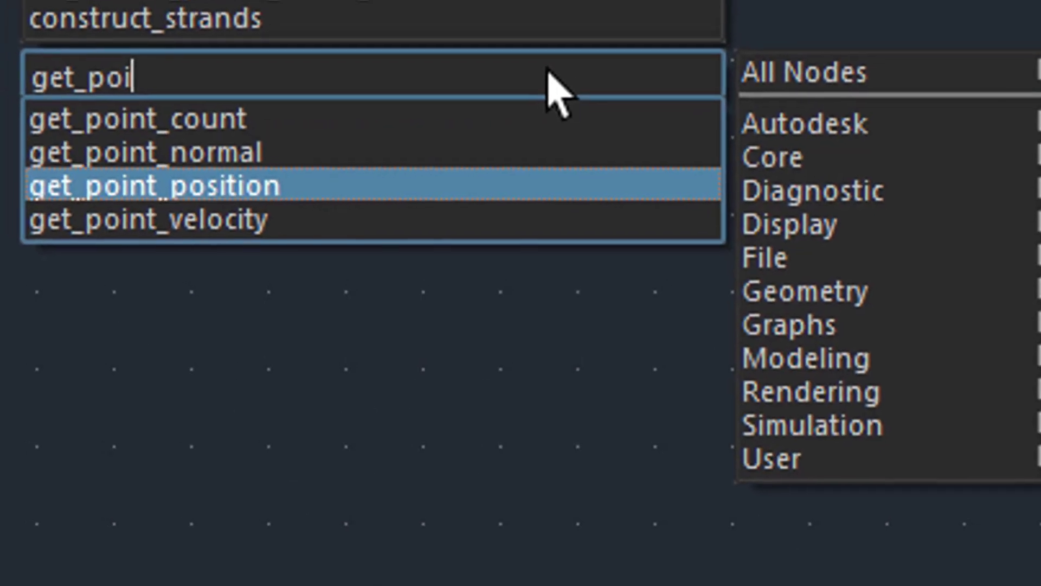
left_click(159, 184)
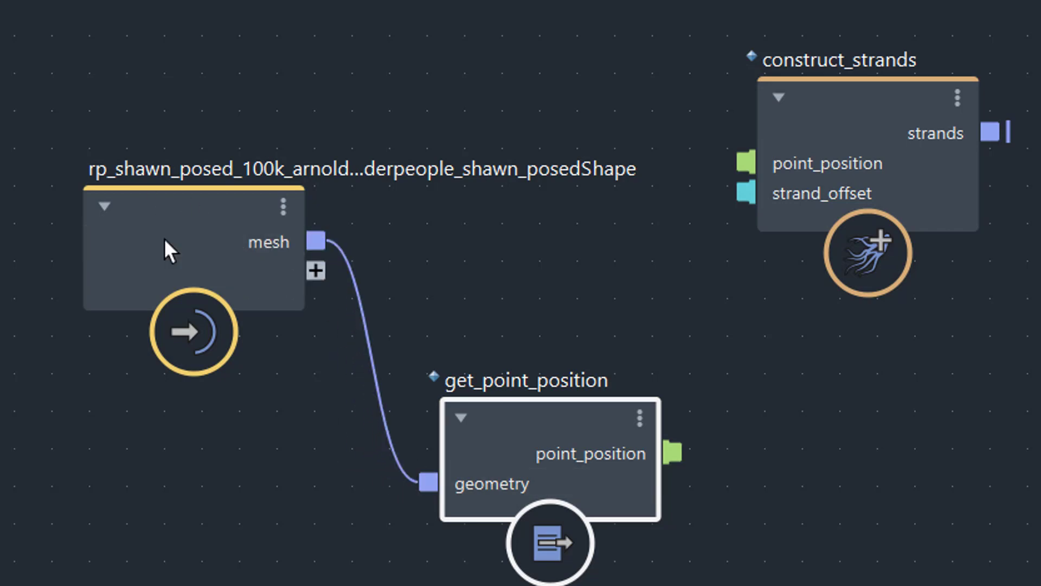
mouse_move(445, 502)
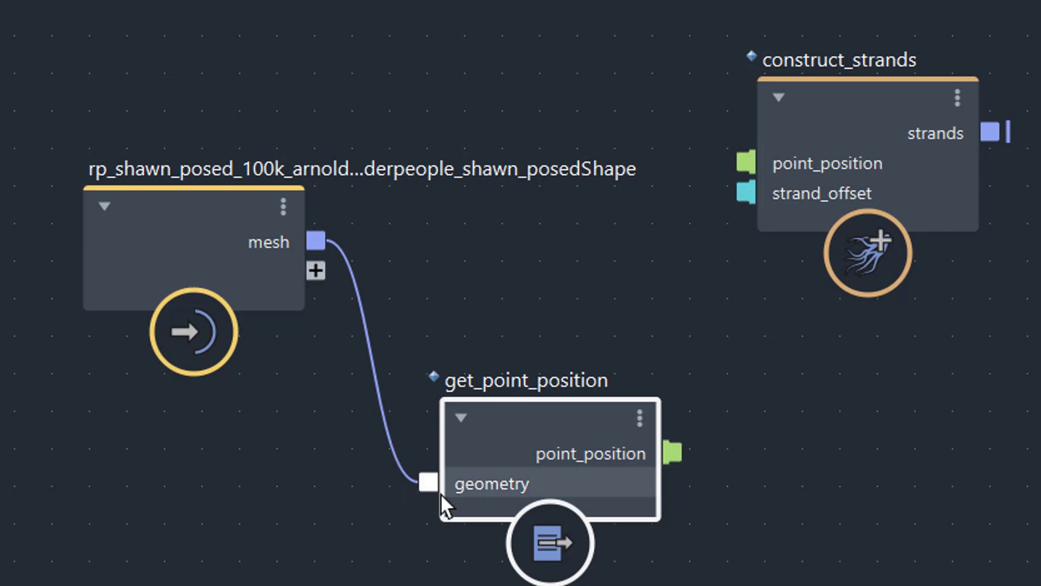
mouse_move(532, 442)
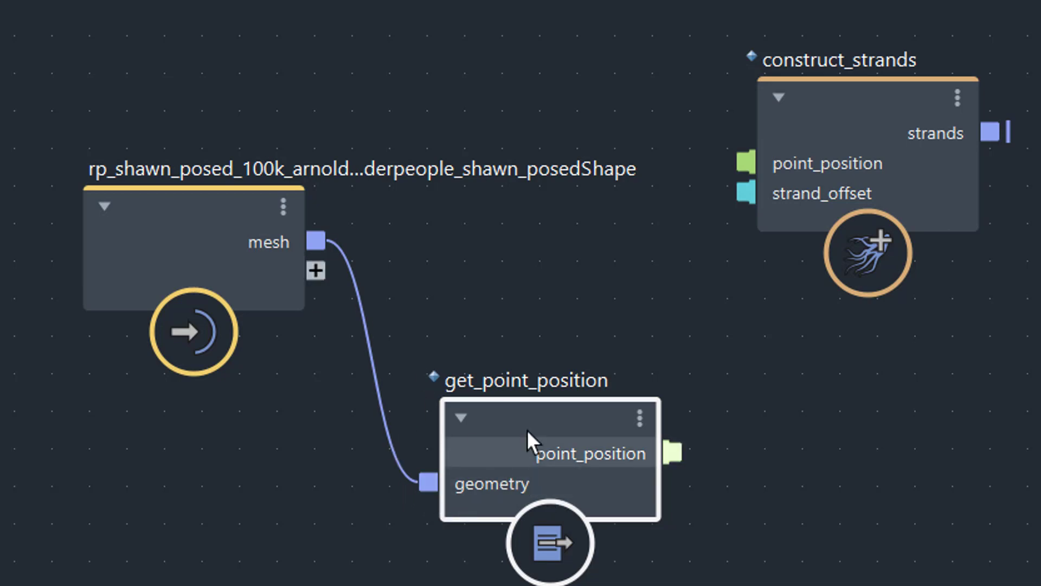
mouse_move(541, 438)
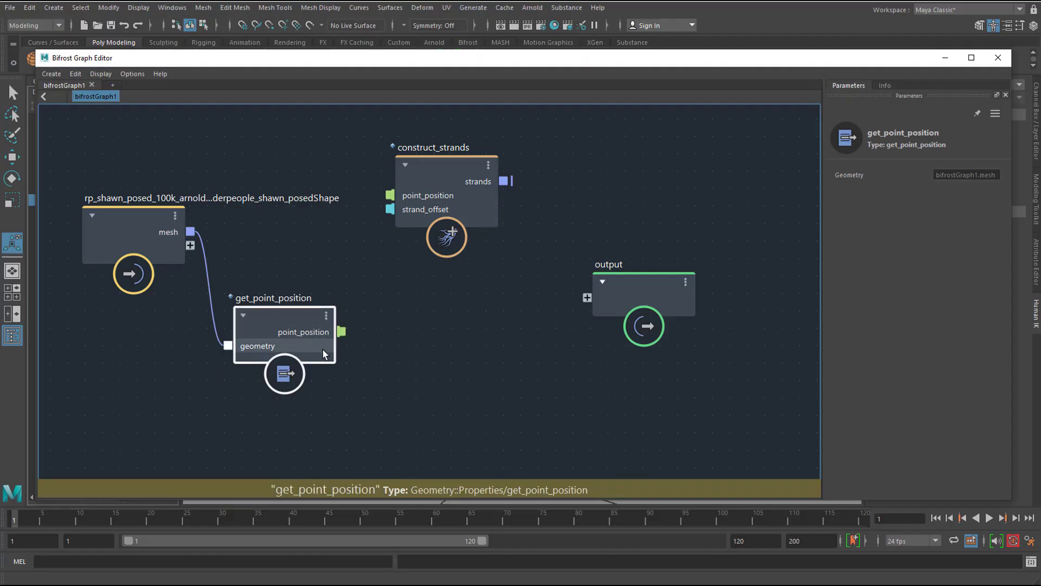
mouse_move(382, 342)
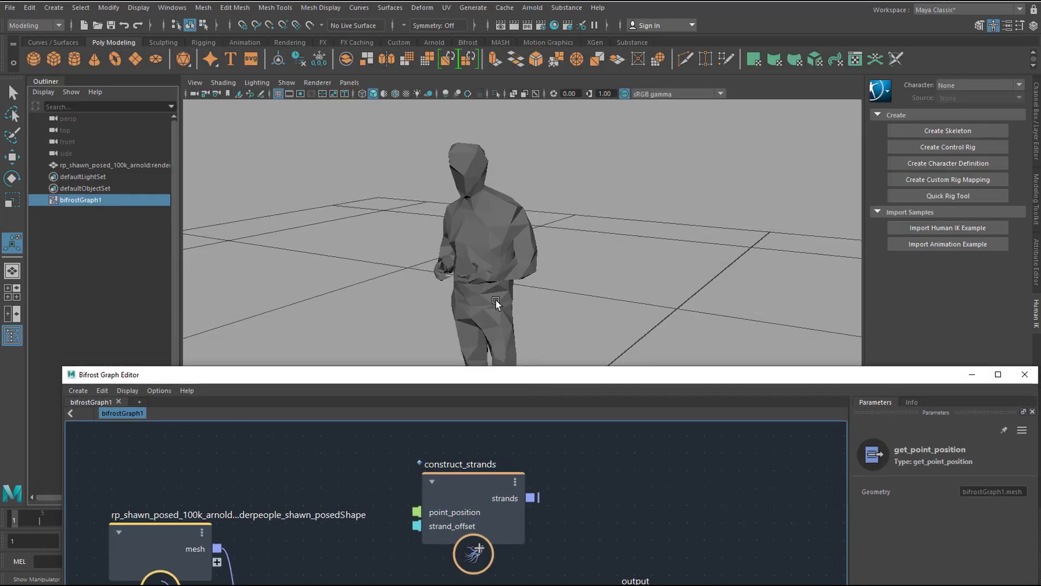
mouse_move(518, 213)
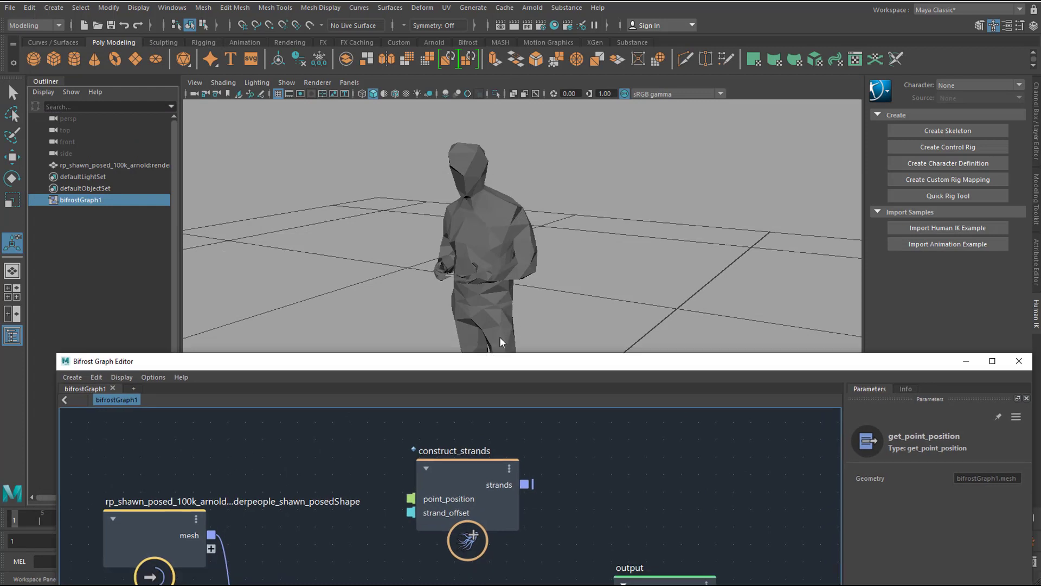
View the generated bif1 strands on the figure and select them in the Outliner
left_click(993, 361)
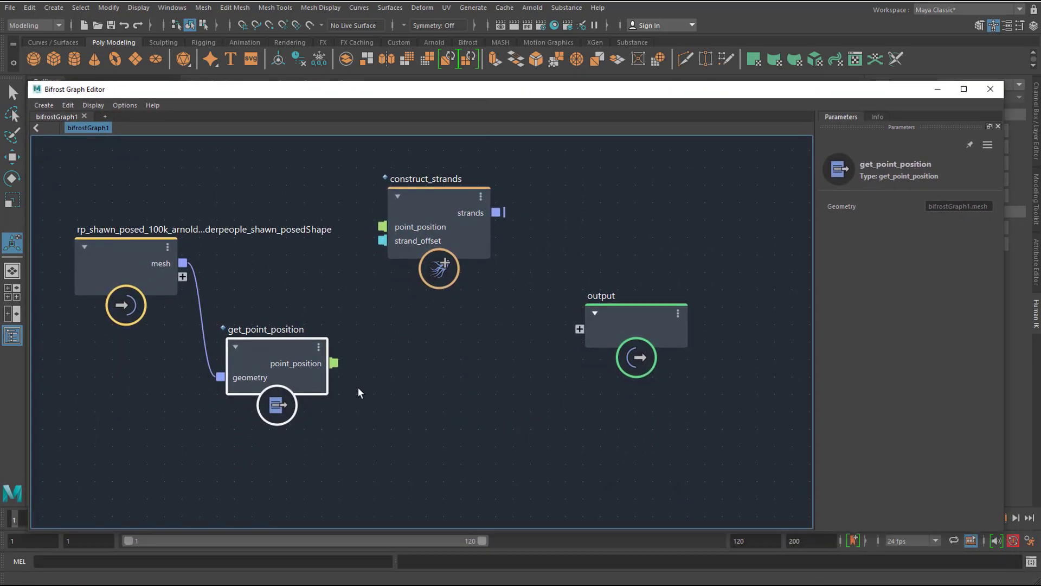
mouse_move(334, 364)
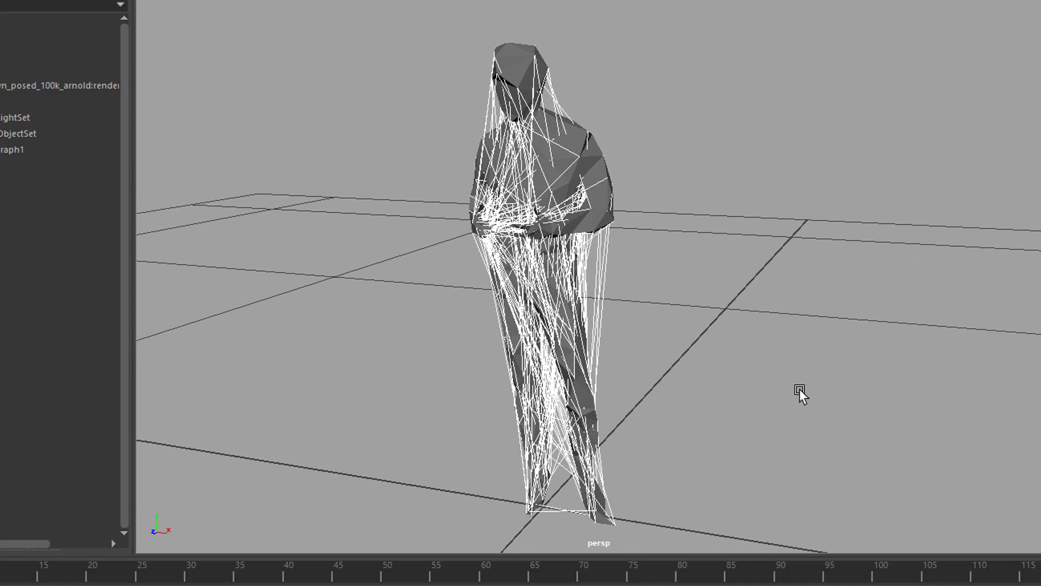
mouse_move(27, 130)
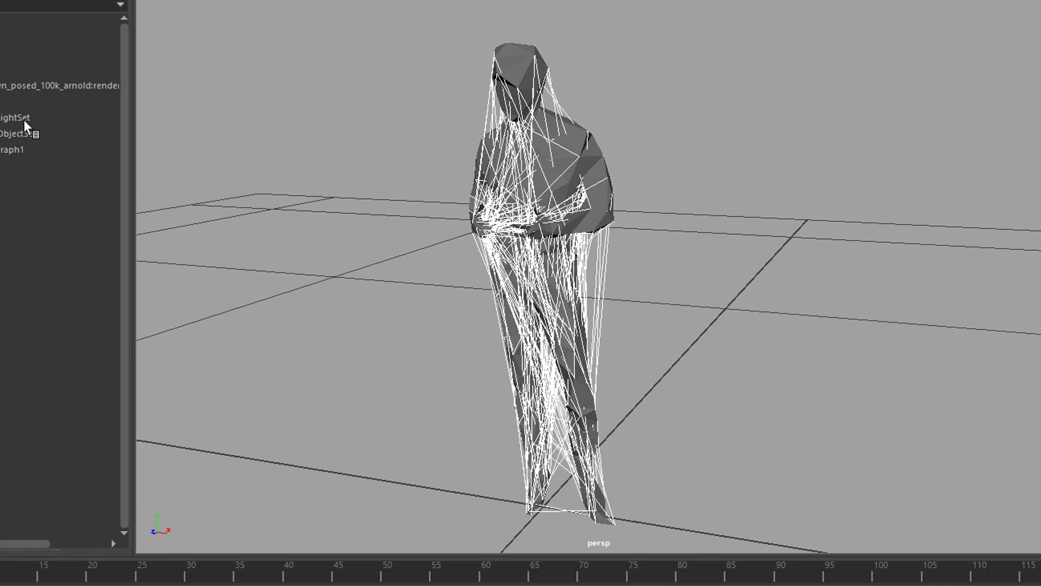
left_click(59, 85)
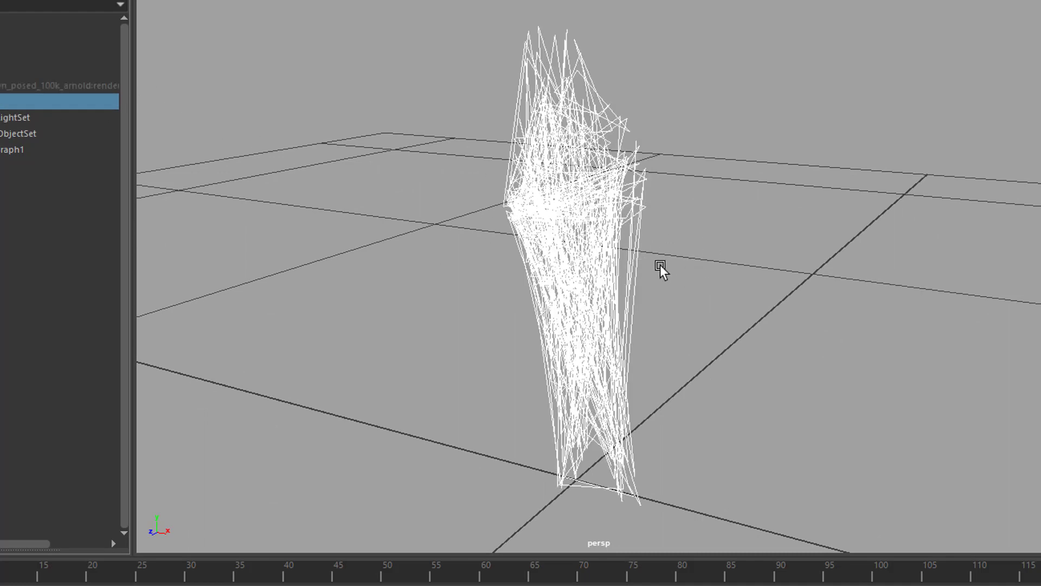
mouse_move(710, 302)
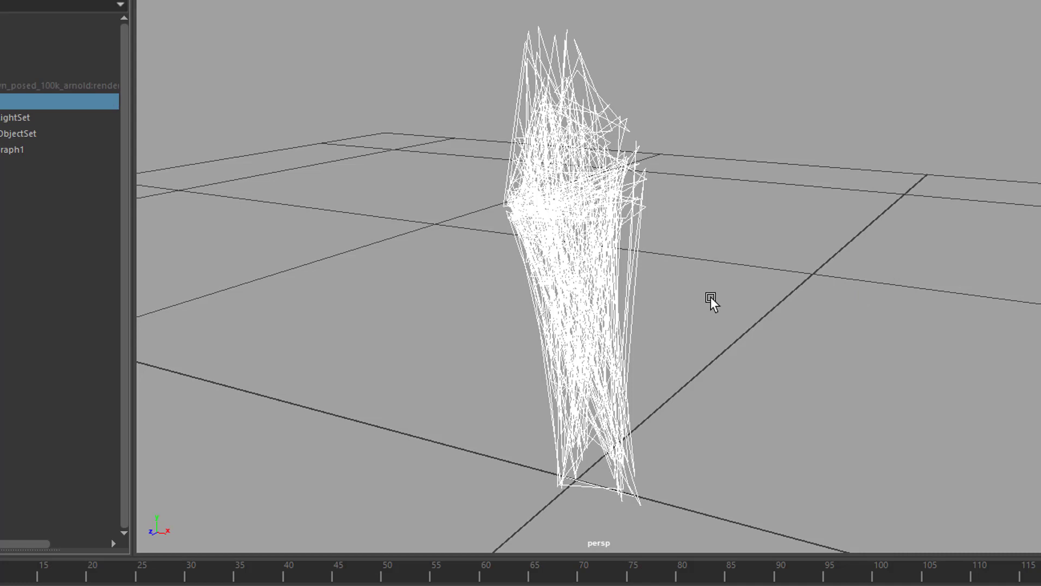
mouse_move(769, 309)
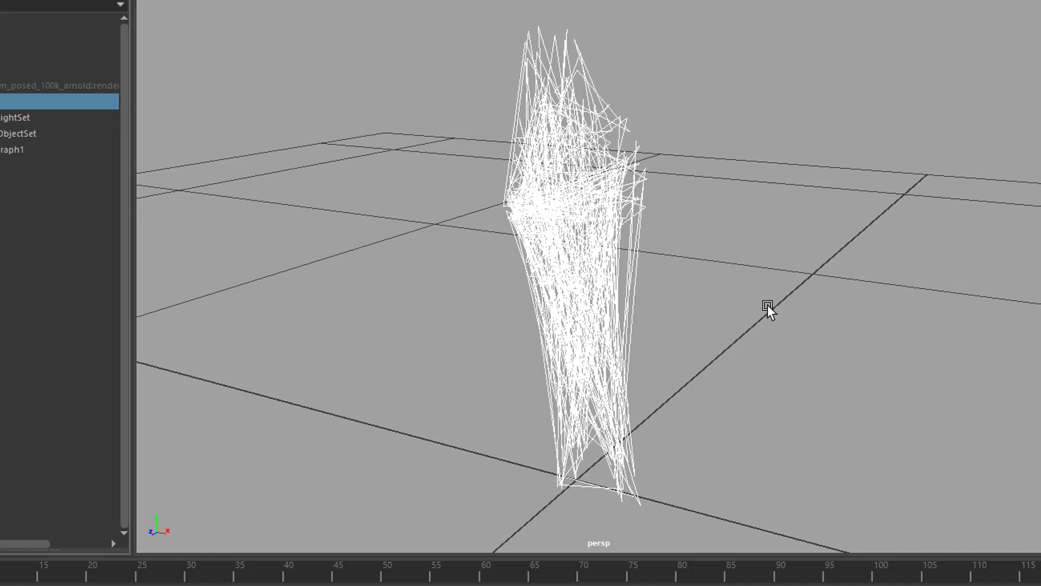
mouse_move(721, 292)
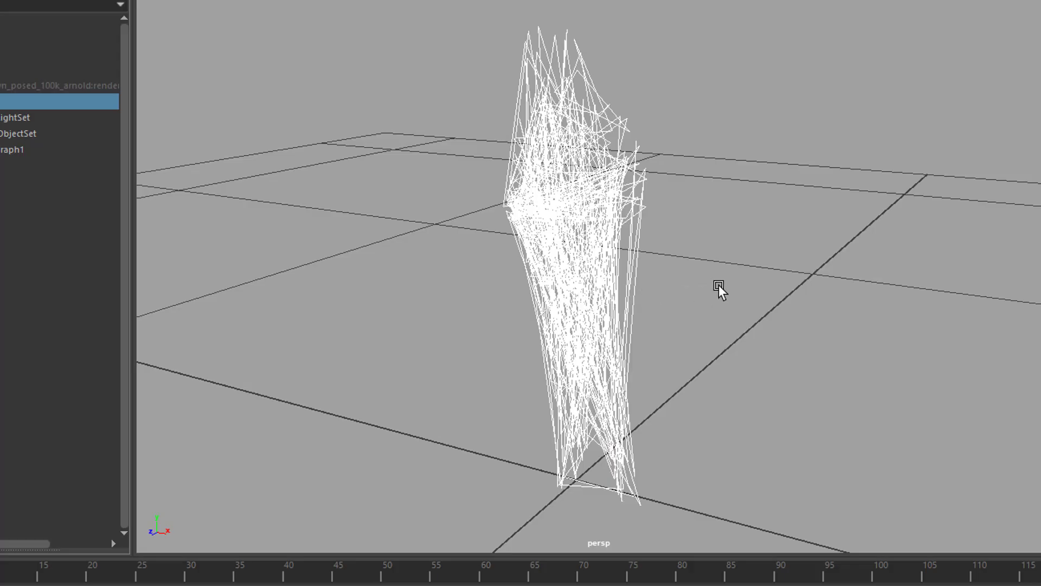
mouse_move(524, 233)
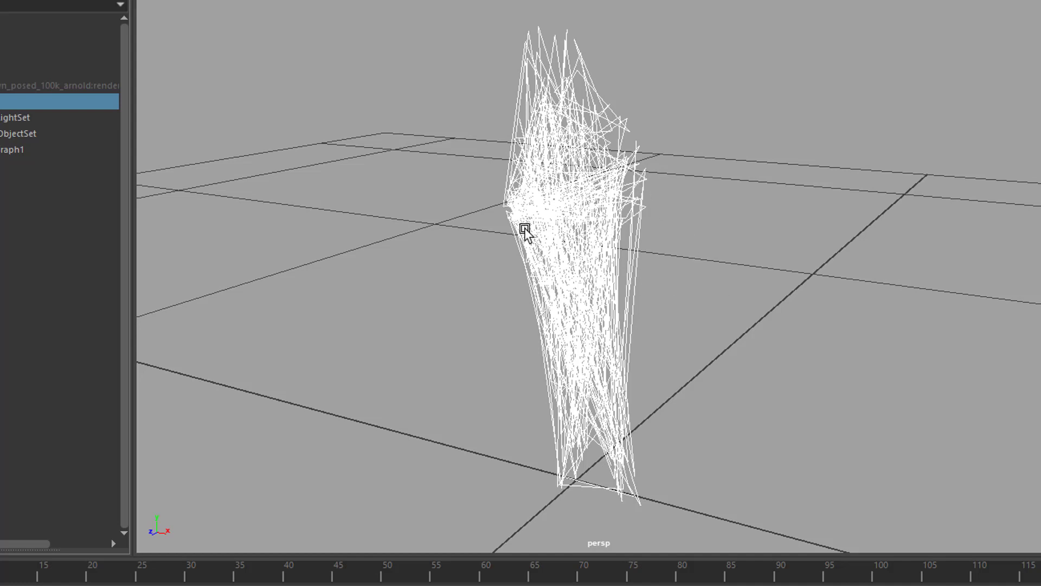
mouse_move(595, 289)
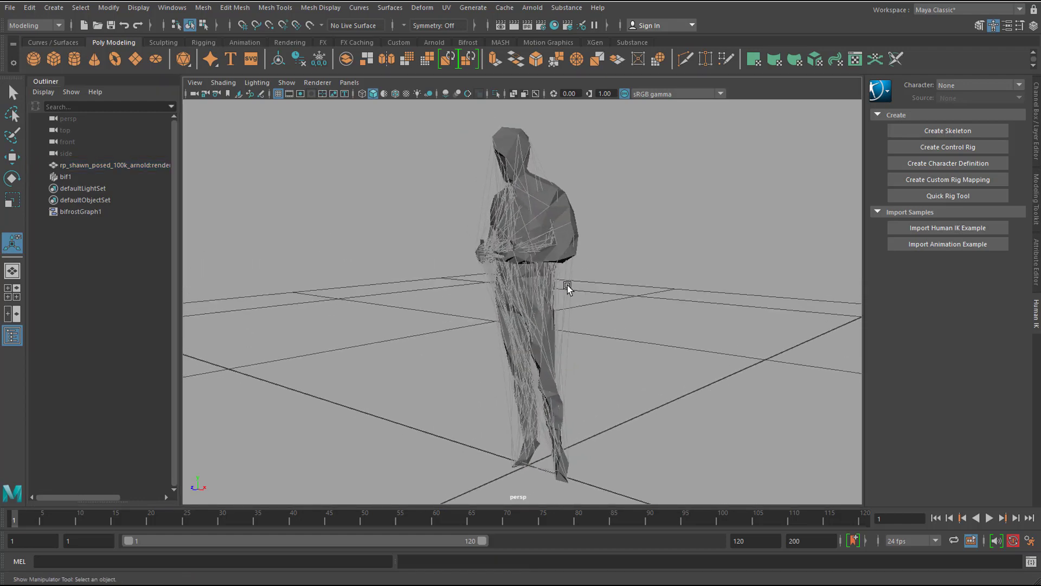
Return to the Bifrost graph and select the output node of the strand chain
left_click(65, 176)
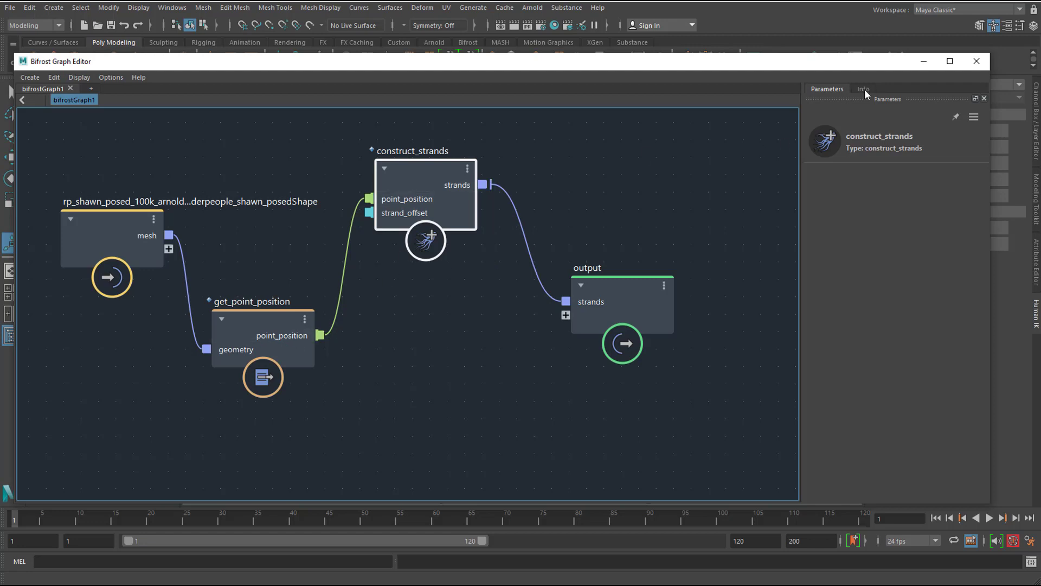
left_click(863, 88)
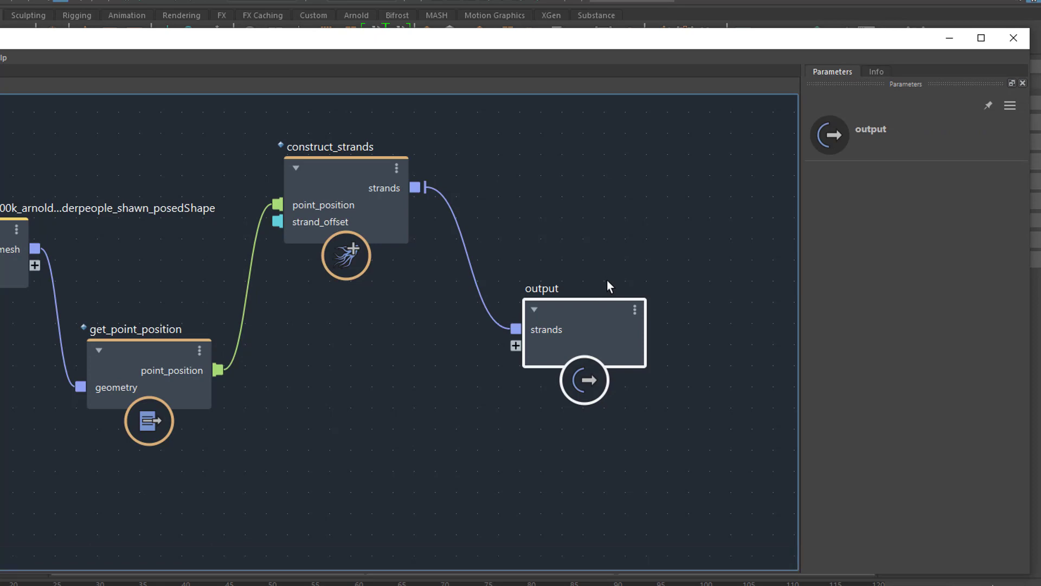
mouse_move(674, 54)
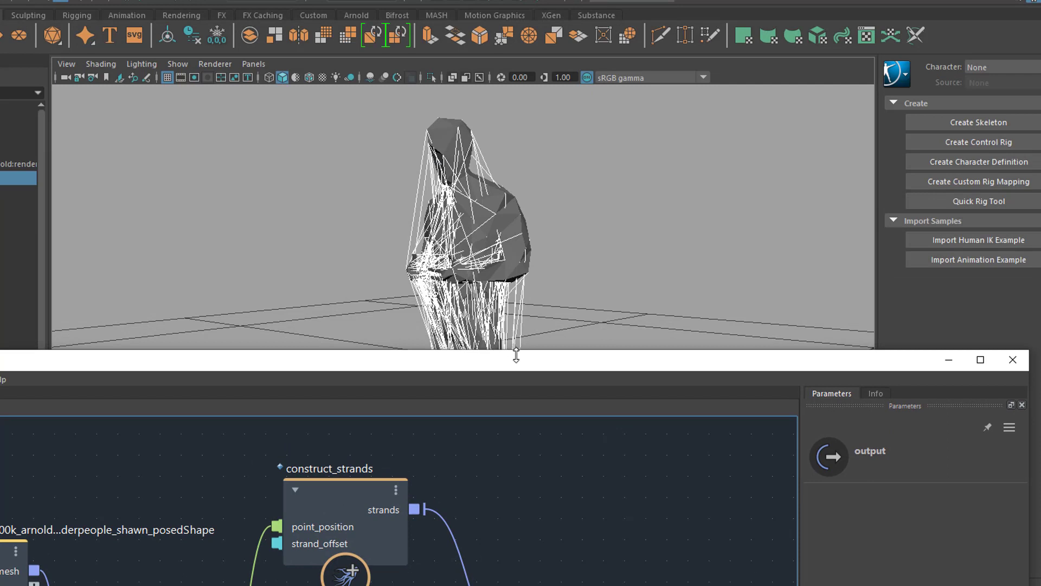
mouse_move(523, 370)
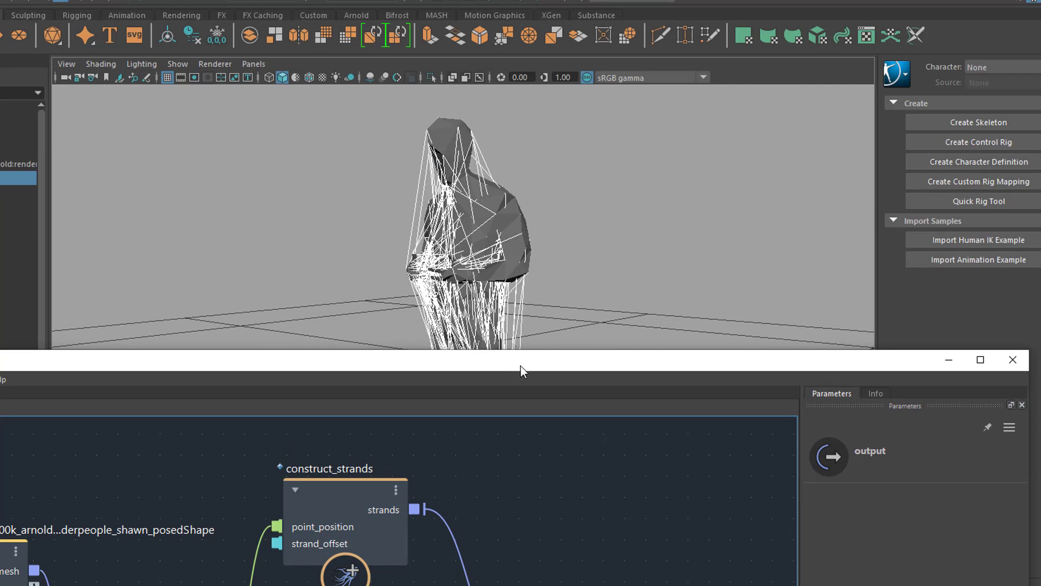
mouse_move(517, 372)
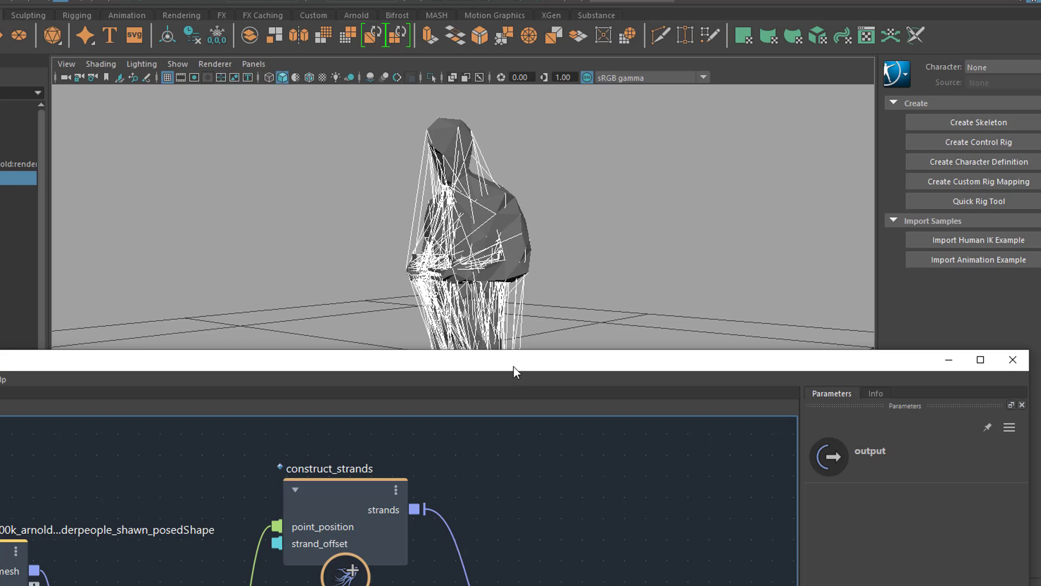
mouse_move(520, 370)
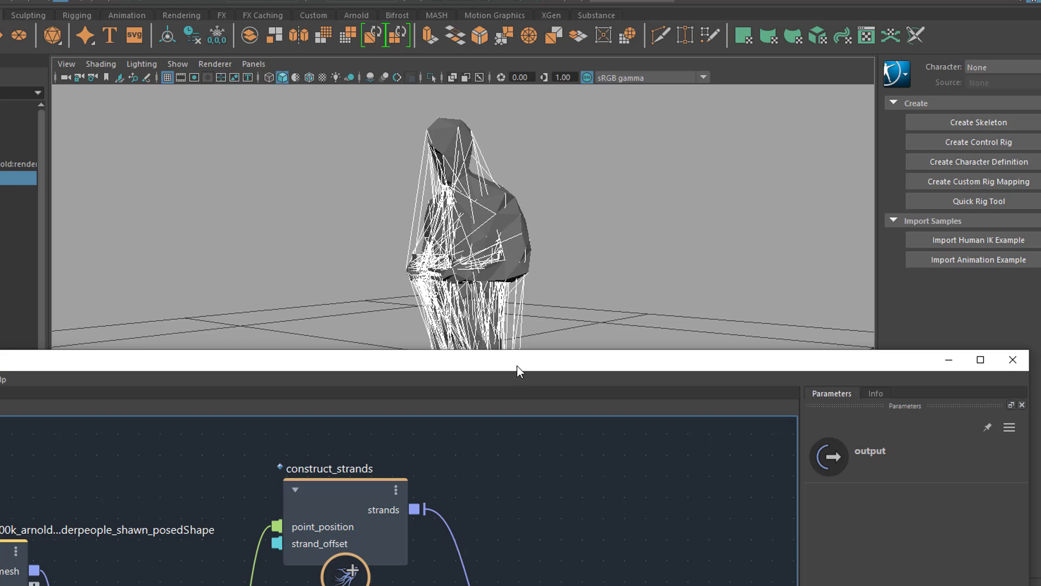
mouse_move(529, 365)
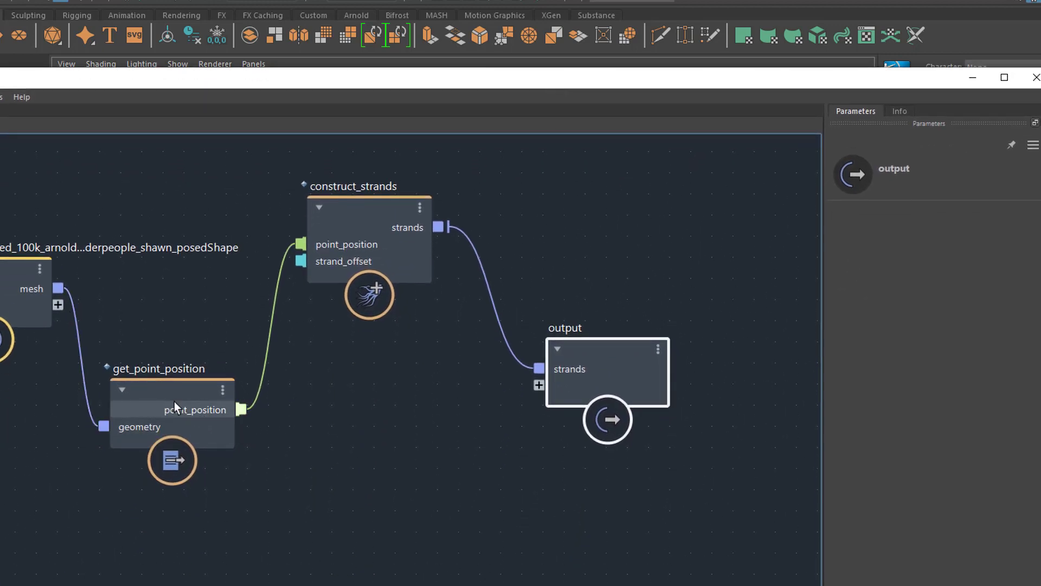
mouse_move(259, 316)
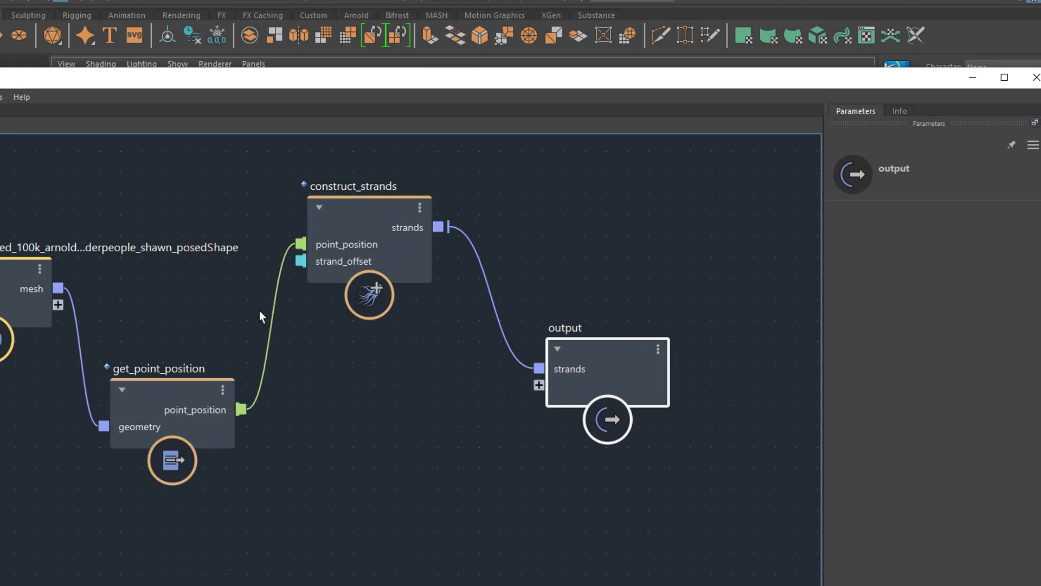
mouse_move(306, 287)
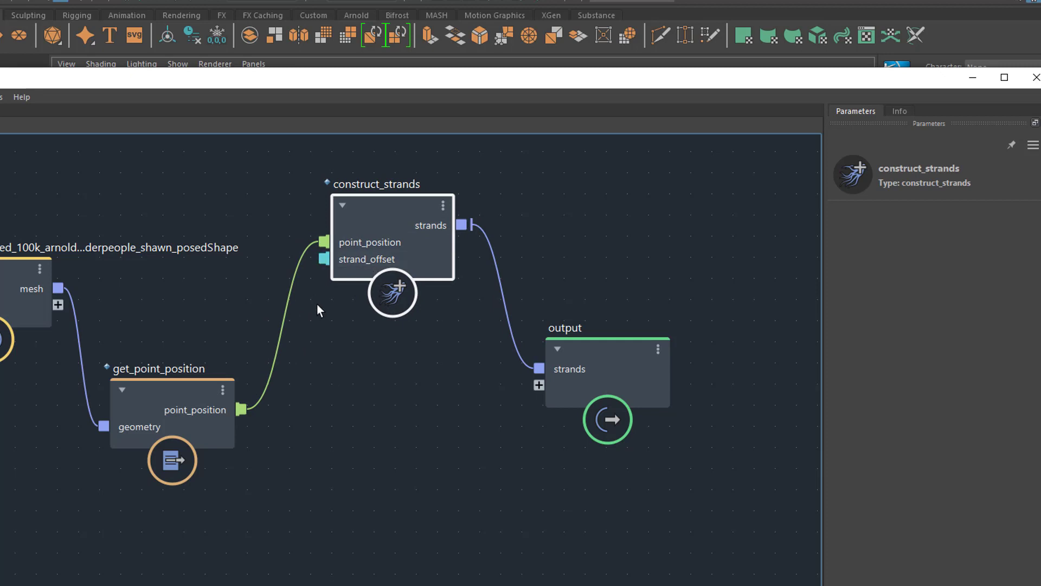
mouse_move(388, 209)
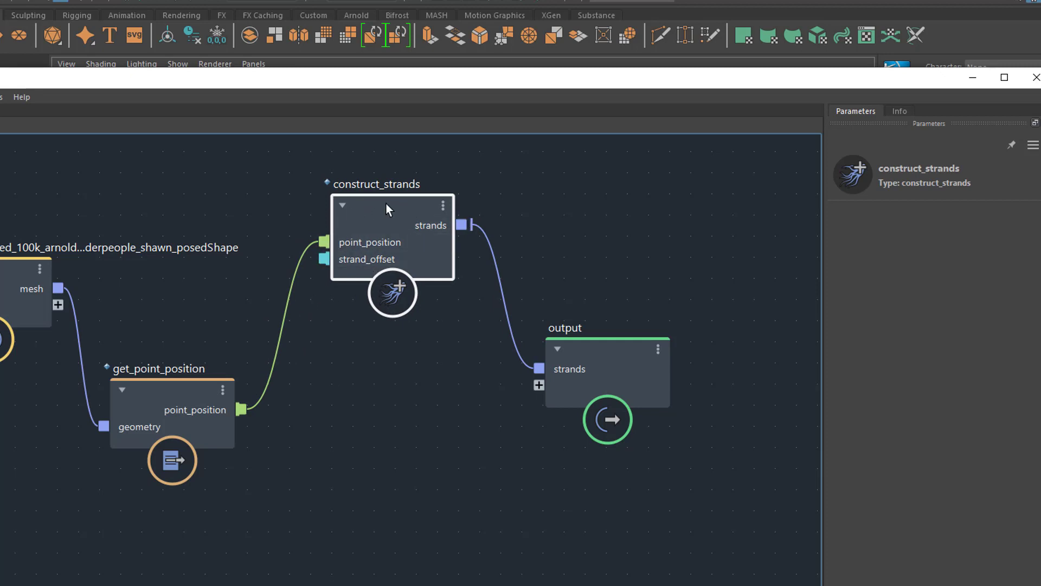
mouse_move(394, 212)
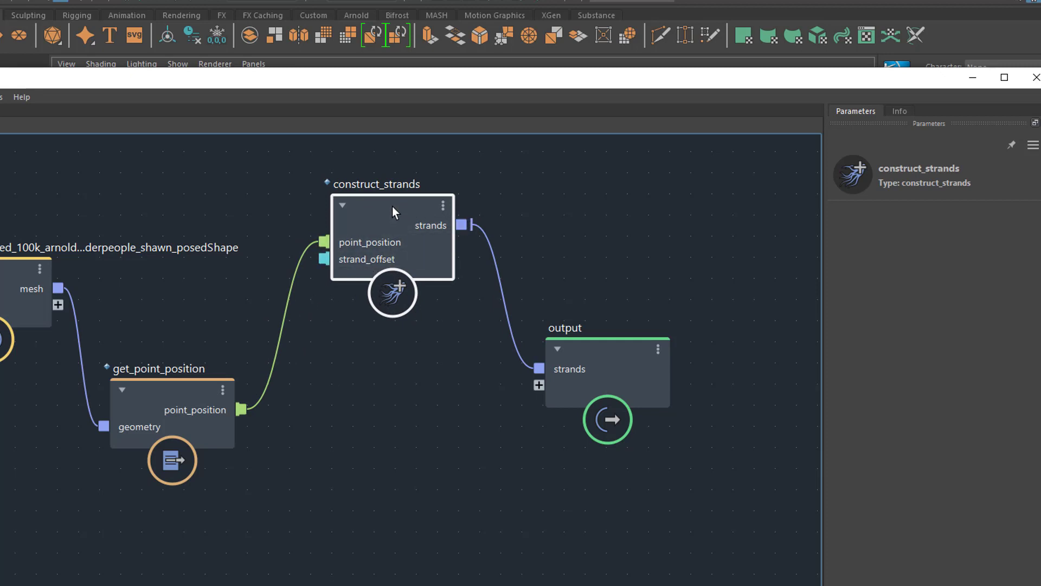
Delete the old strand nodes and search for create_strands_along_normals to add
left_click(171, 410)
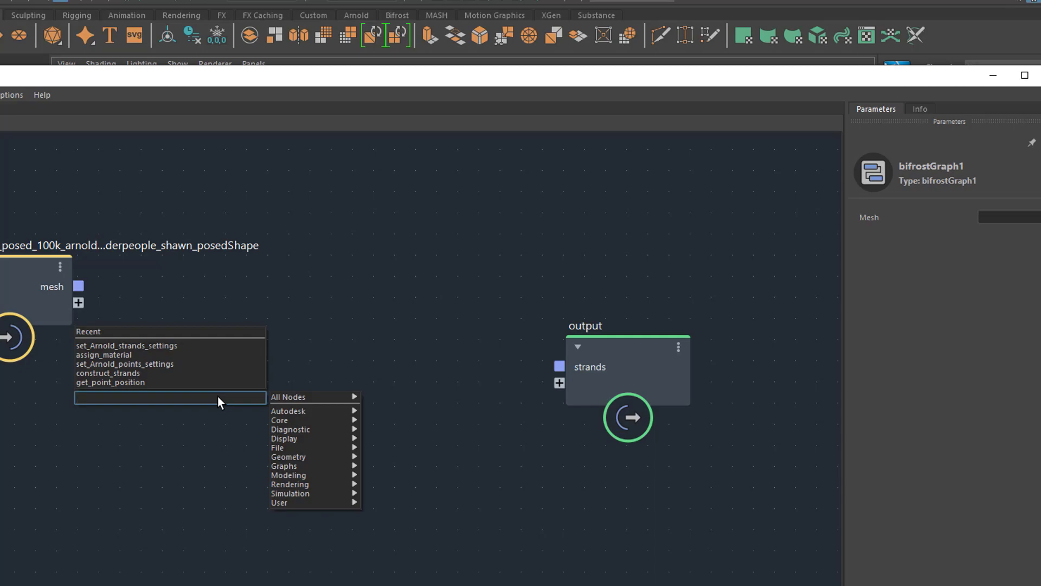
type("strands")
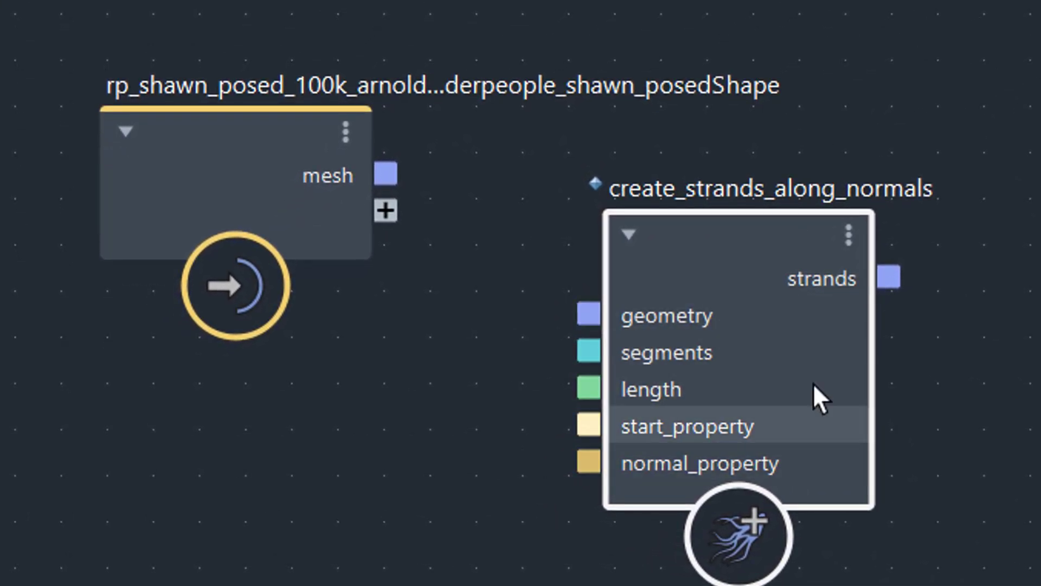
mouse_move(538, 282)
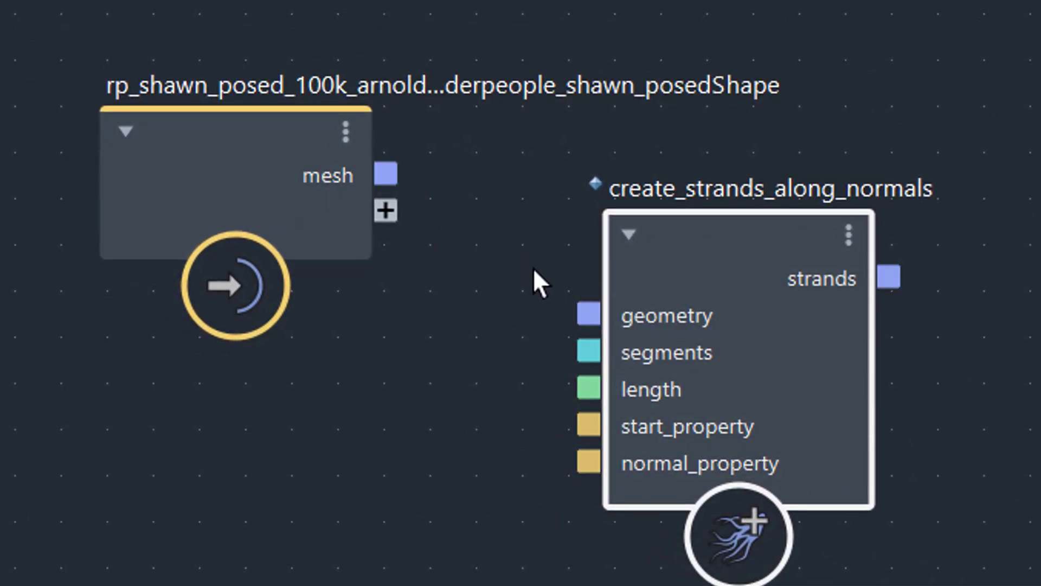
mouse_move(386, 174)
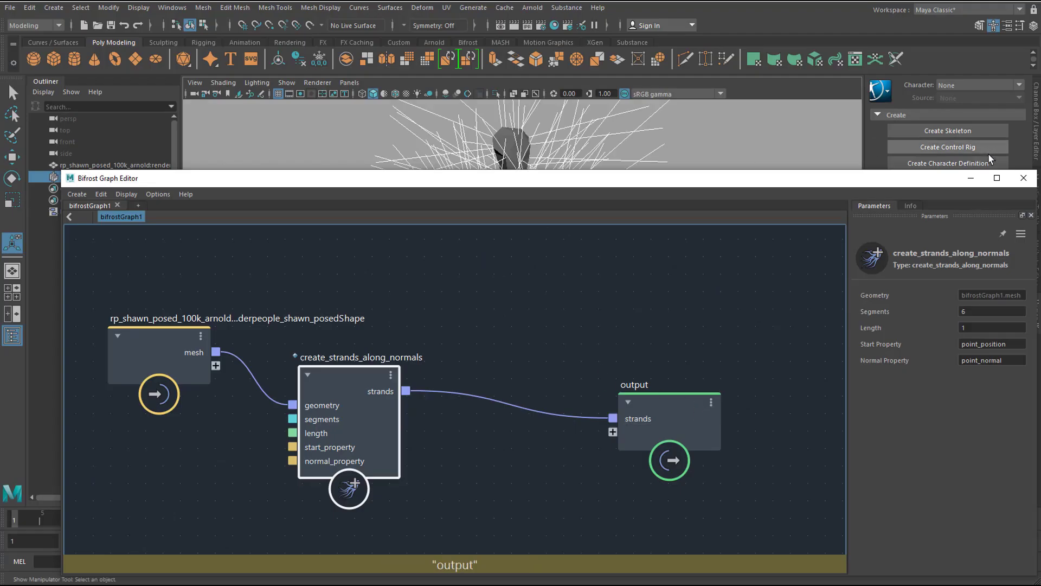
Set the create_strands_along_normals Length from 1 to 0.5
left_click(1024, 178)
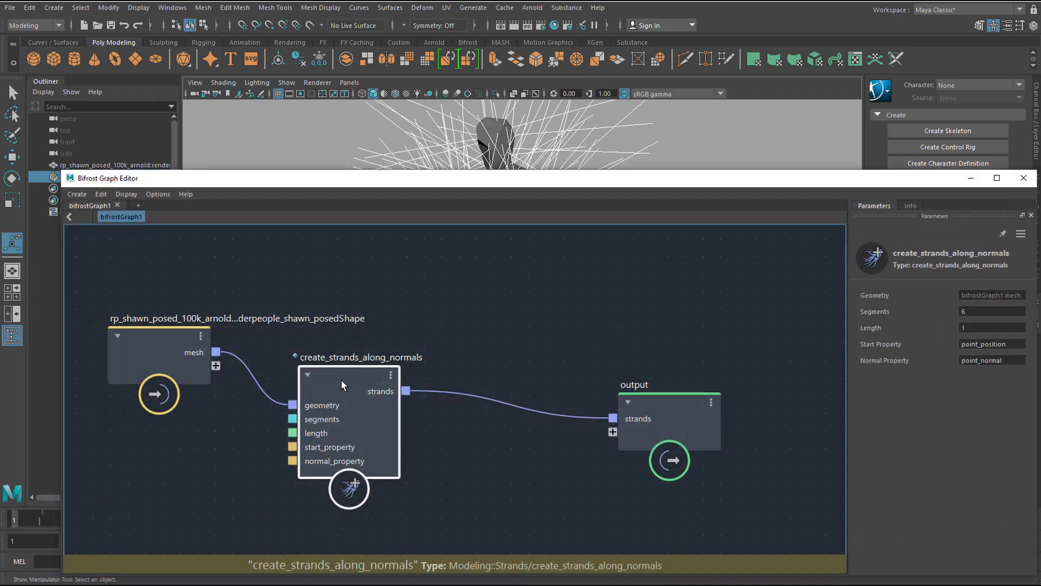
left_click_drag(342, 367, 398, 349)
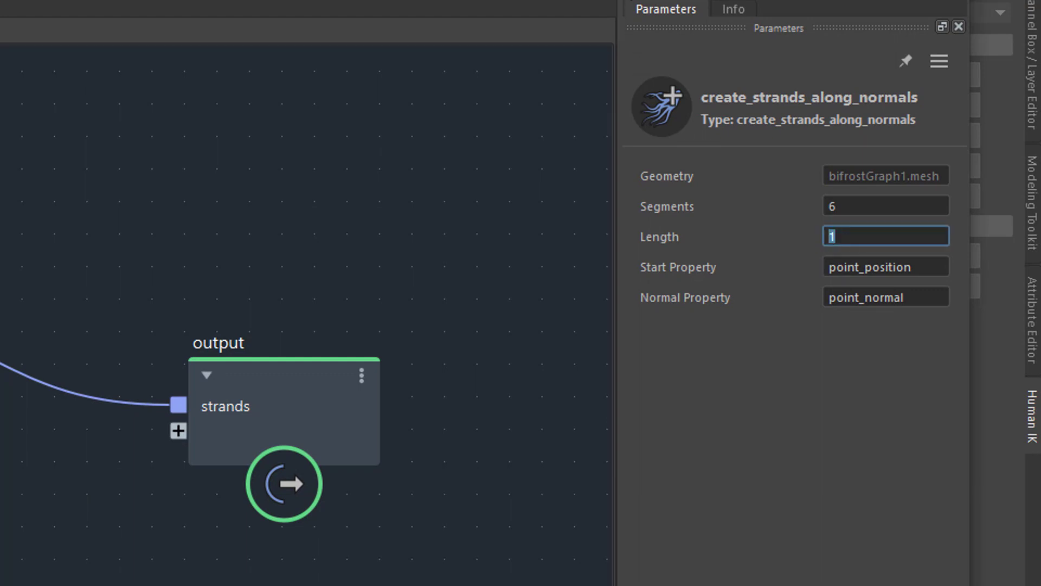
type("0")
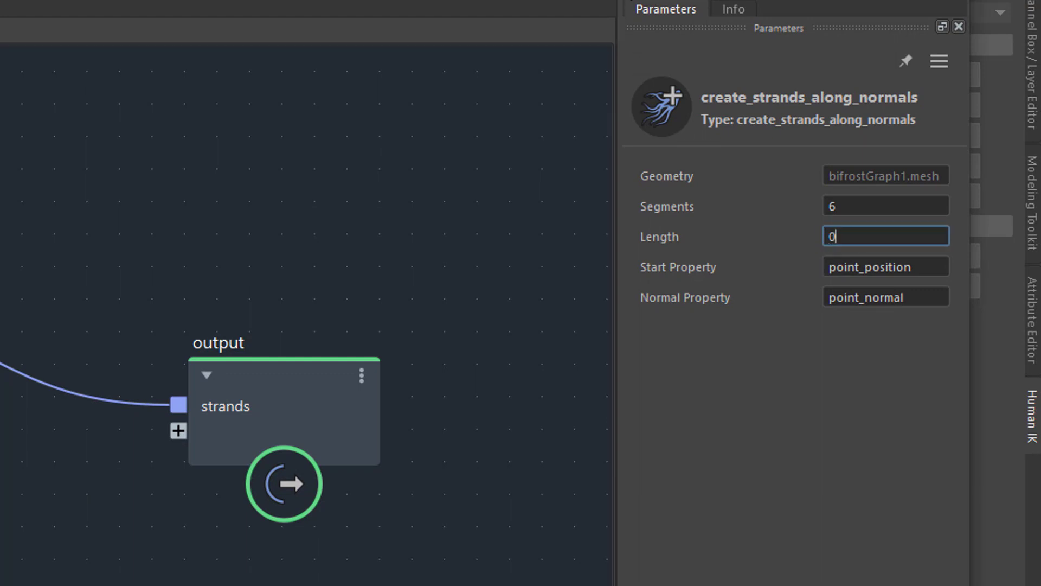
type("0.5")
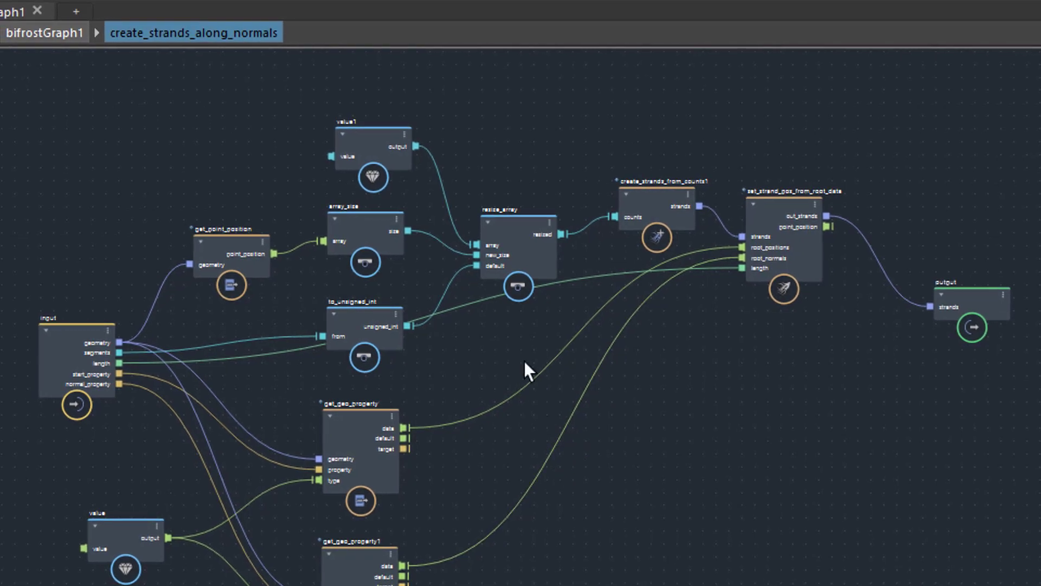
mouse_move(57, 157)
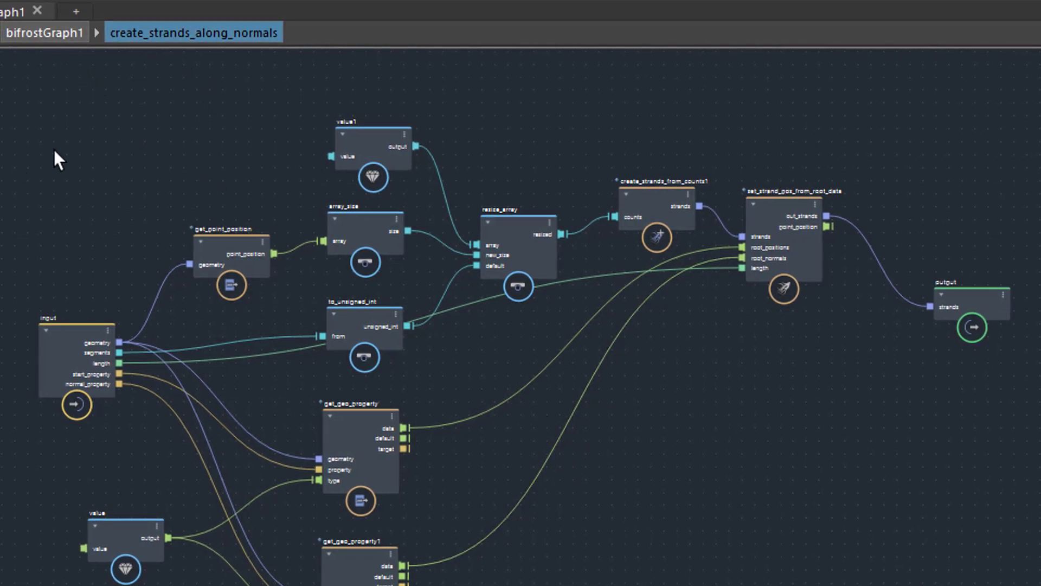
mouse_move(423, 213)
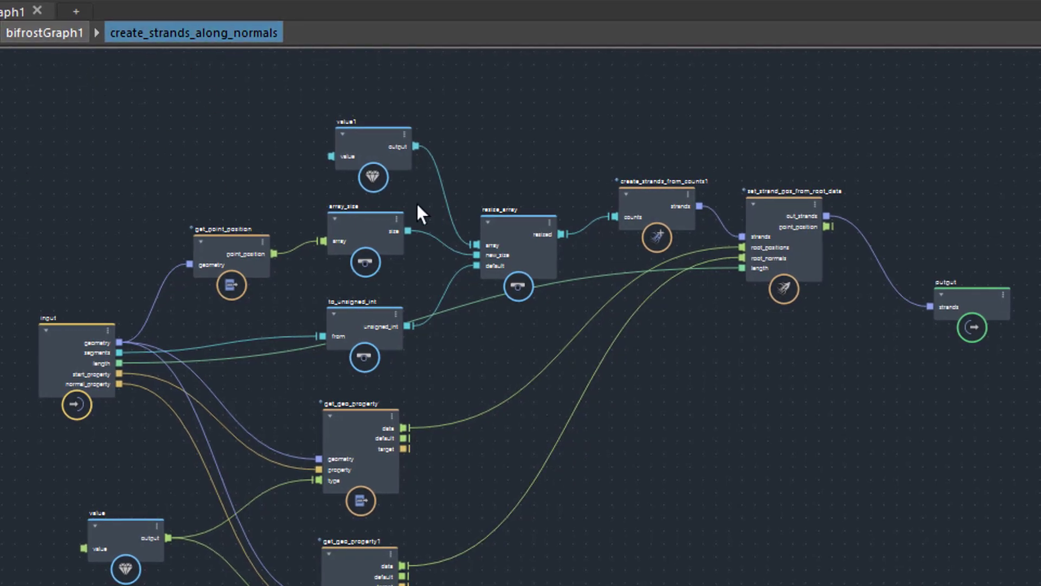
mouse_move(930, 422)
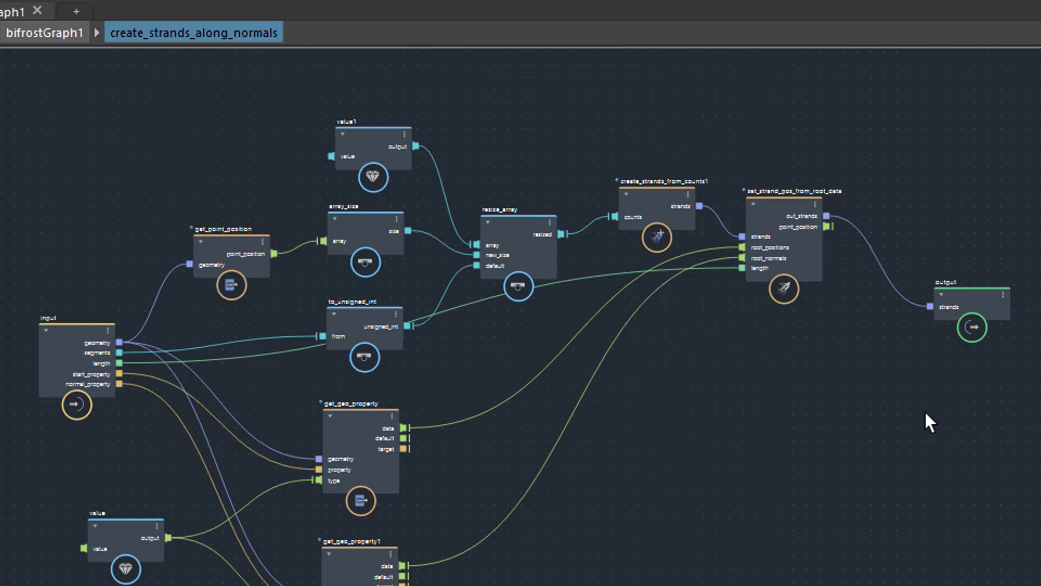
Return to the top-level bifrostGraph1 via the breadcrumb
left_click(44, 32)
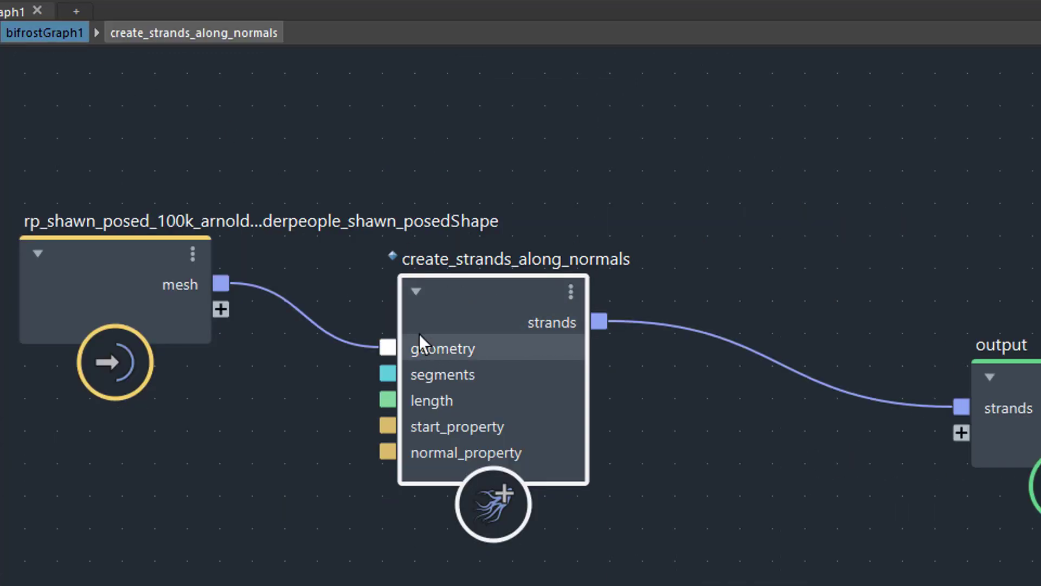
mouse_move(497, 344)
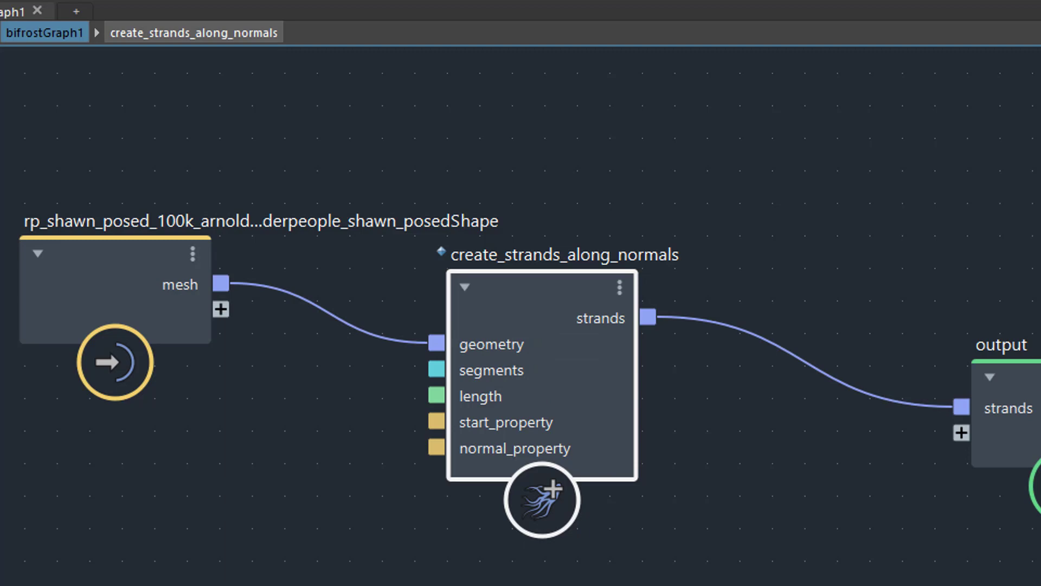
mouse_move(550, 295)
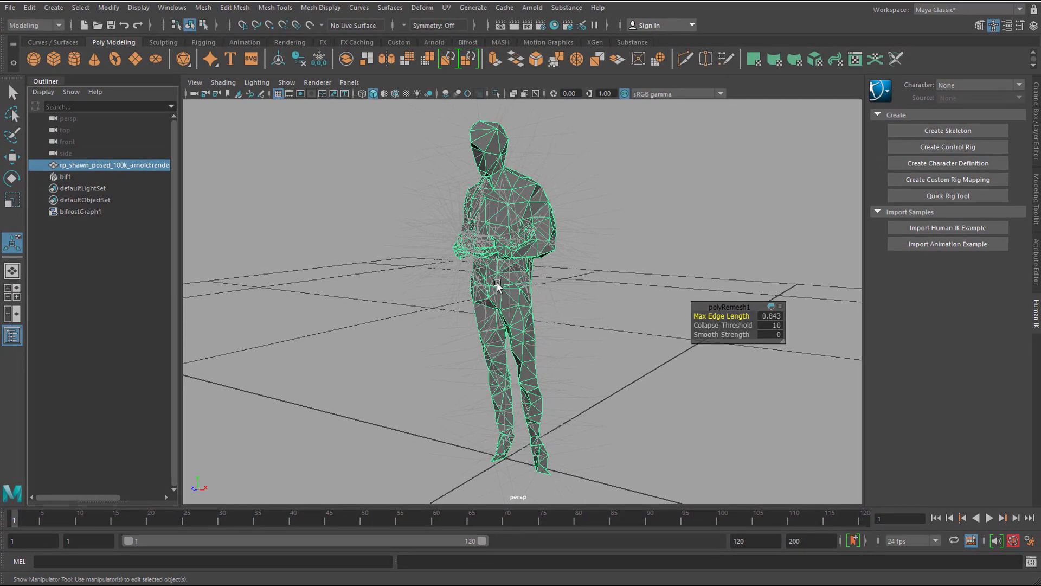
mouse_move(647, 255)
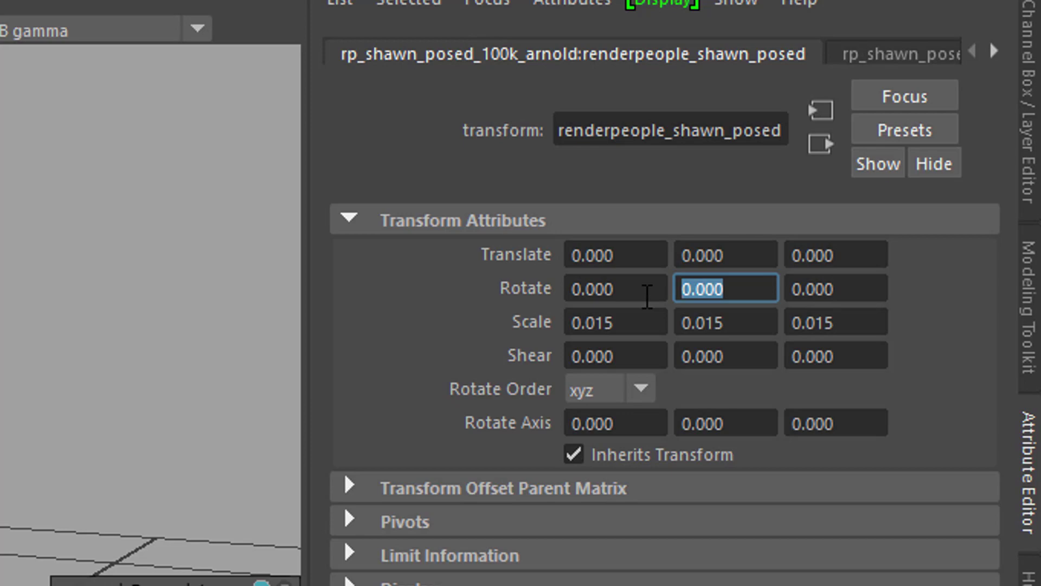
Drive the figure's Rotate Y with a =frame expression and test it on the timeline
type("=frame")
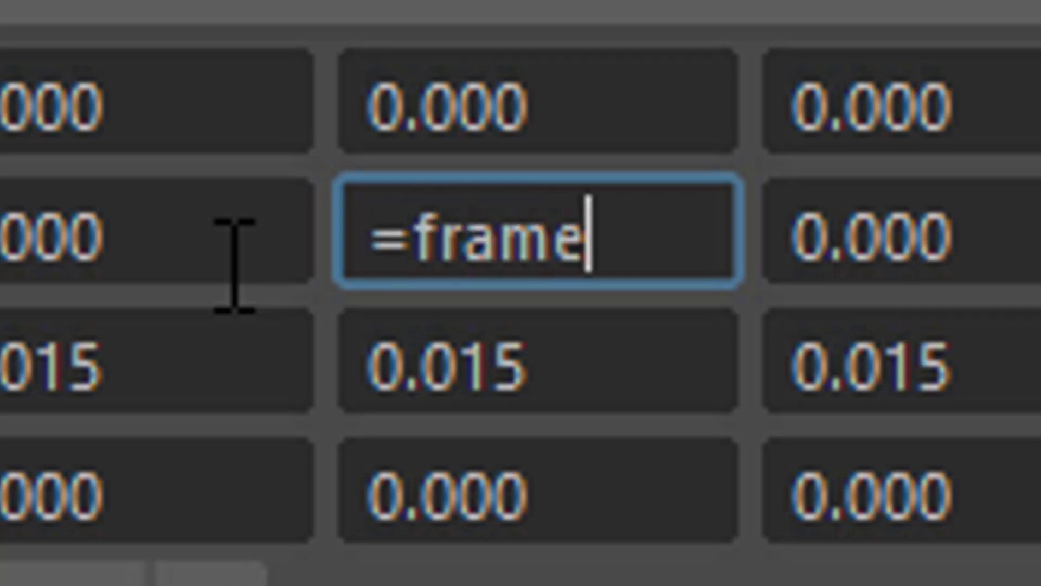
key("Return")
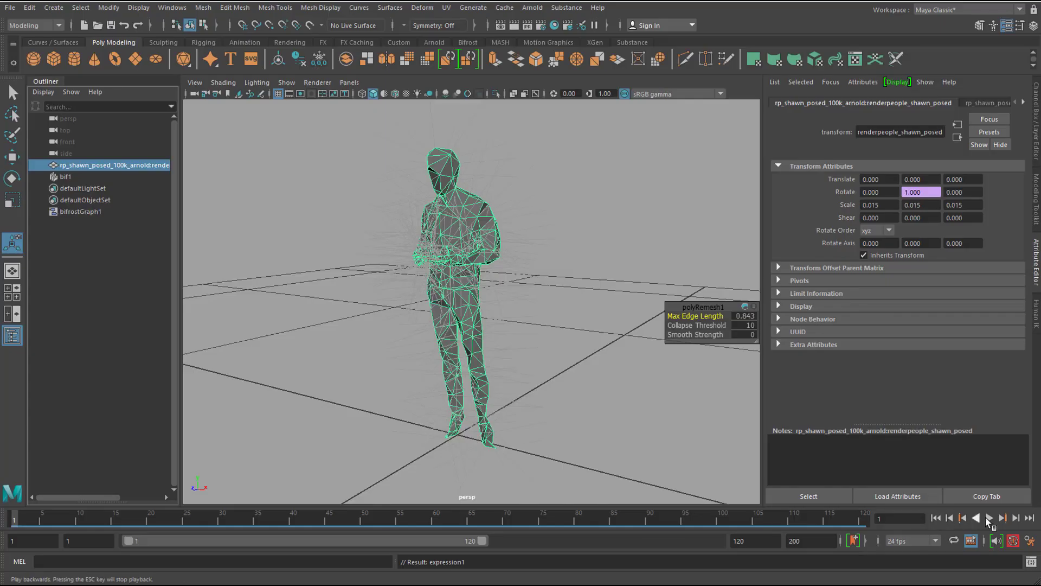
left_click(988, 518)
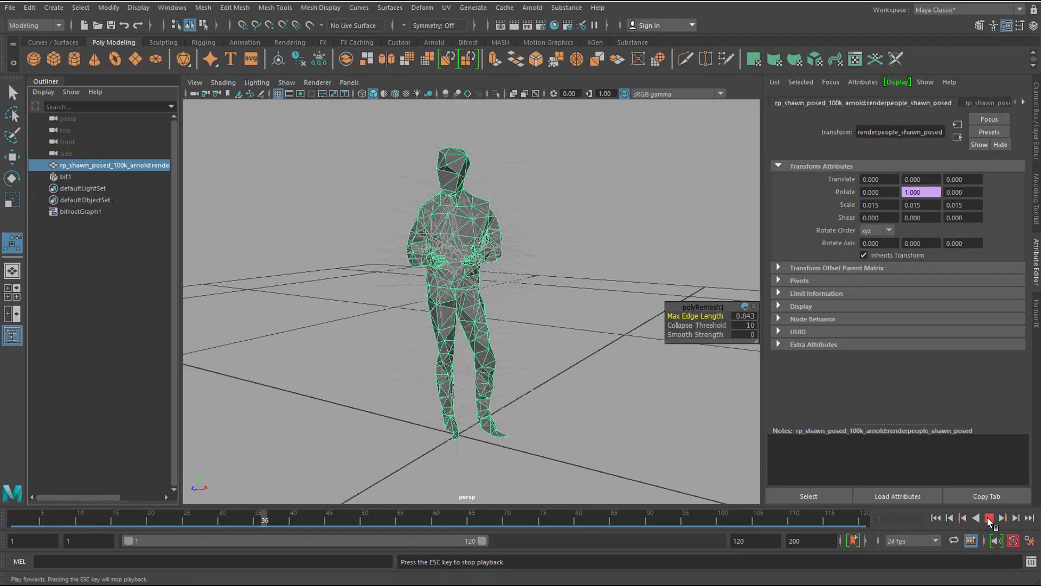
left_click(988, 517)
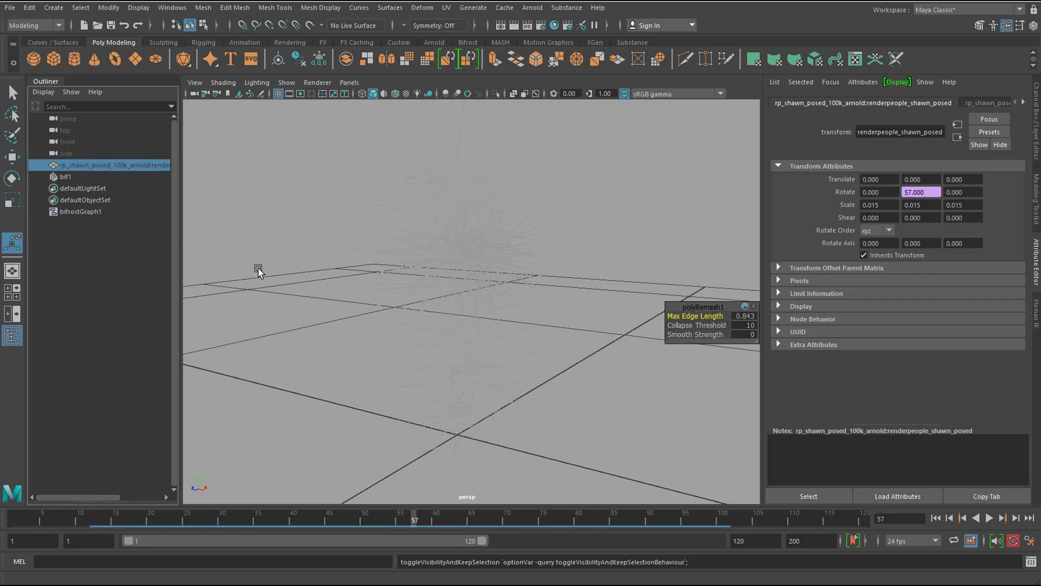
left_click(989, 518)
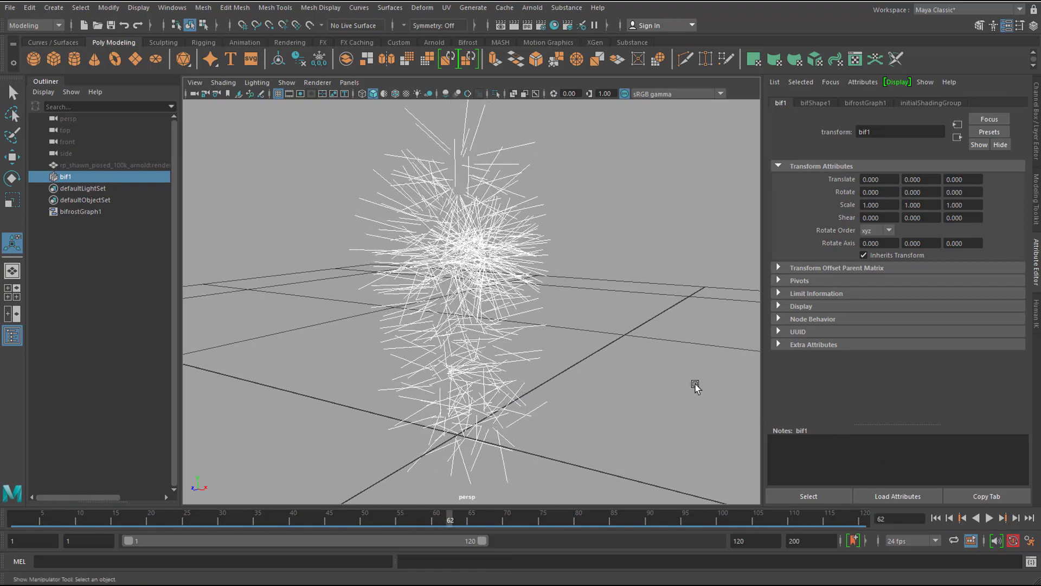
mouse_move(427, 390)
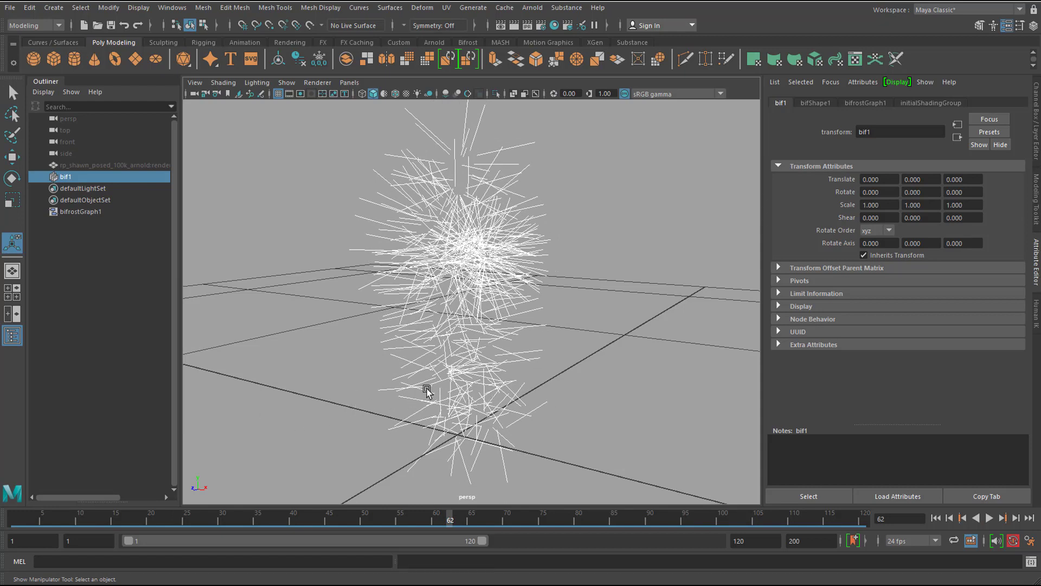
mouse_move(581, 27)
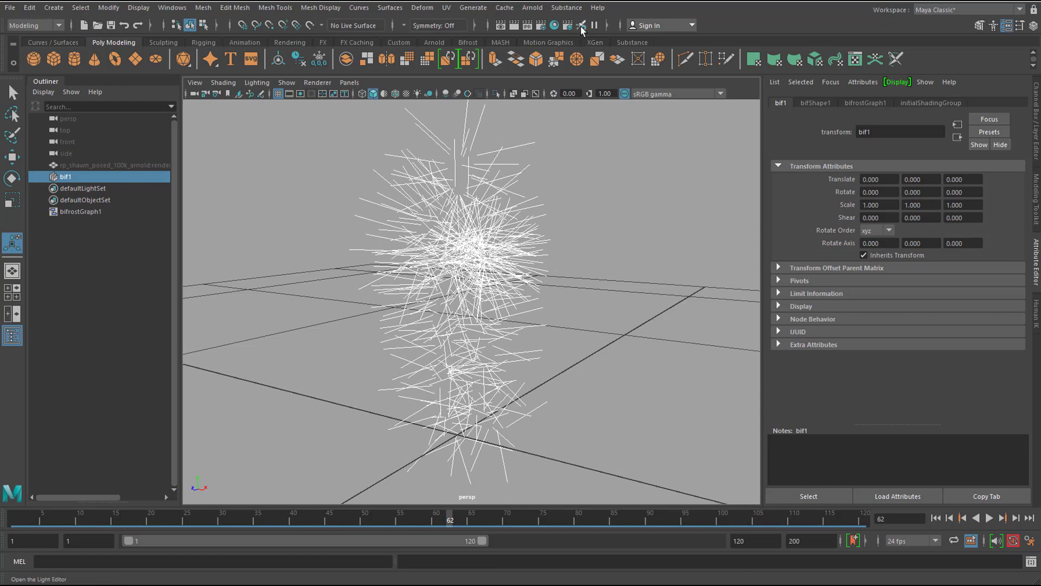
Add an Arnold Skydome Light (aiSkyDomeLight1) and reselect the strands object bif1
left_click(532, 7)
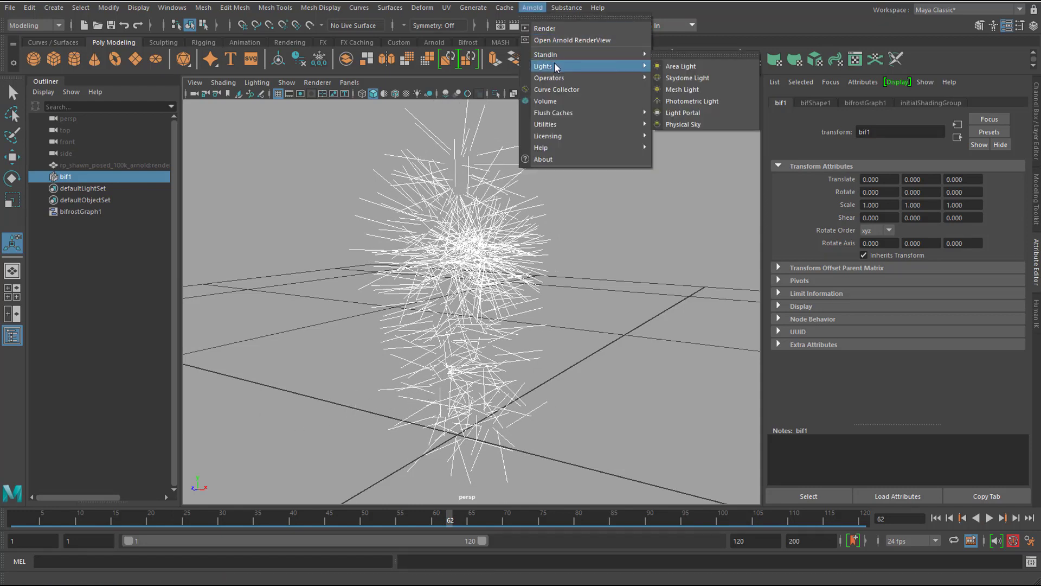
left_click(686, 77)
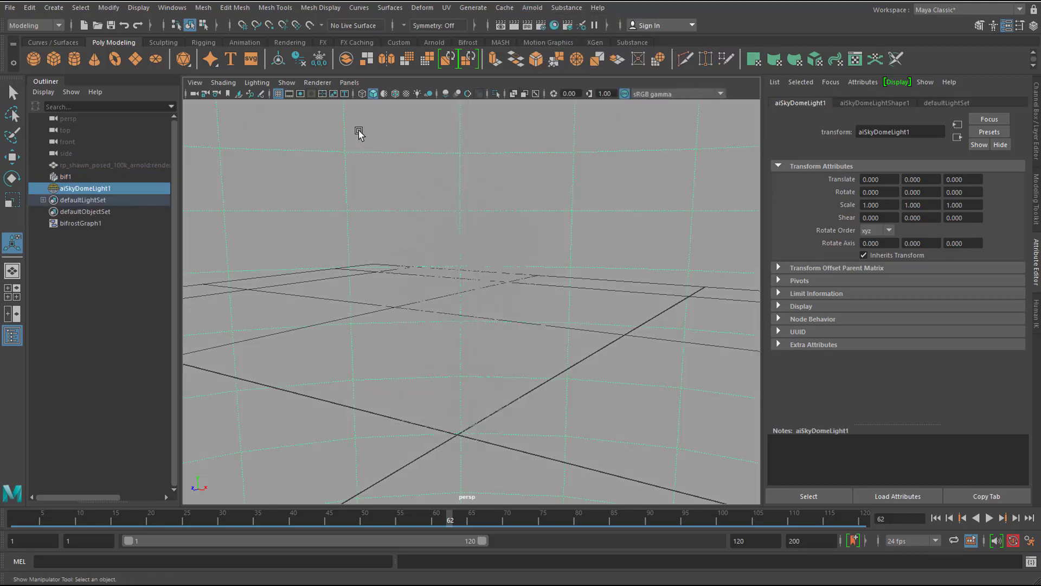
left_click(287, 82)
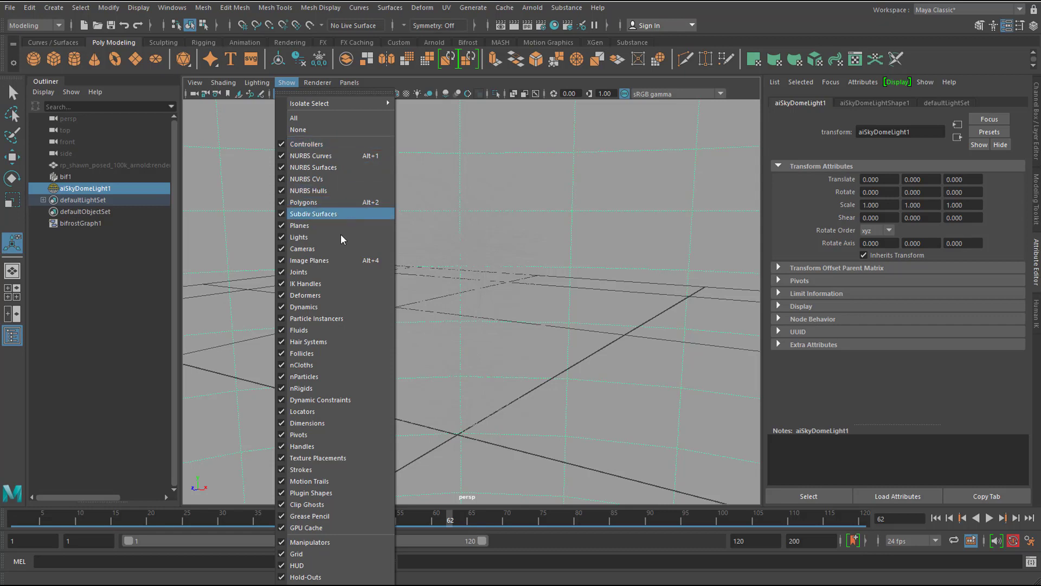
mouse_move(307, 237)
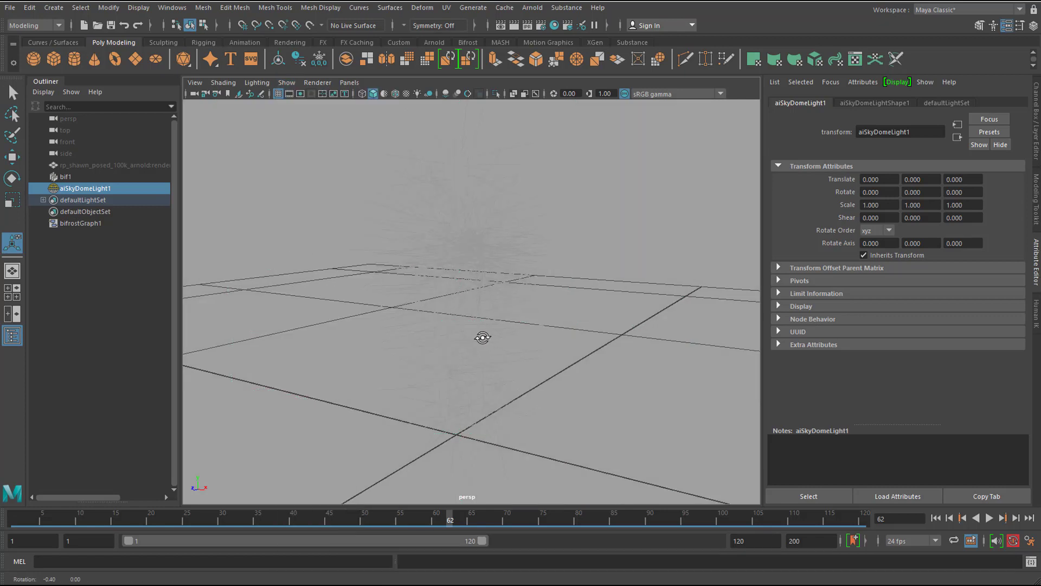
left_click(65, 176)
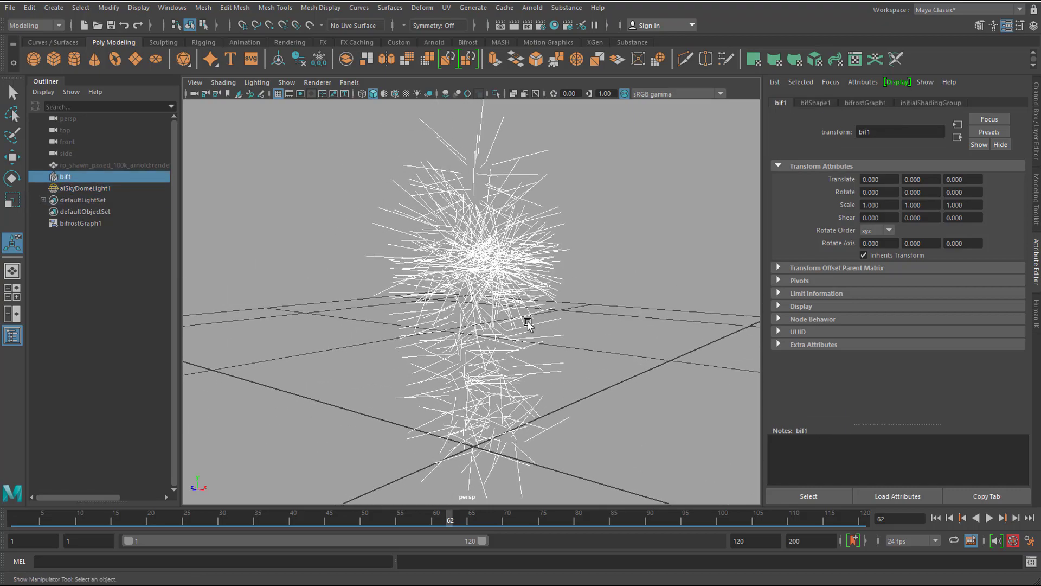
mouse_move(560, 145)
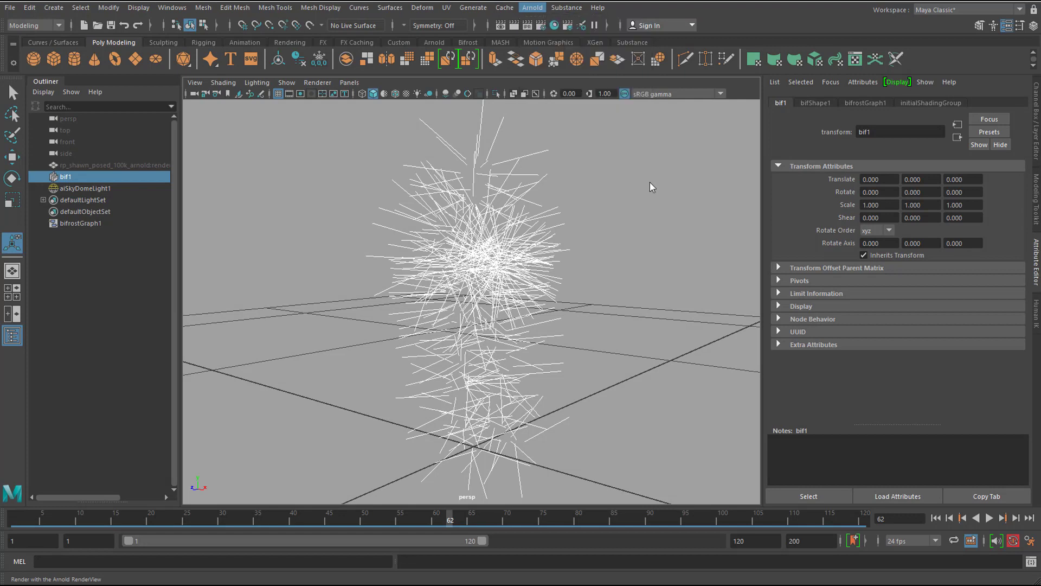
mouse_move(565, 292)
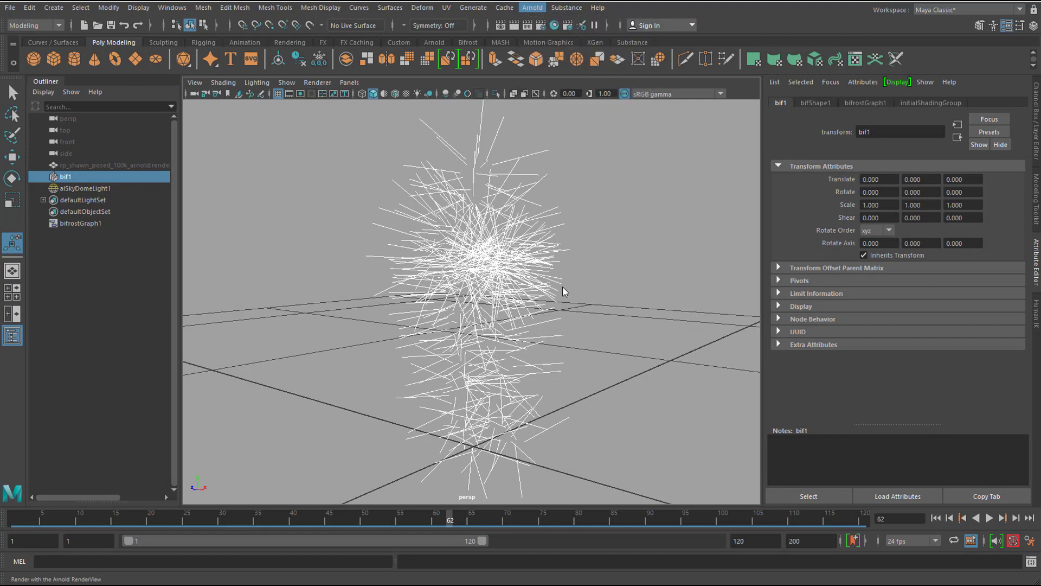
mouse_move(536, 400)
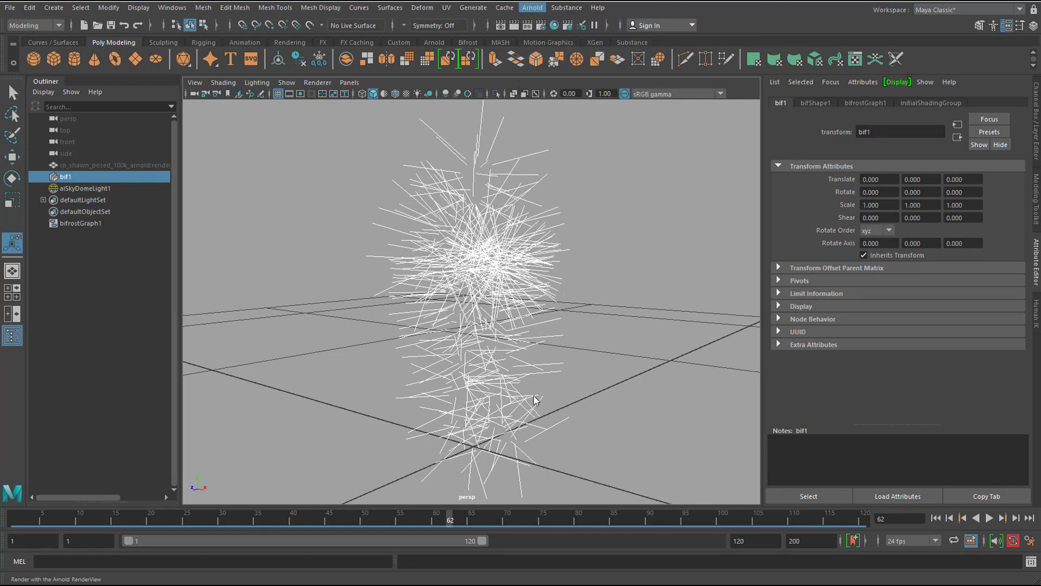
mouse_move(500, 390)
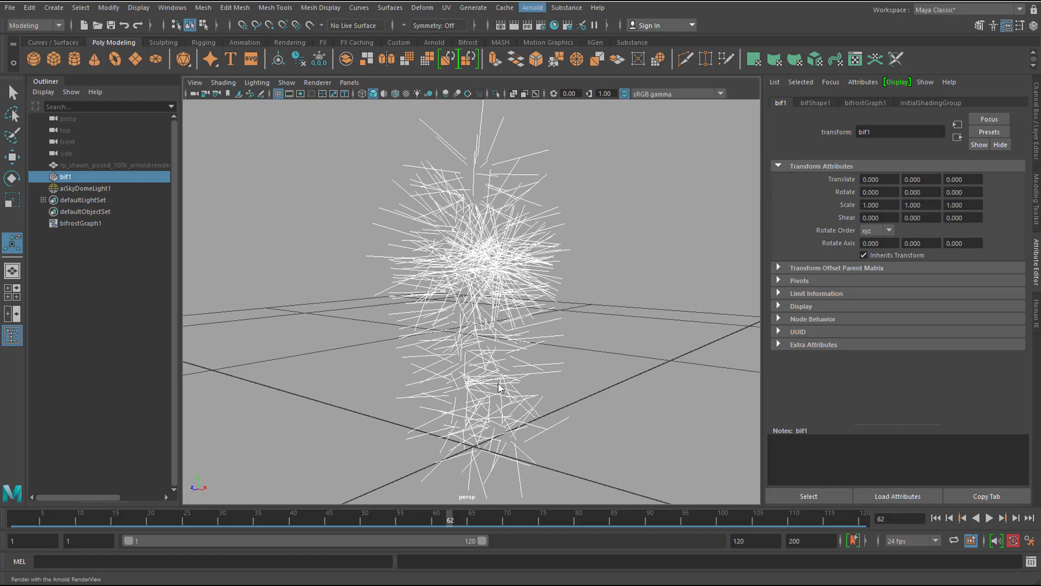
mouse_move(581, 420)
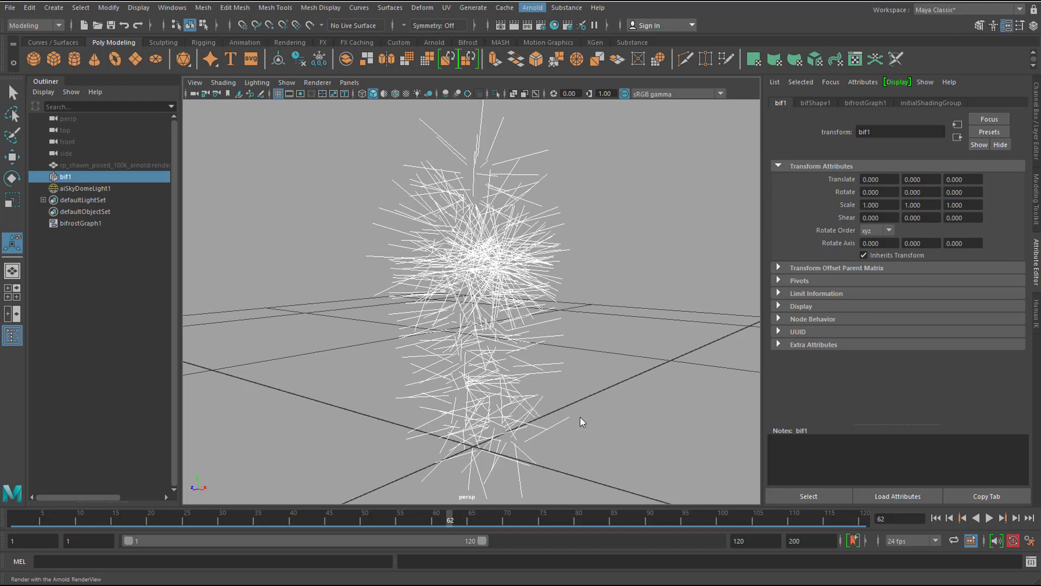
mouse_move(537, 384)
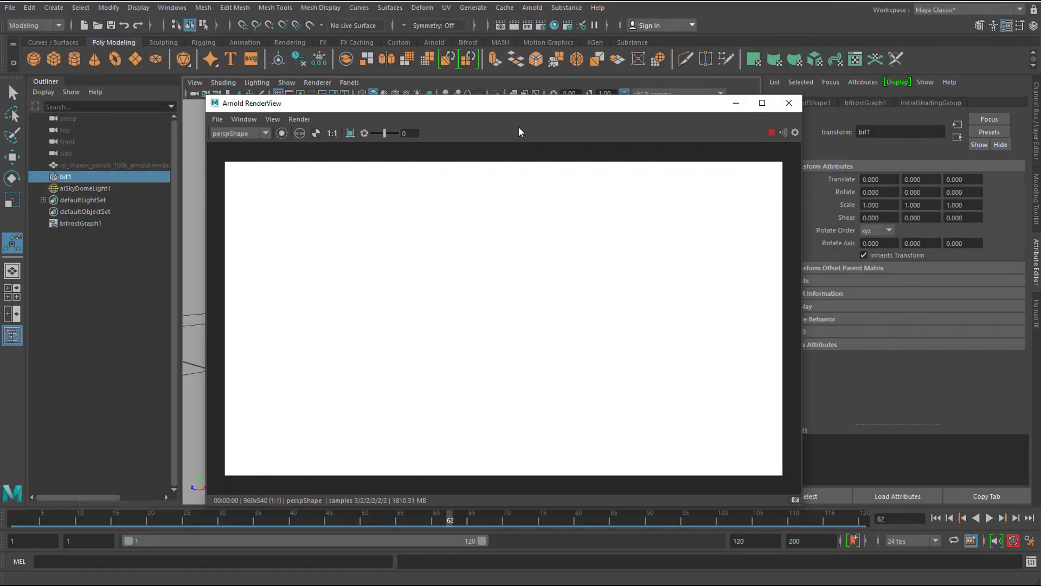
Set aiSkyDomeLightShape1's camera visibility to 0 so the render background goes black
left_click(86, 188)
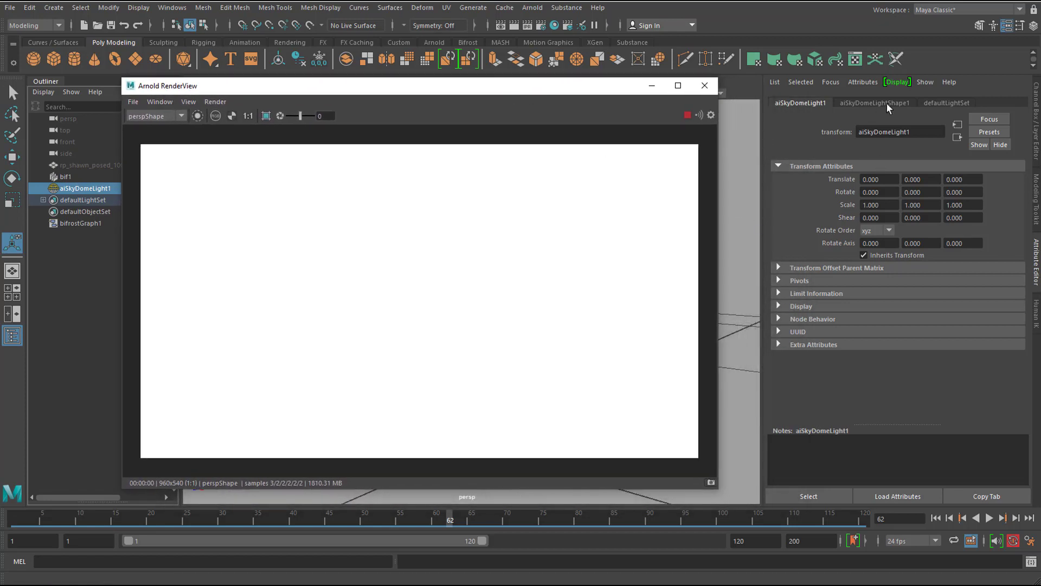
left_click(874, 102)
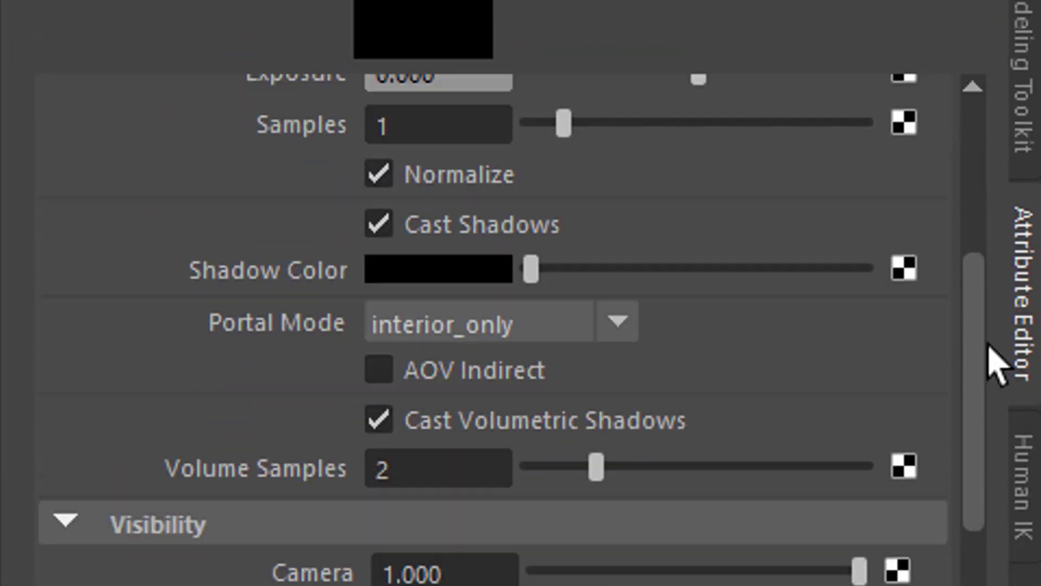
scroll("down", 3)
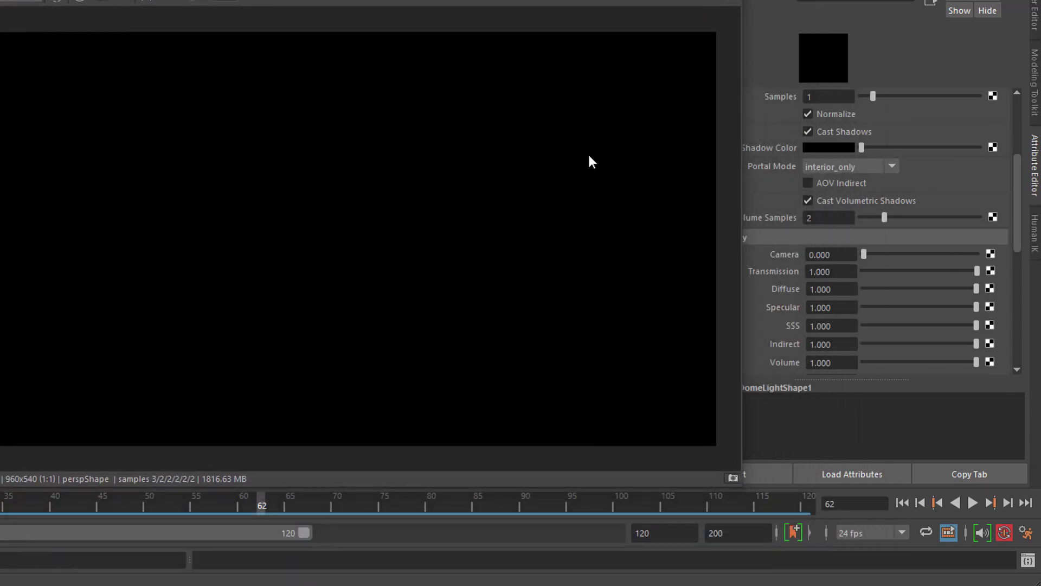
mouse_move(706, 82)
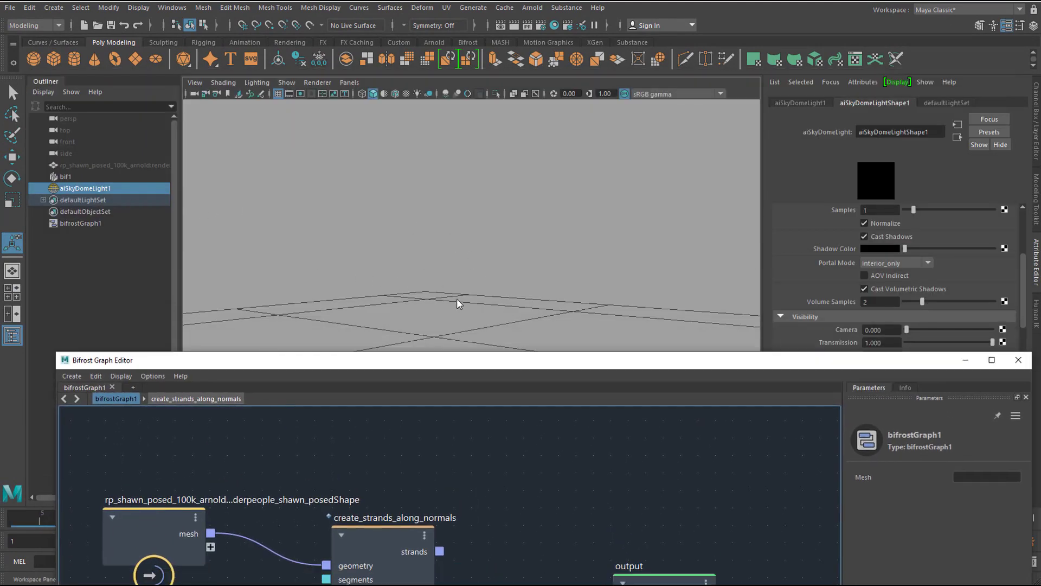
Search 'arnold' in the Bifrost graph and add a set_Arnold_strands_settings node
left_click(992, 359)
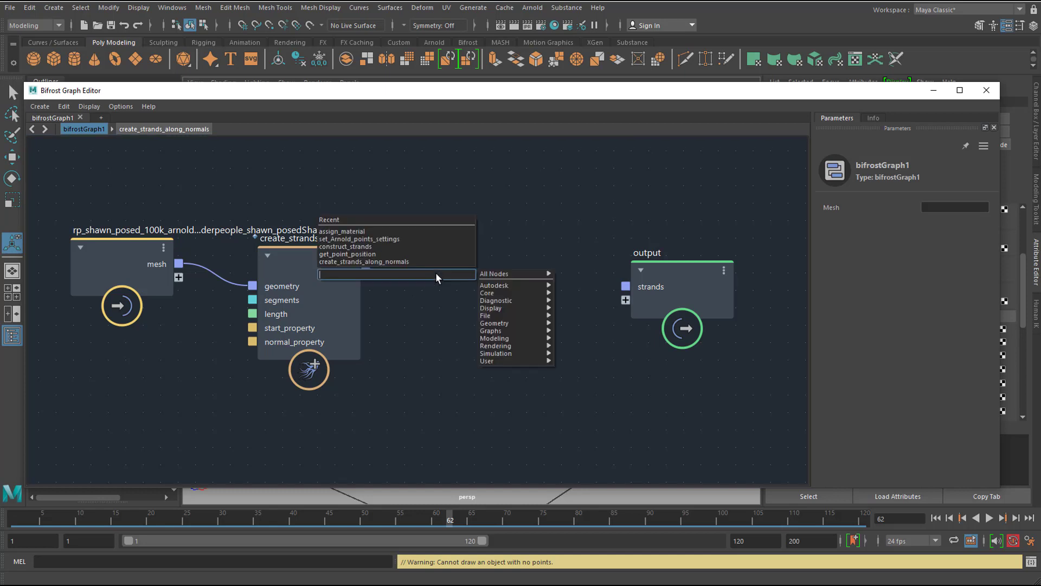
type("a")
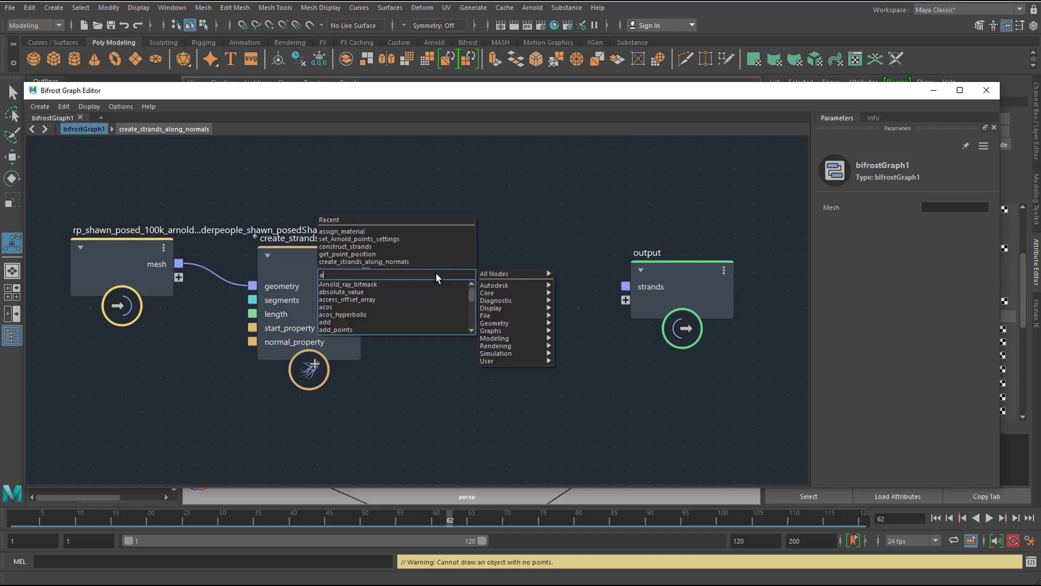
type("arnold")
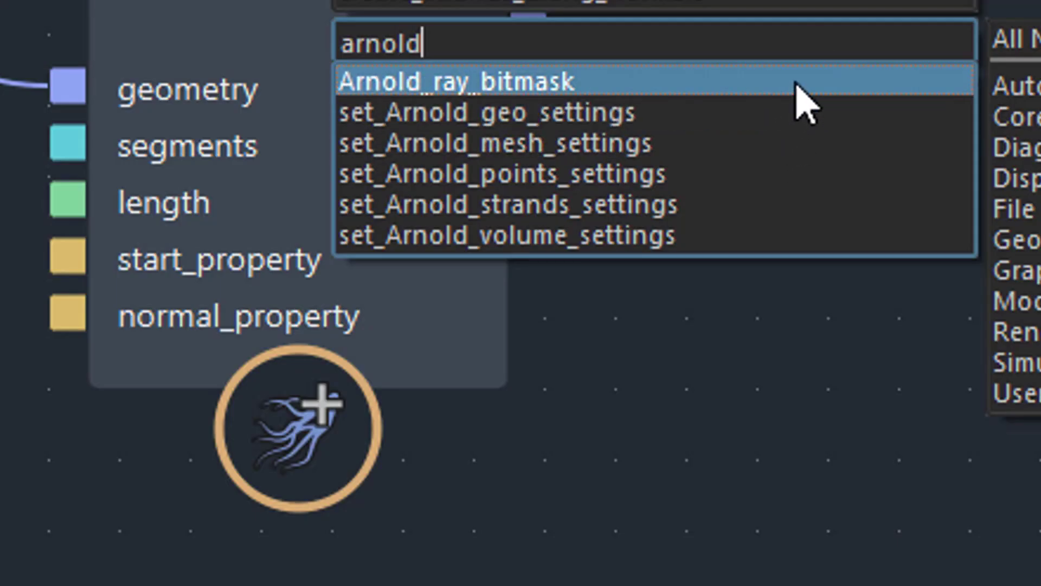
mouse_move(807, 110)
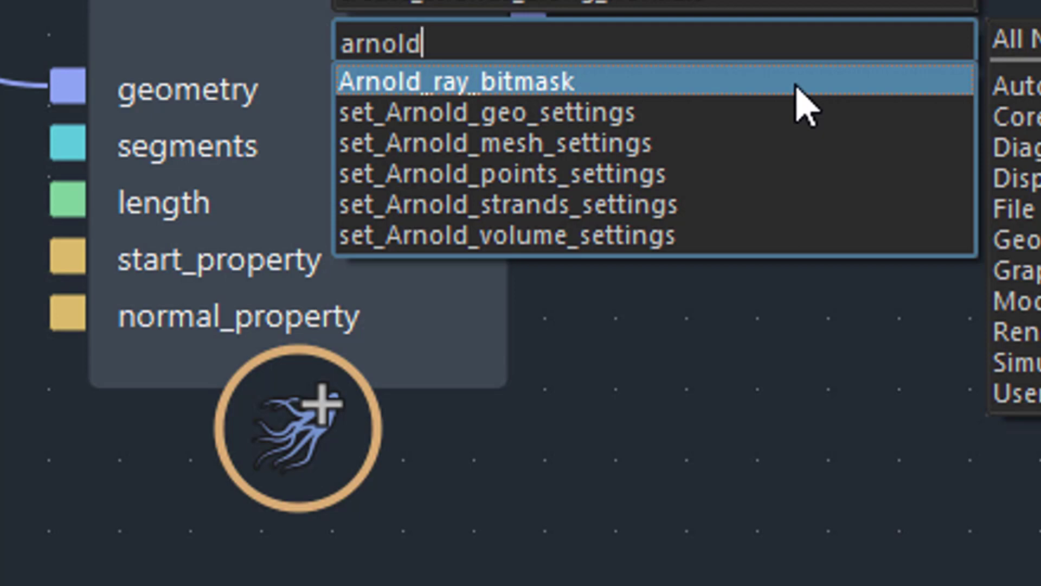
mouse_move(750, 205)
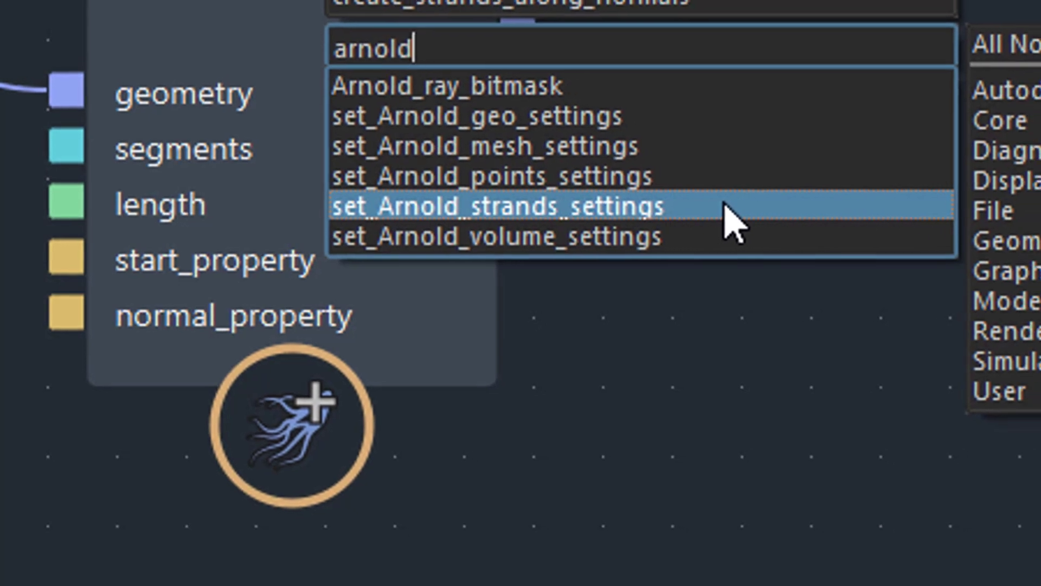
left_click(496, 206)
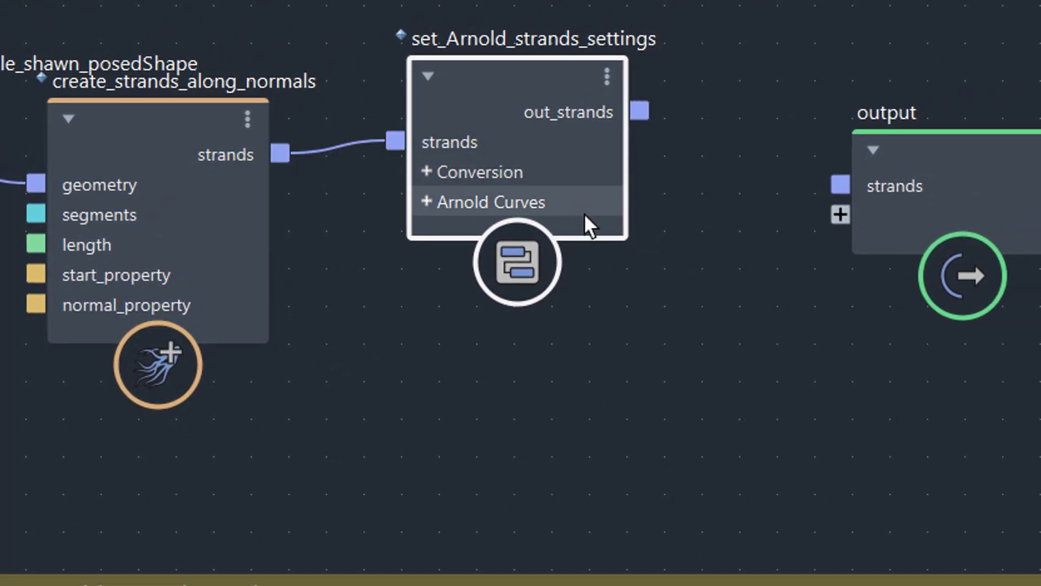
mouse_move(923, 188)
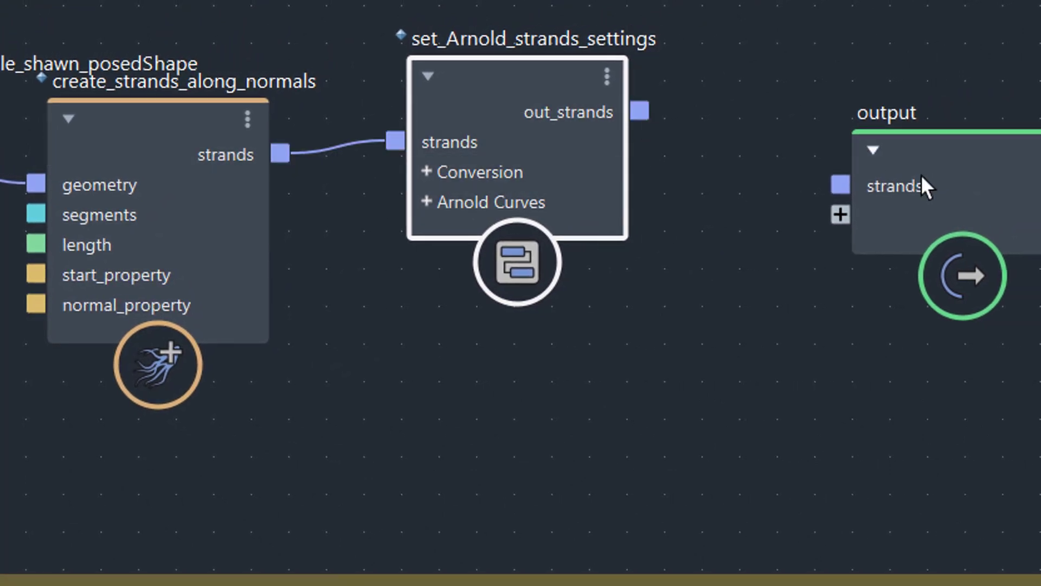
mouse_move(870, 216)
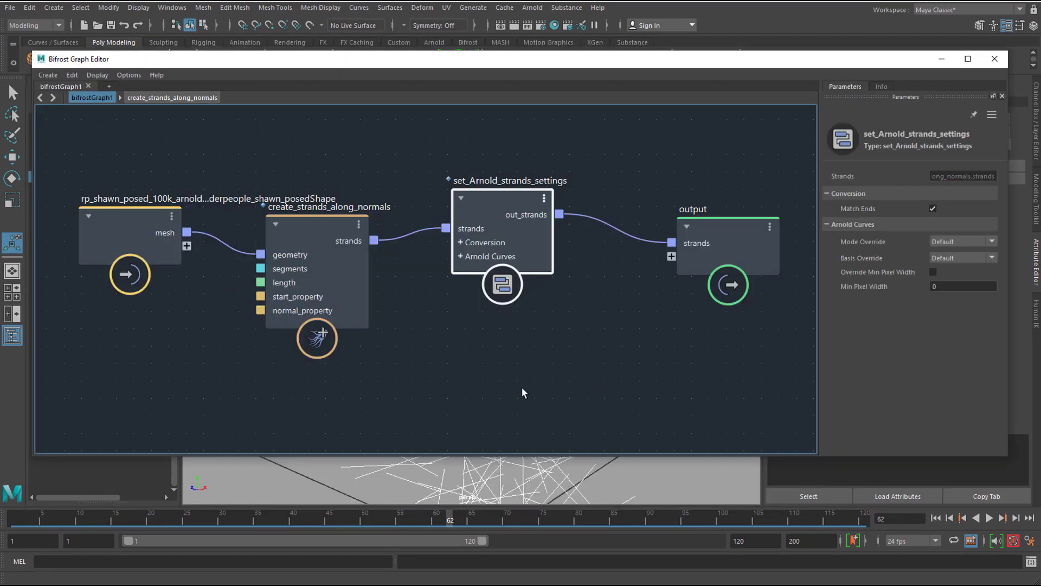
mouse_move(581, 365)
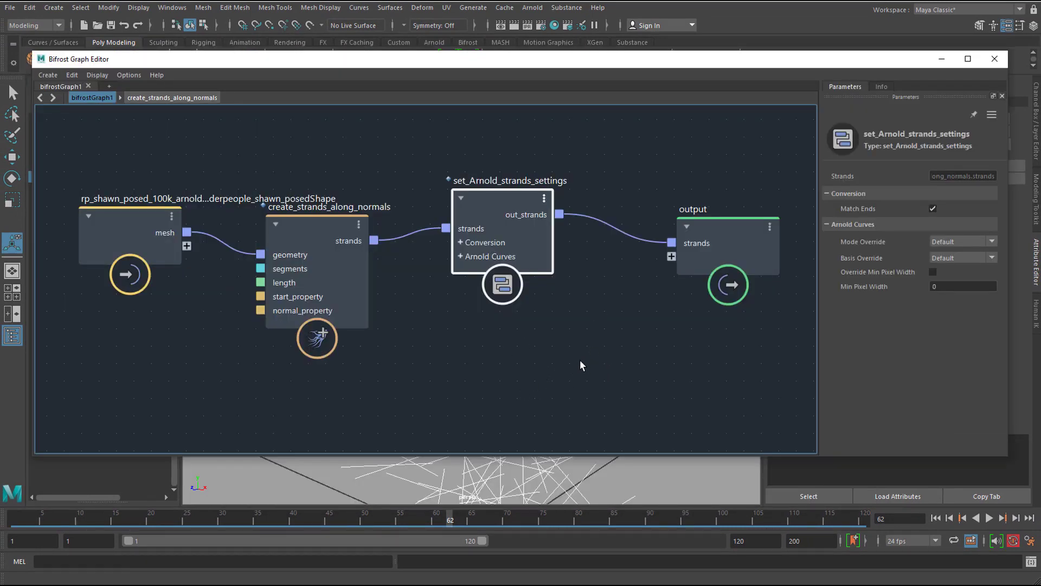
mouse_move(582, 379)
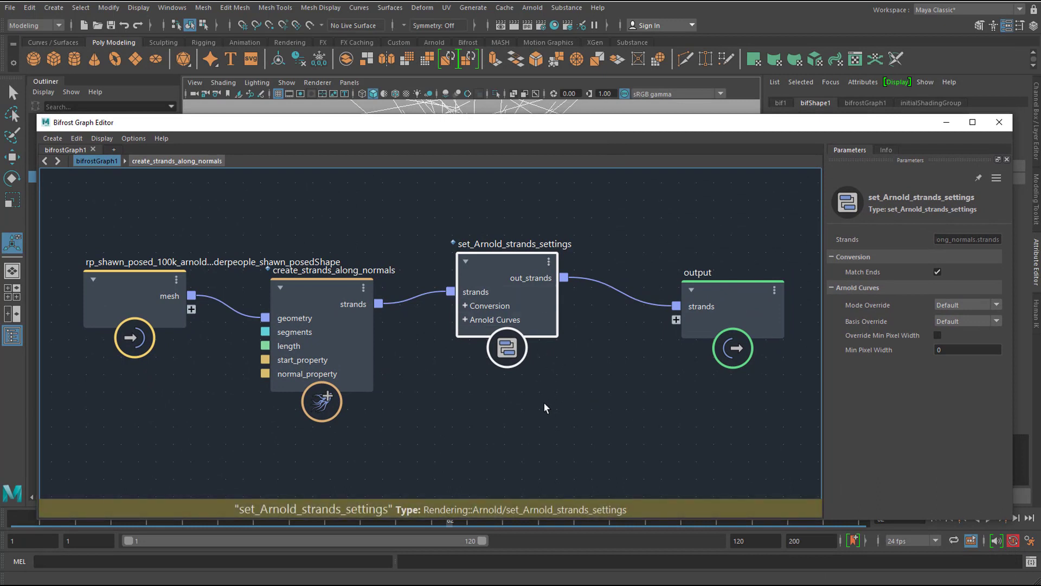
mouse_move(539, 422)
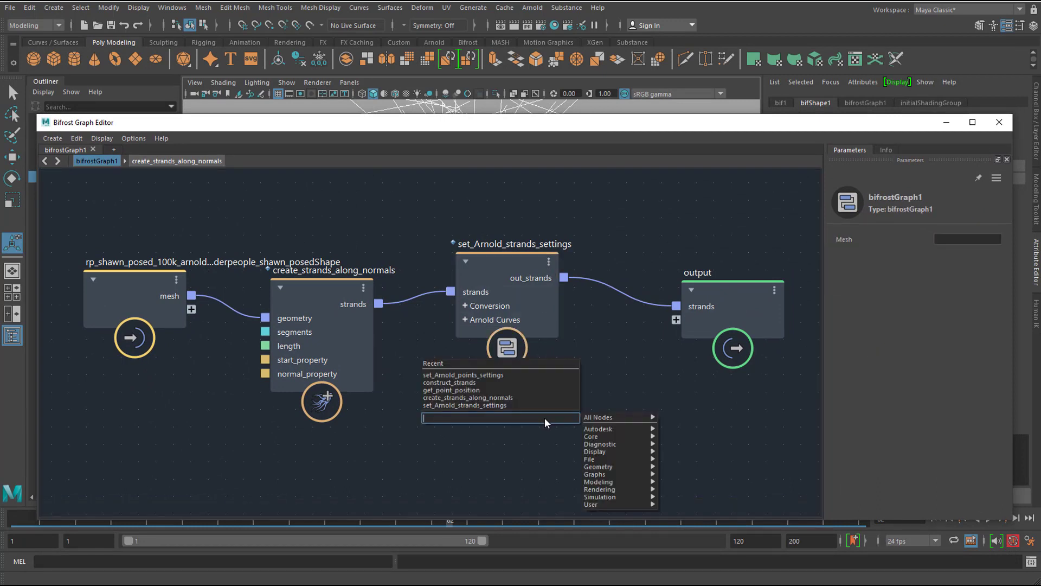
Search 'material' and add an assign_material node below the strands settings
type("materil")
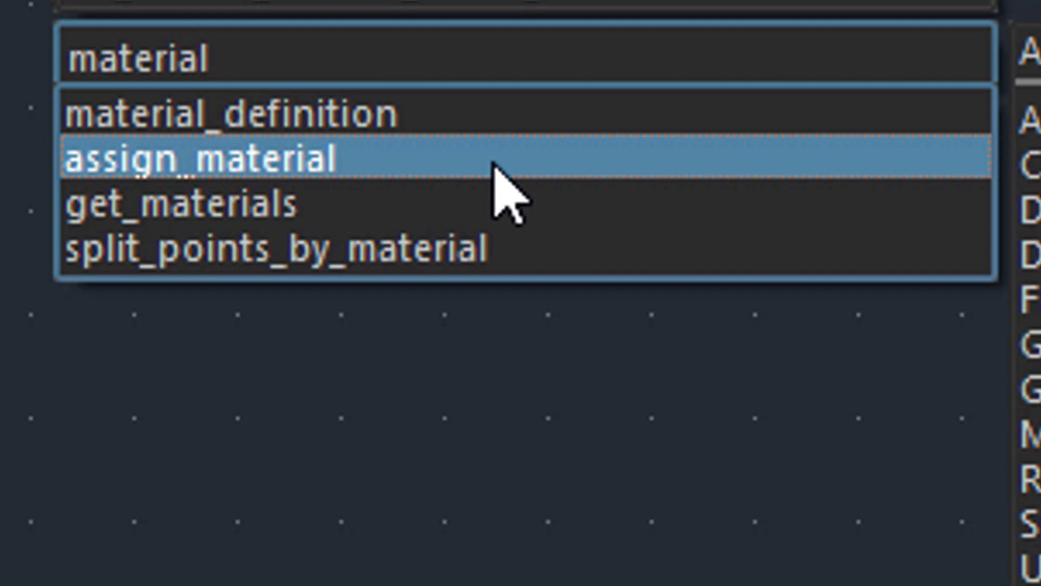
left_click(199, 159)
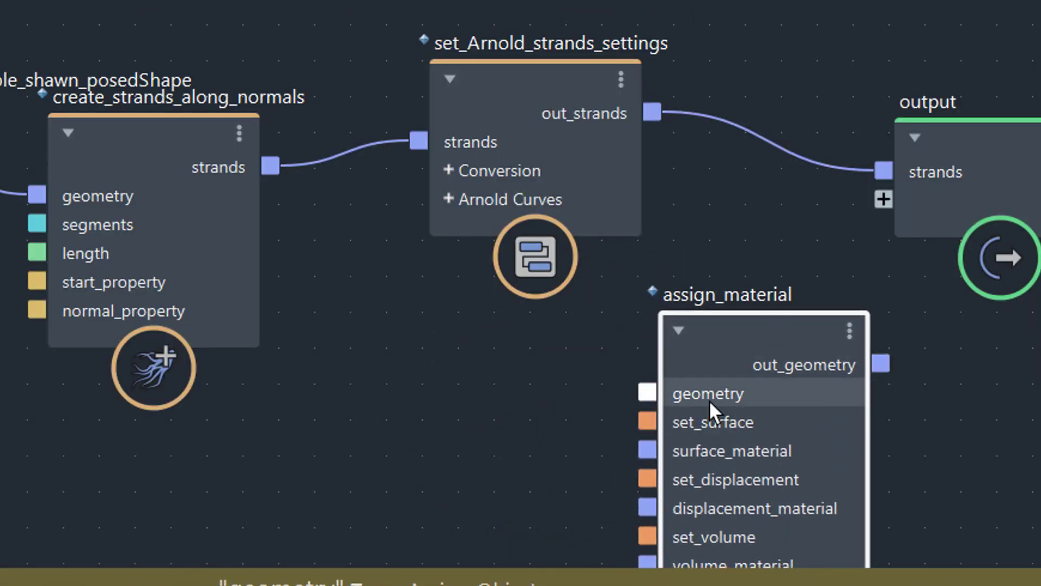
mouse_move(731, 450)
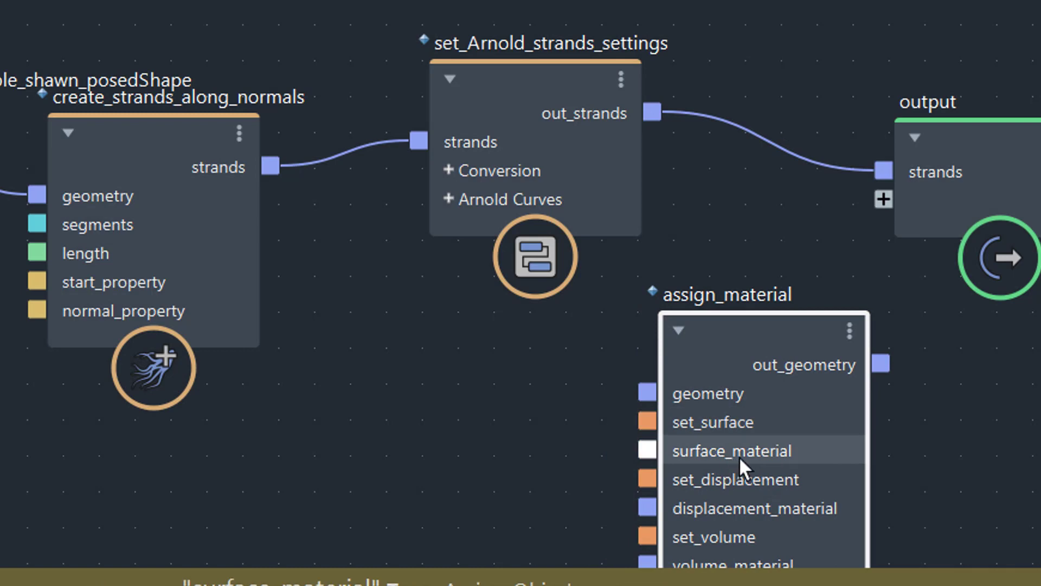
mouse_move(571, 394)
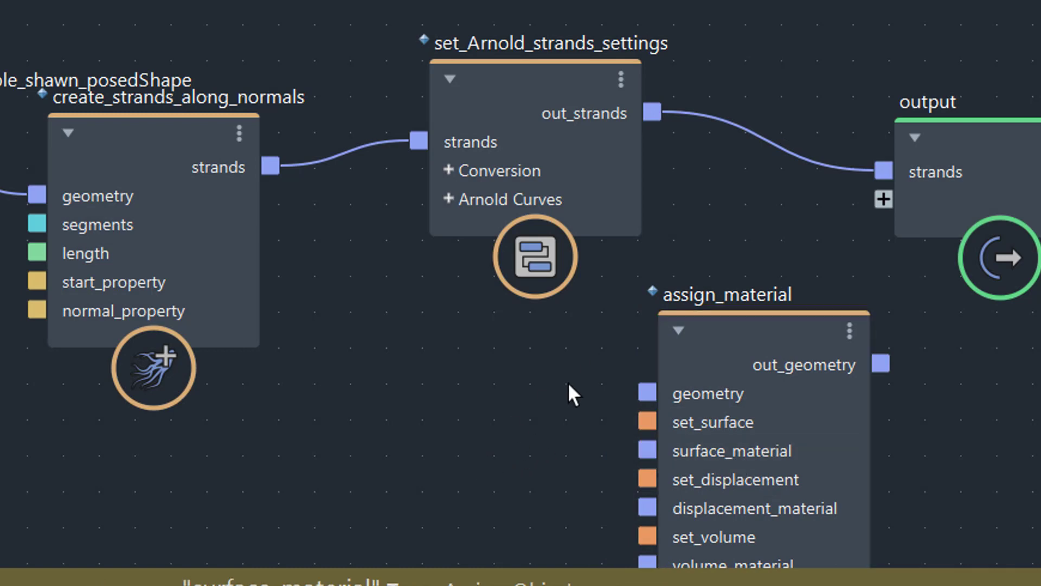
mouse_move(731, 332)
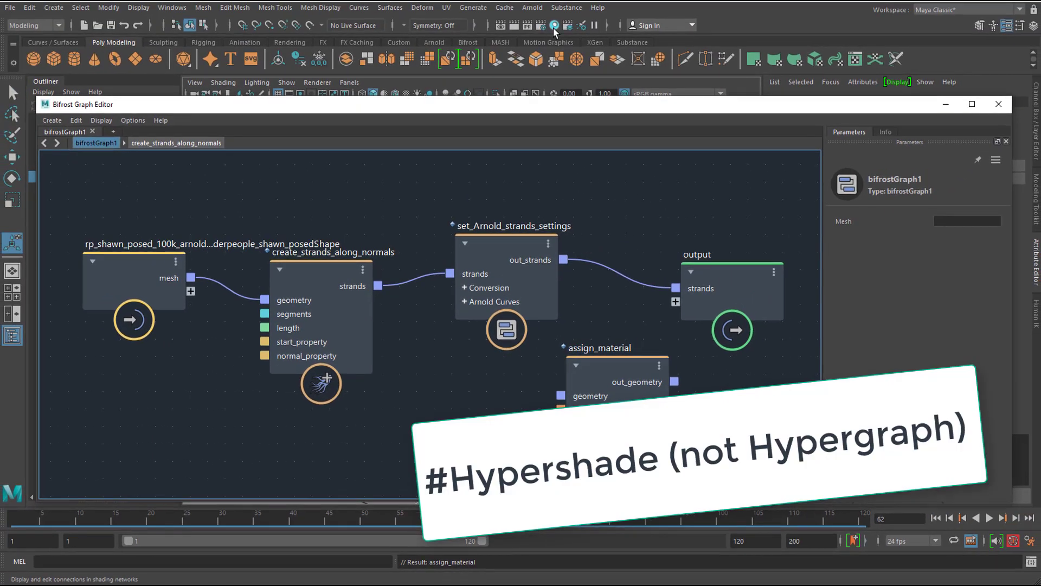
Bring up the Hypershade and its Create menu to make a new material
left_click(575, 365)
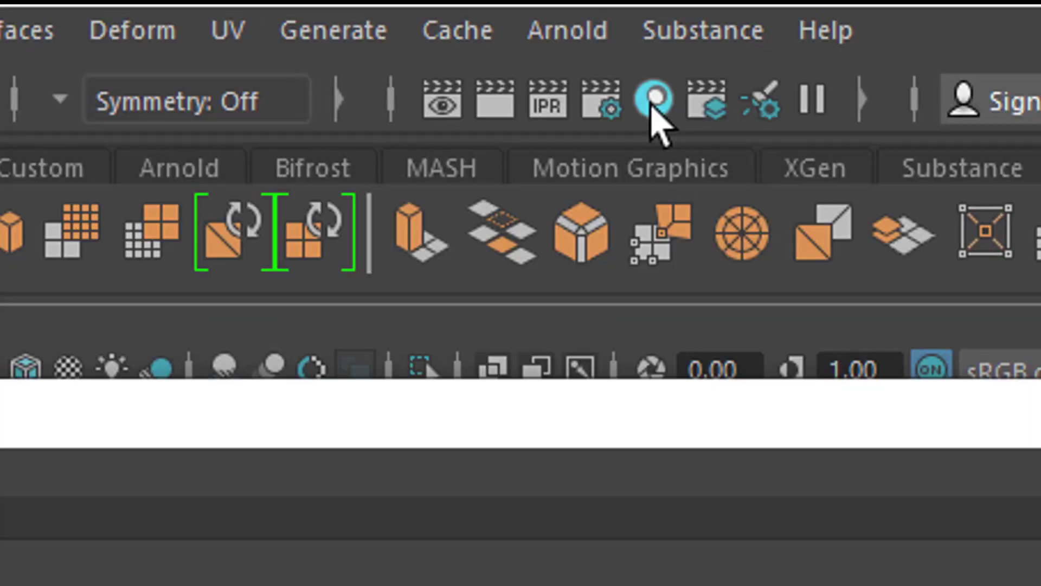
left_click(651, 100)
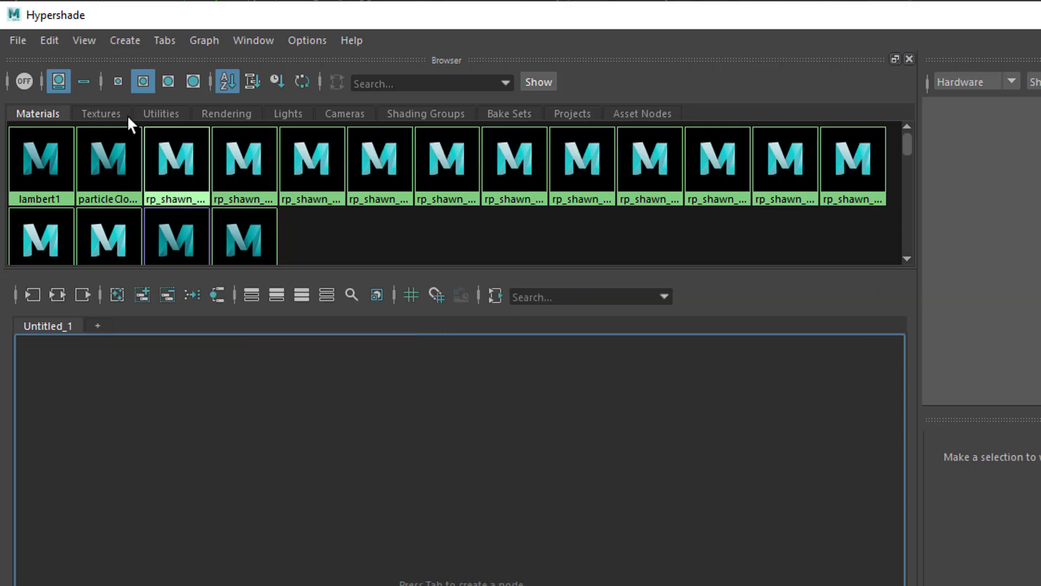
mouse_move(216, 180)
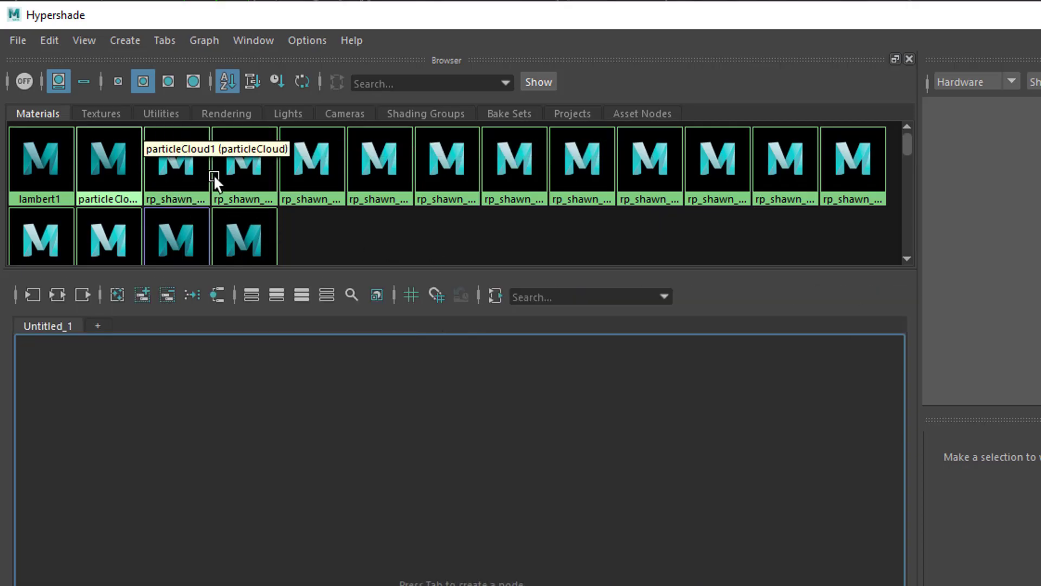
mouse_move(435, 258)
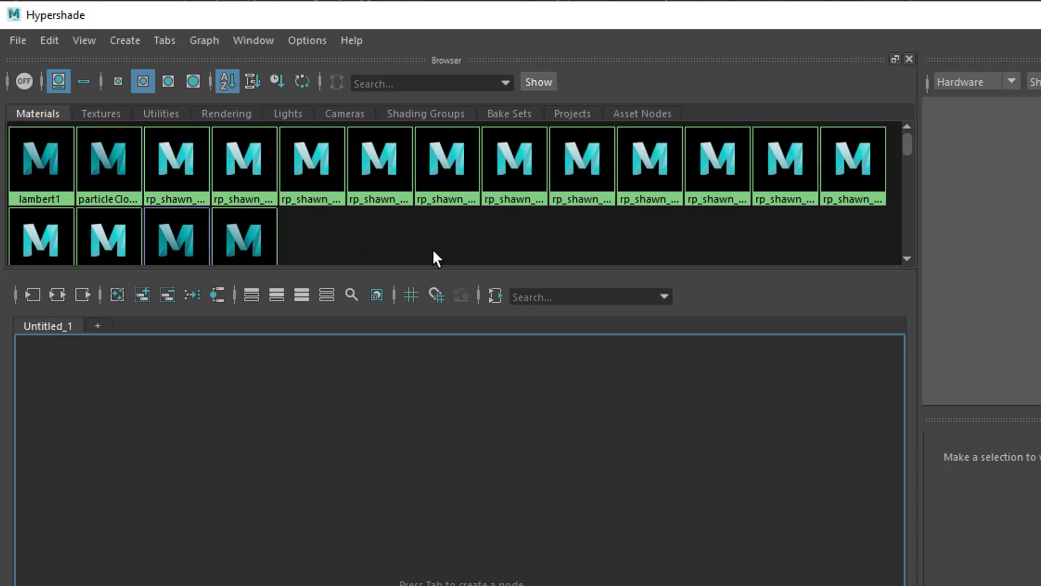
mouse_move(425, 228)
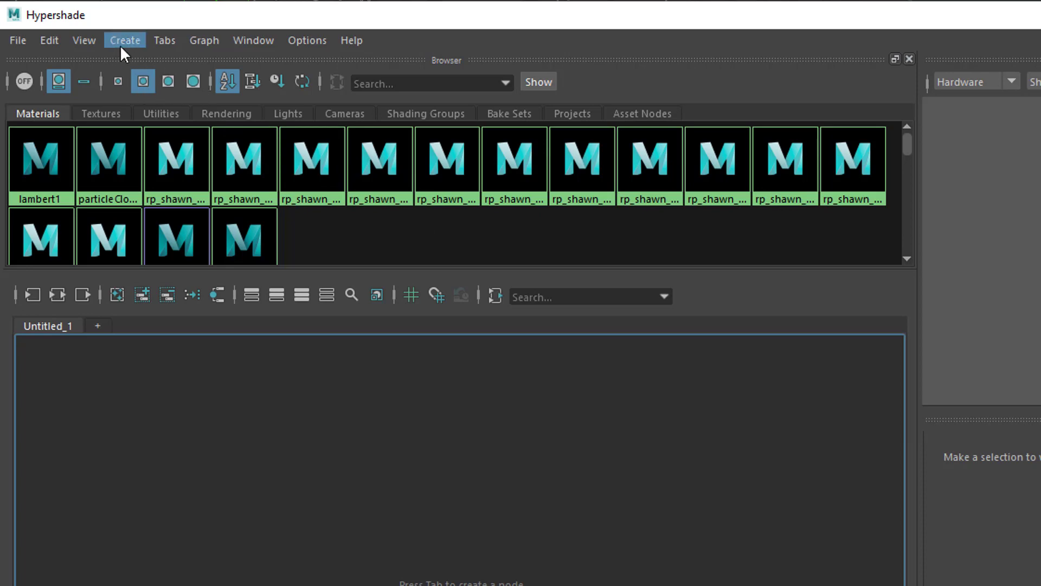
mouse_move(135, 53)
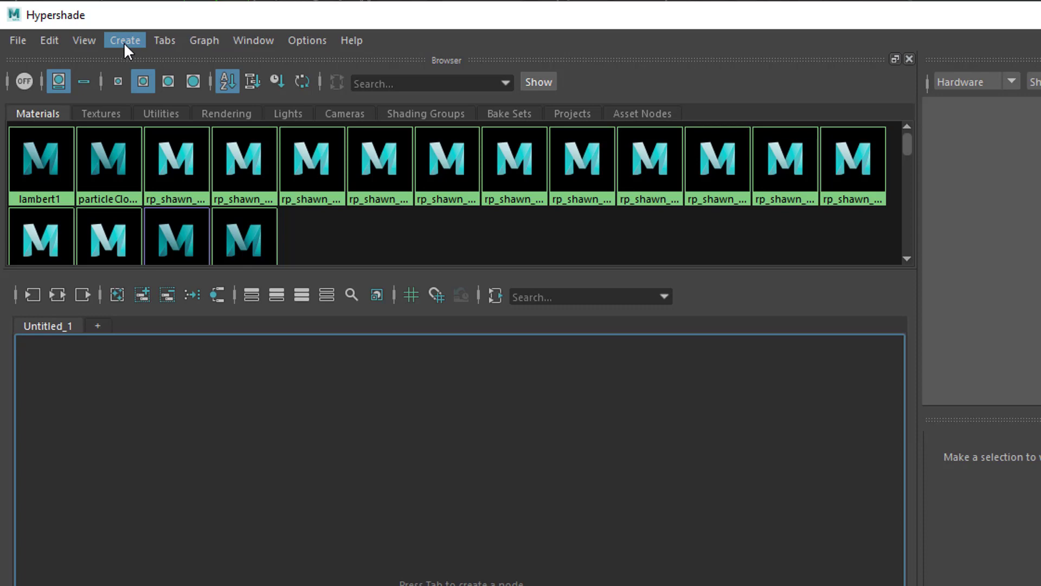
left_click(124, 40)
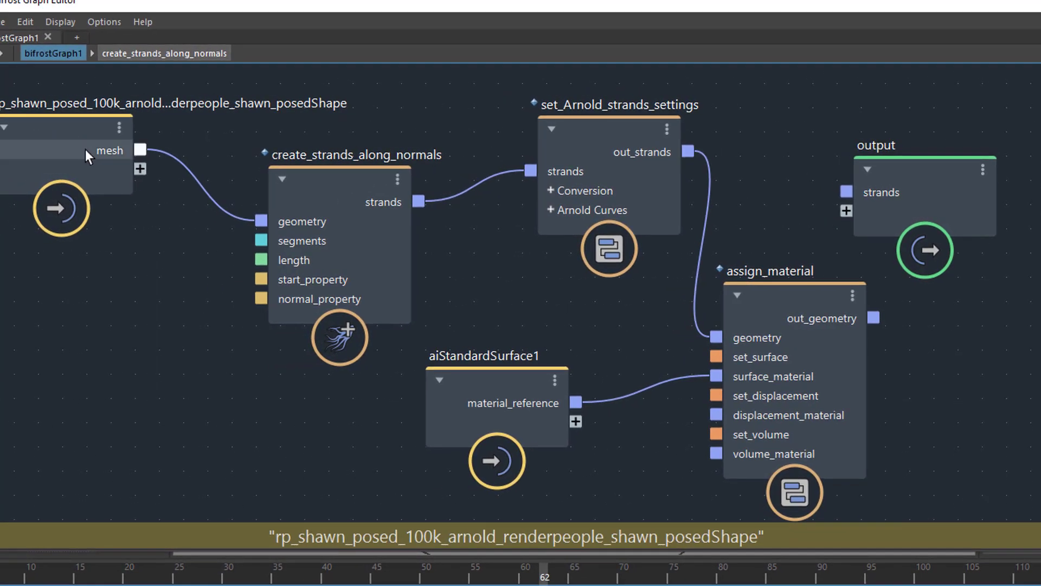
Wire assign_material's out_geometry to the output node and return to the scene
left_click(319, 202)
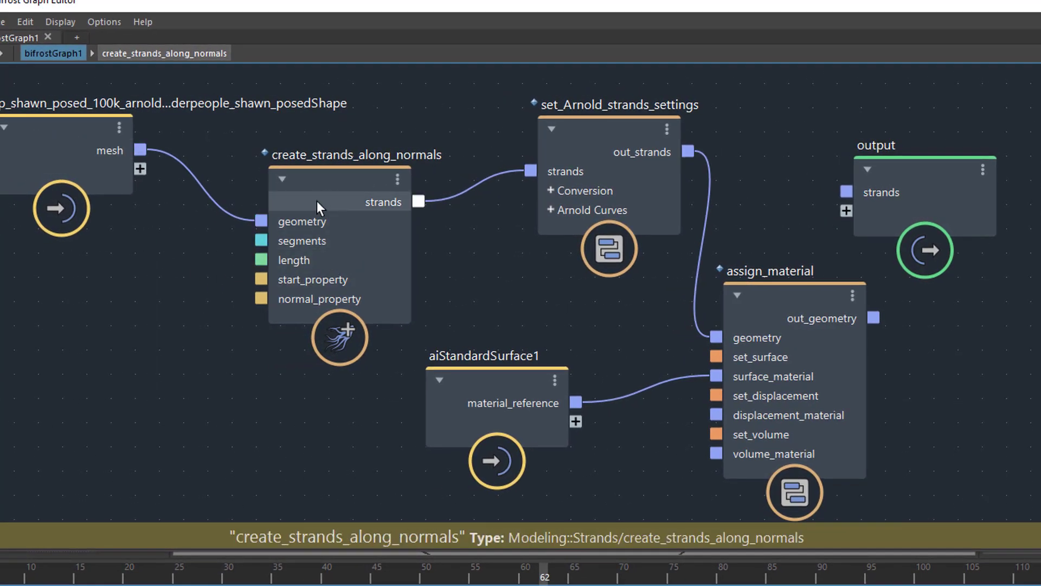
mouse_move(405, 298)
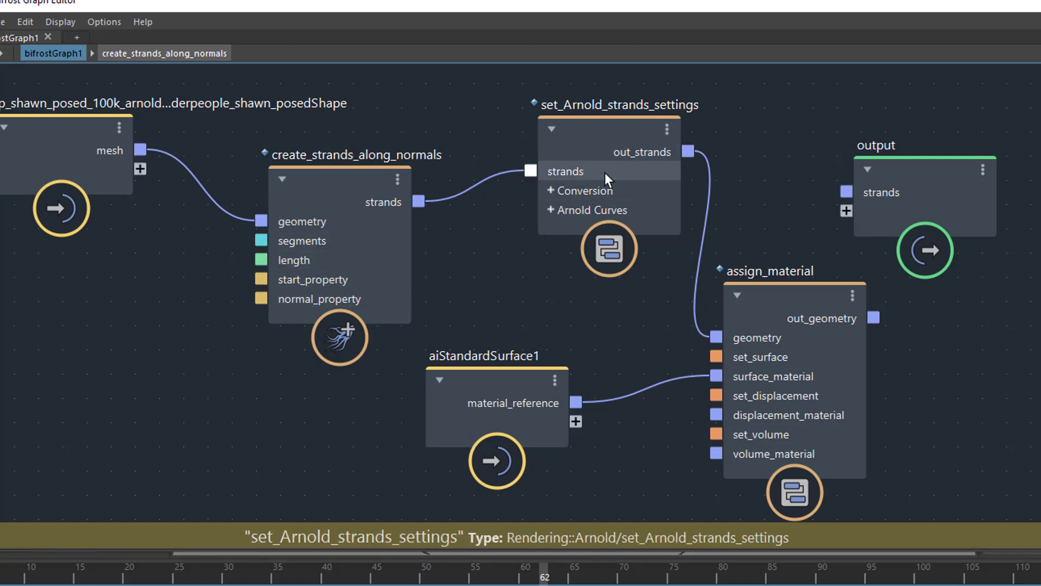
mouse_move(618, 160)
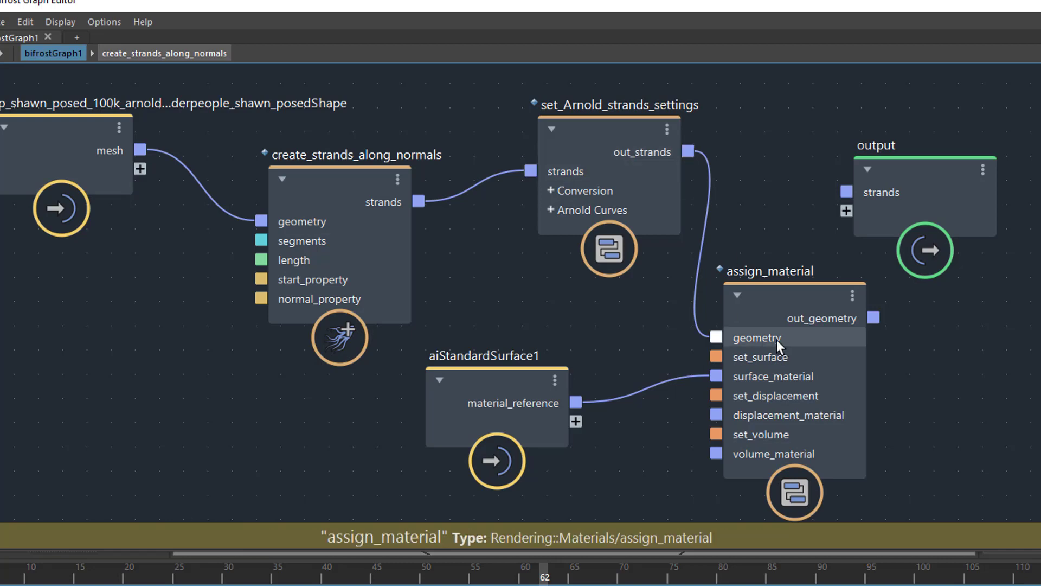
mouse_move(782, 301)
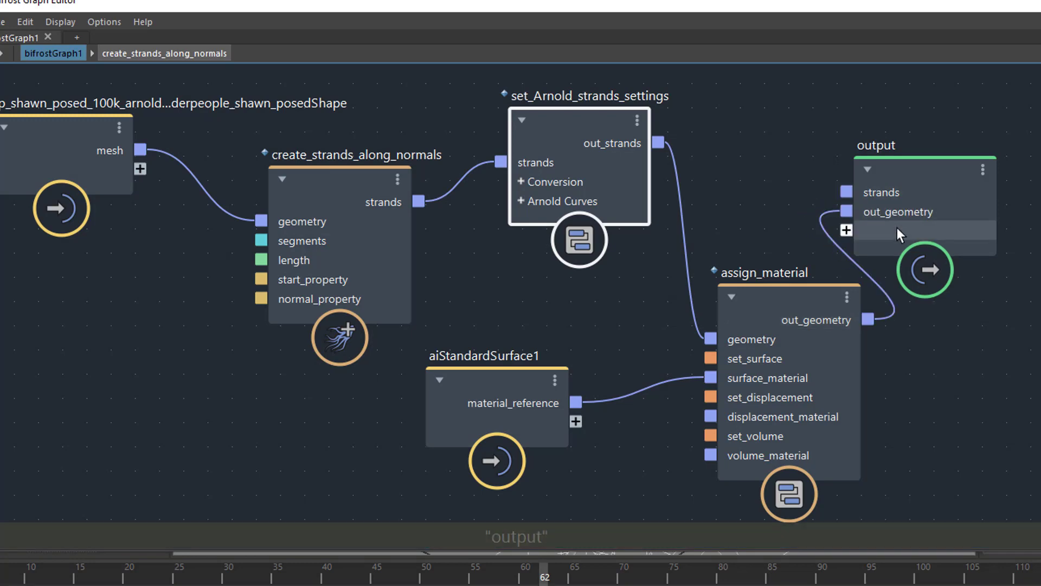
mouse_move(899, 212)
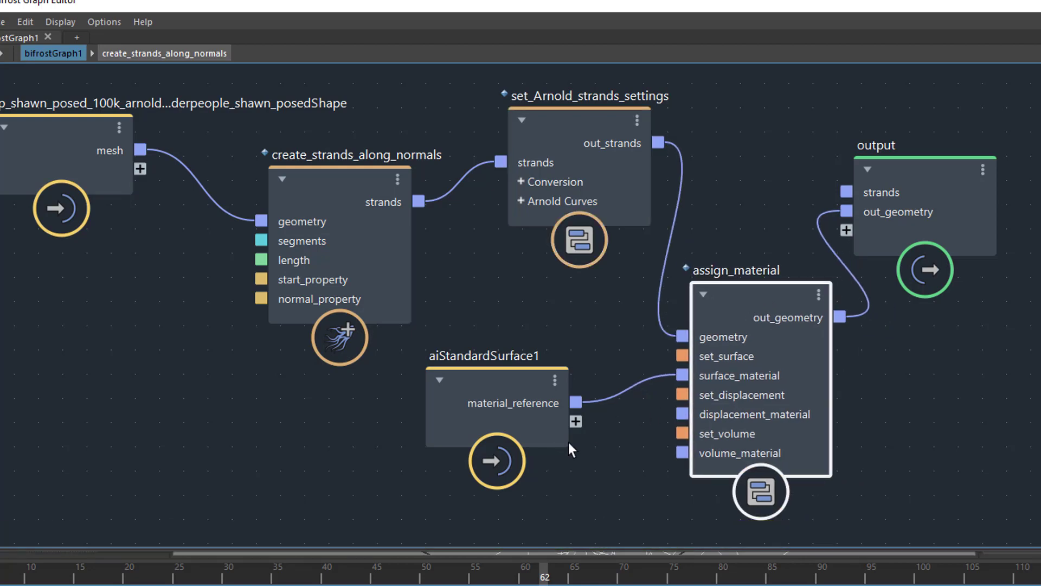
left_click(495, 405)
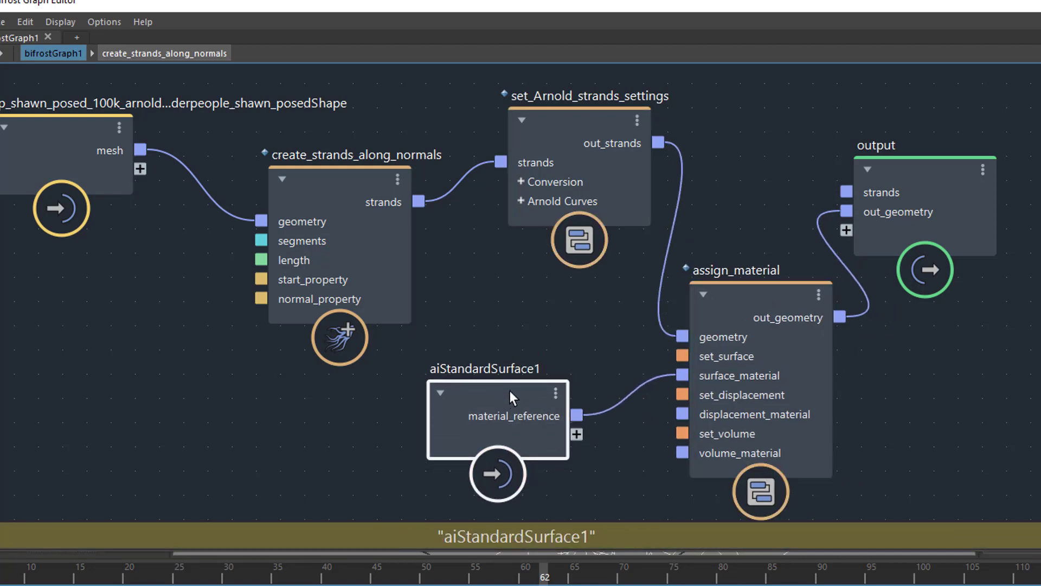
left_click(761, 296)
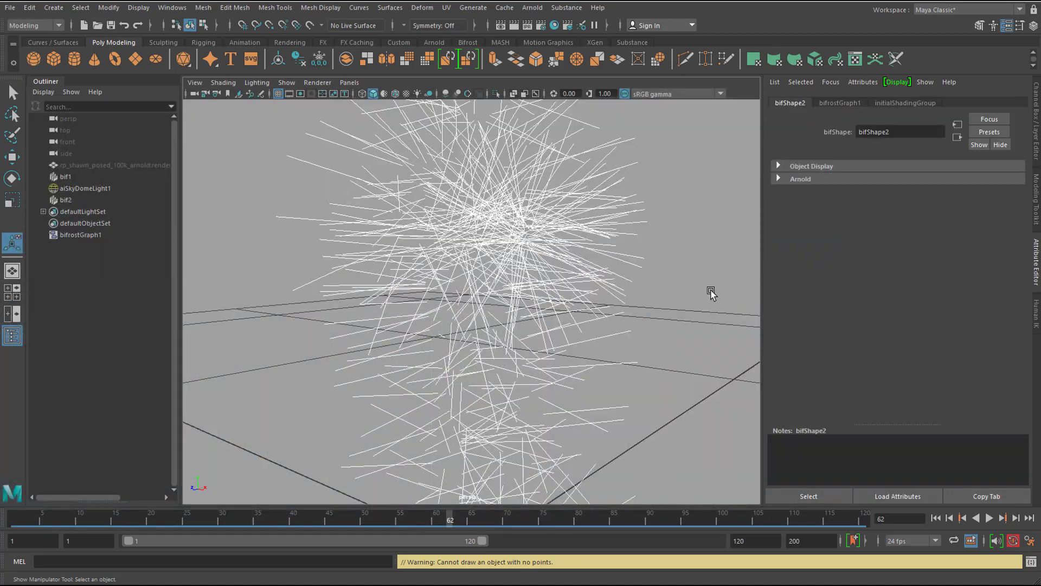
mouse_move(330, 112)
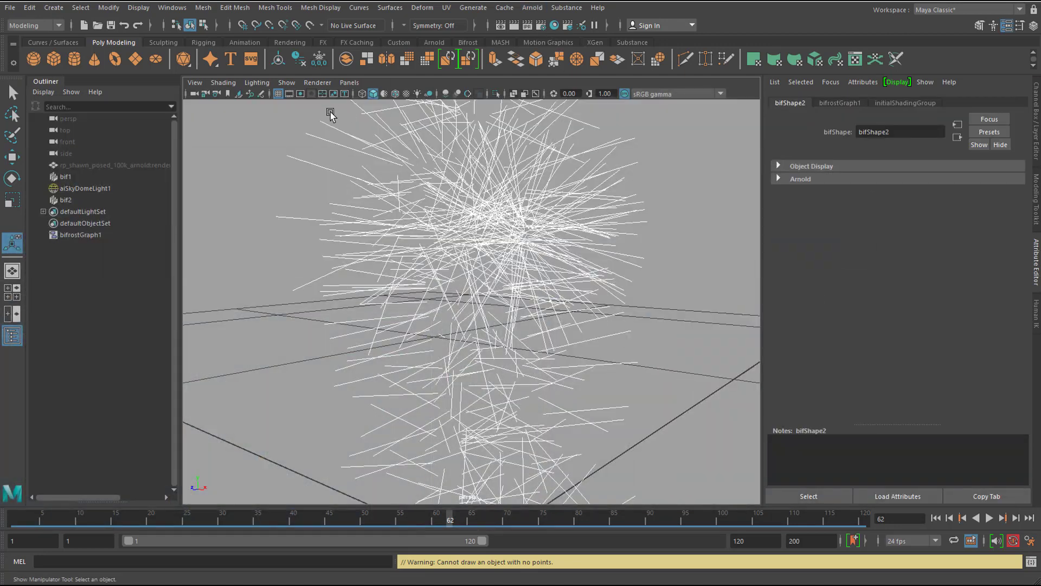
Switch the viewport renderer to Arnold and select the sky dome light
left_click(317, 82)
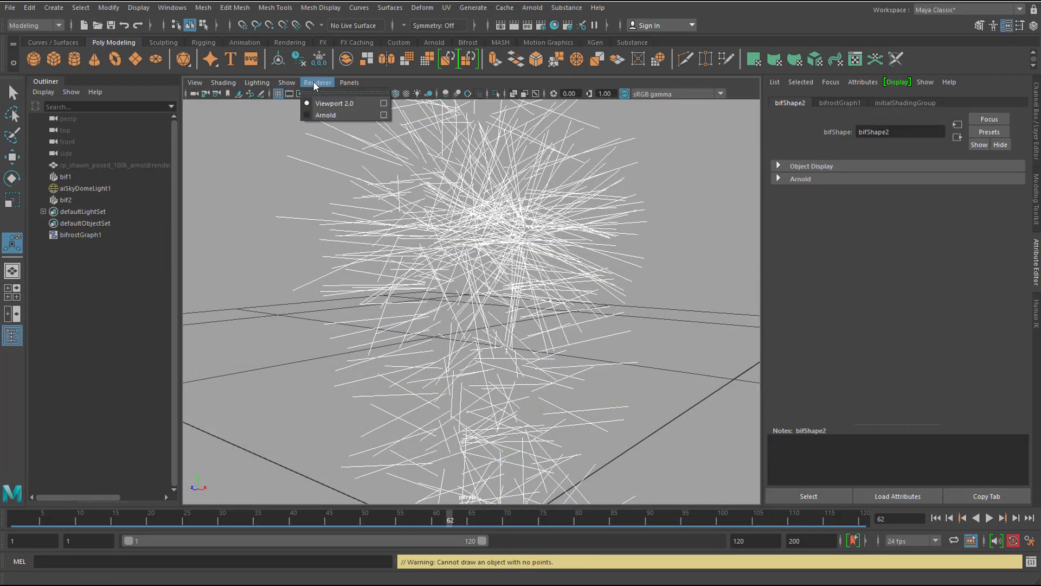
left_click(326, 115)
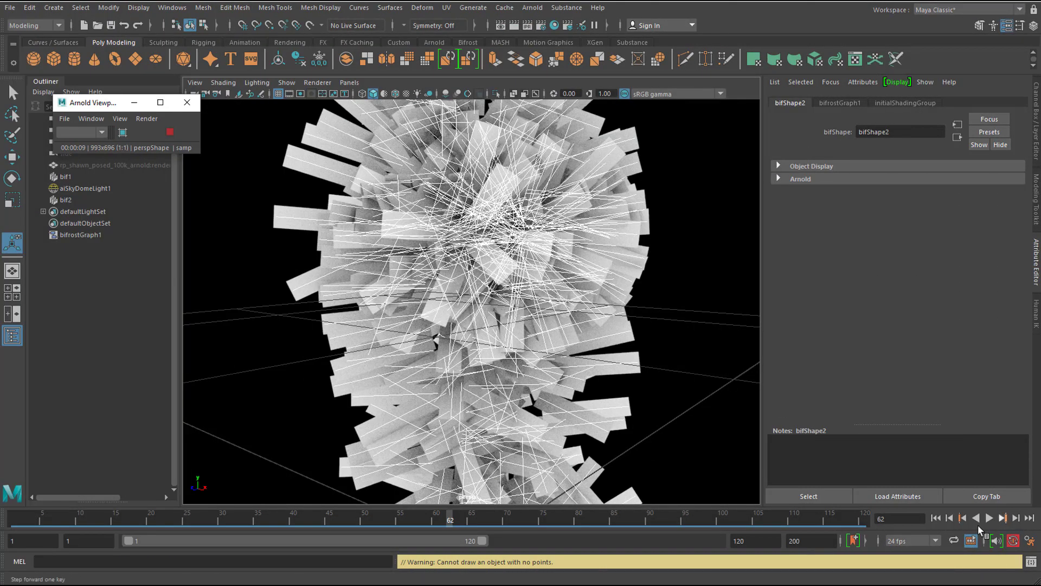
mouse_move(455, 211)
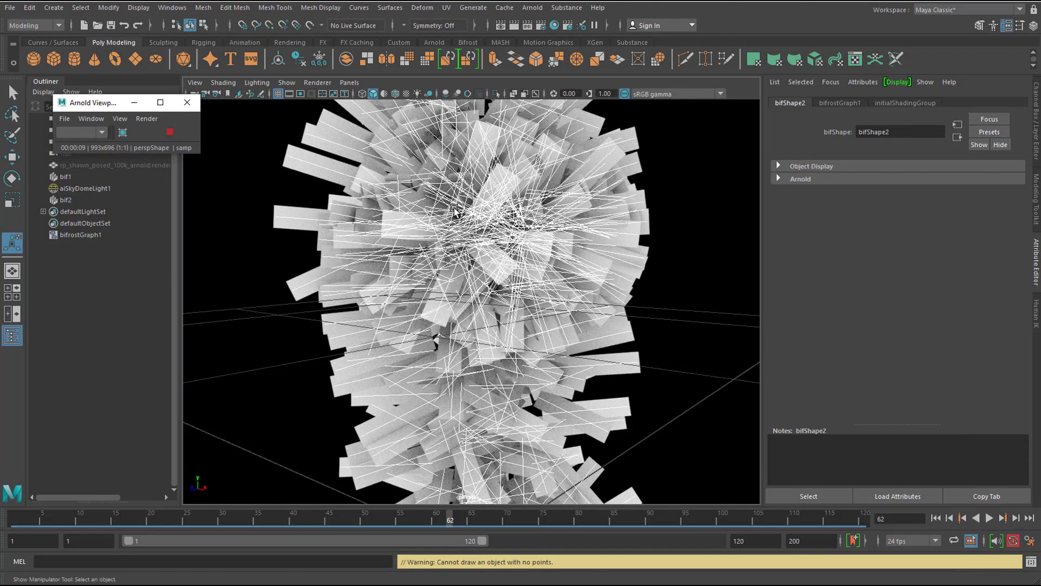
mouse_move(511, 388)
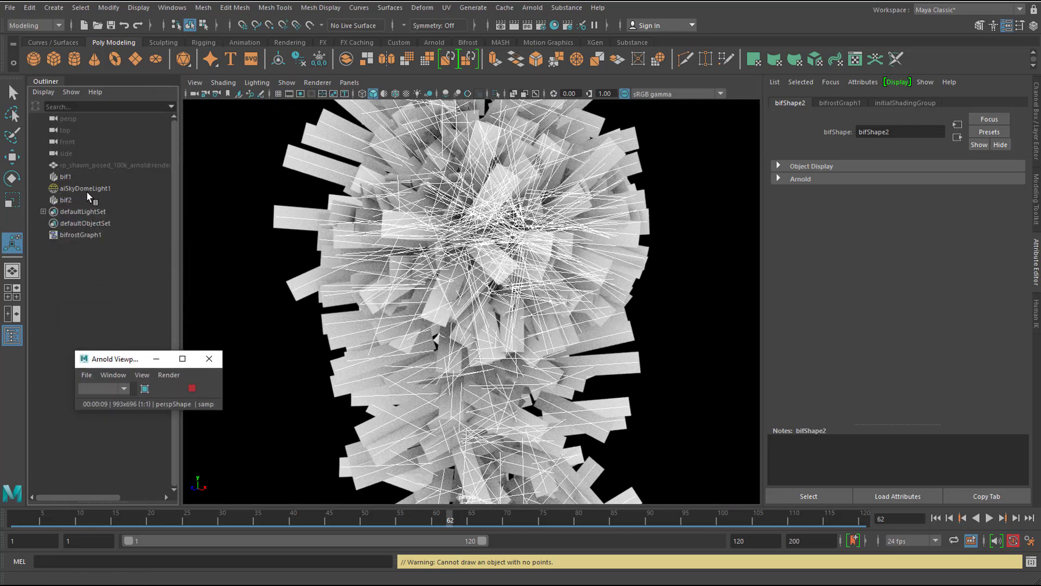
left_click(86, 189)
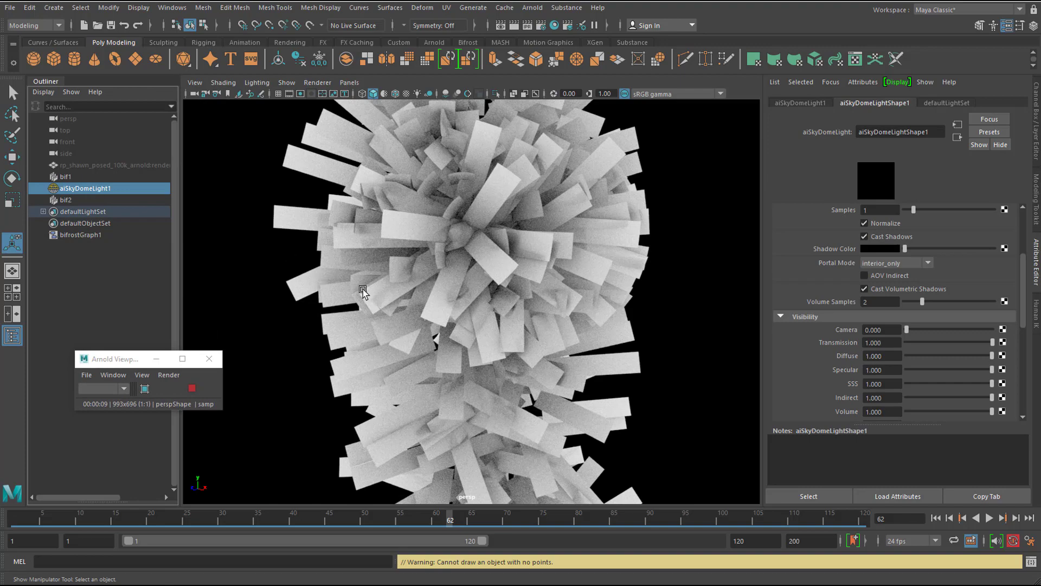
mouse_move(513, 295)
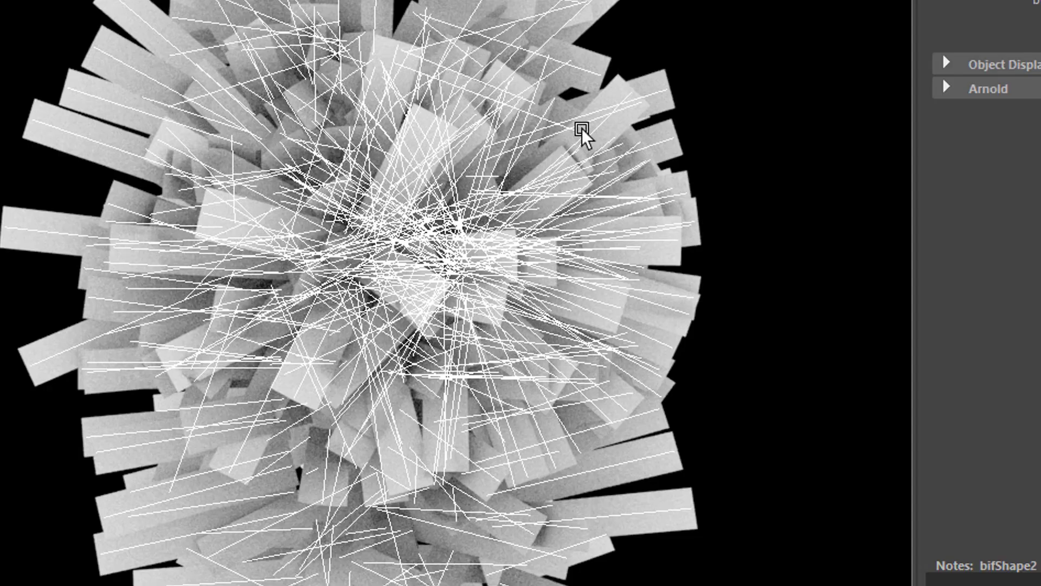
Show the strands' Material Attributes (default lambert1) and hide the Bifrost Graph Editor
right_click(583, 129)
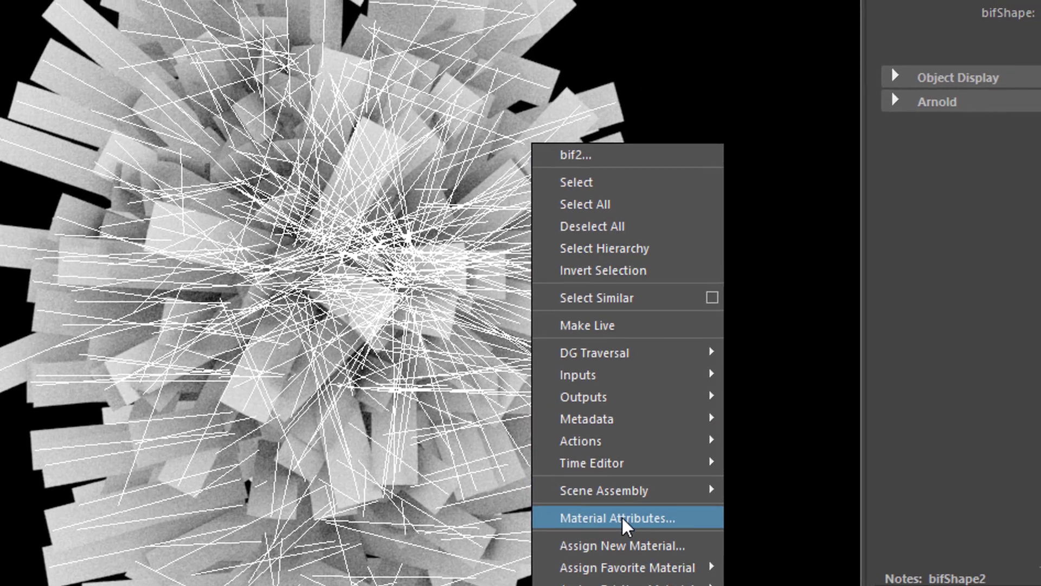
left_click(617, 518)
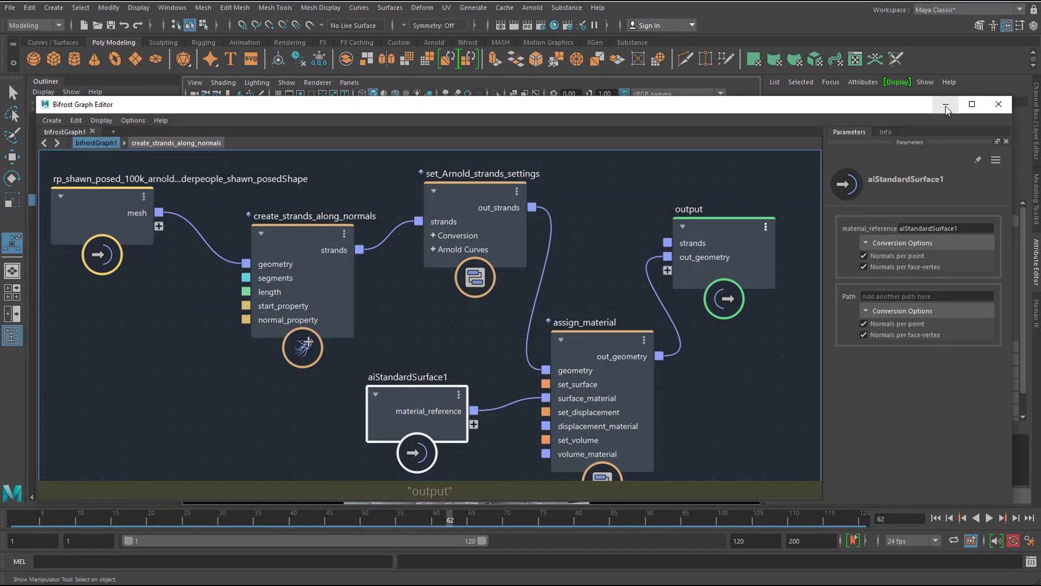
left_click(998, 104)
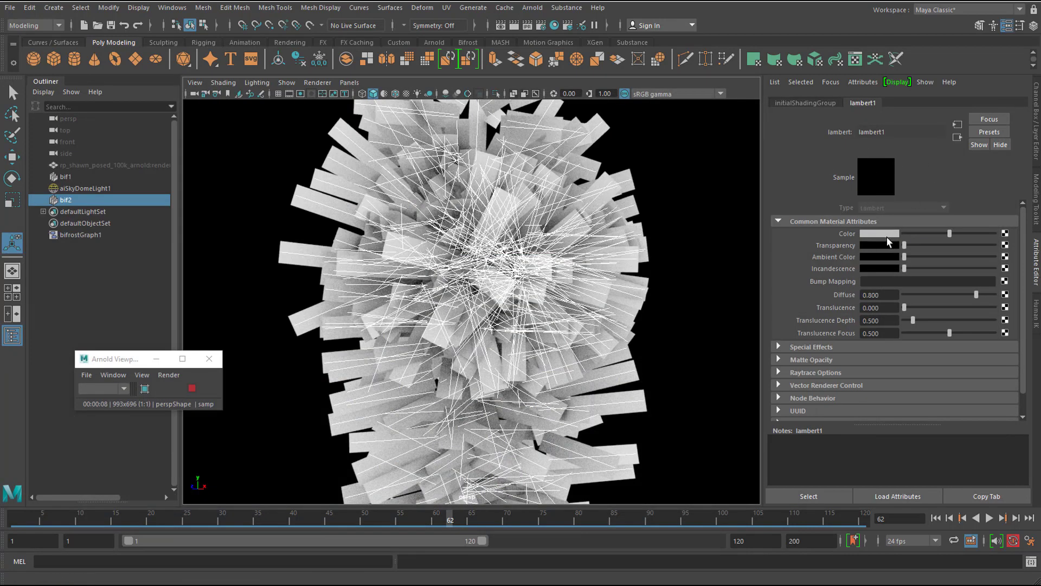
mouse_move(759, 236)
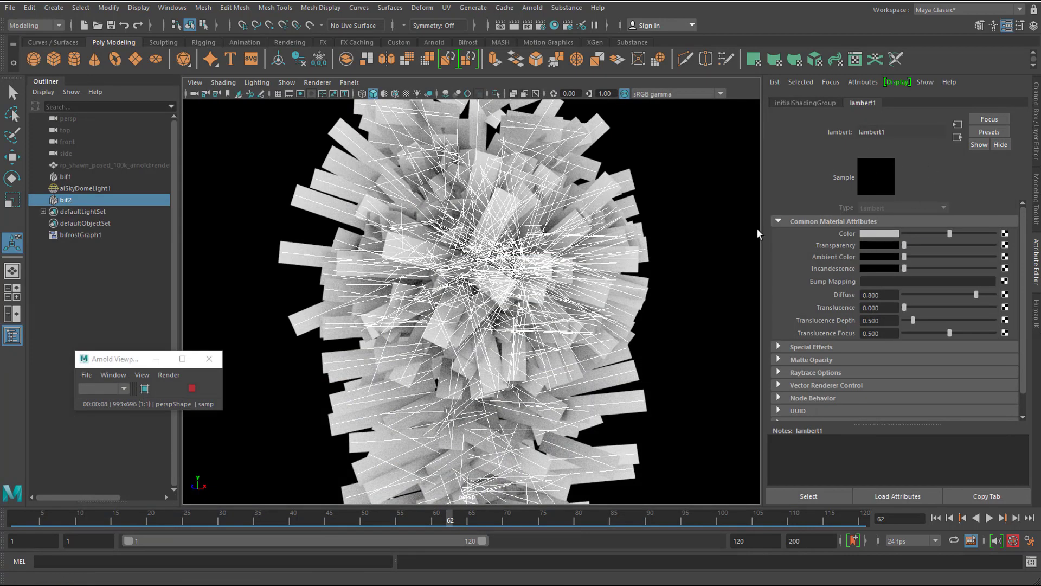
mouse_move(554, 26)
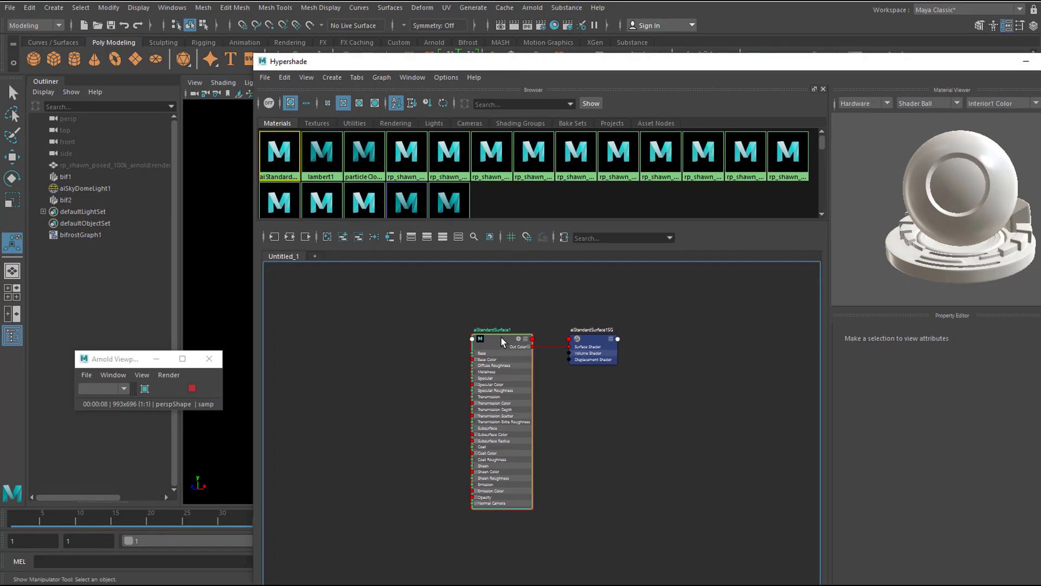
Apply the Jade preset to aiStandardSurface1, giving a green base, roughness 0.25, IOR 2.418
left_click(492, 338)
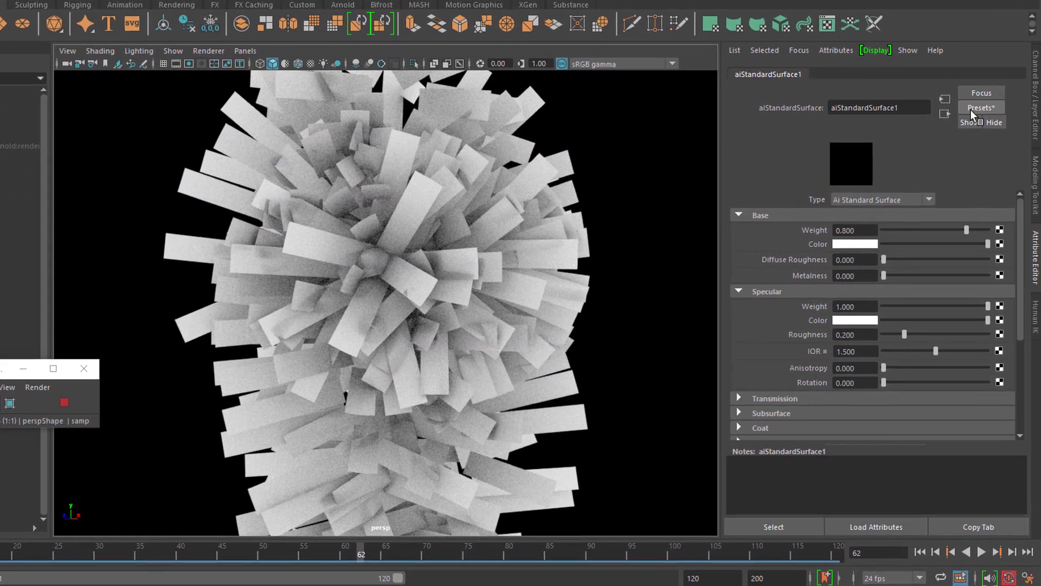
left_click(980, 107)
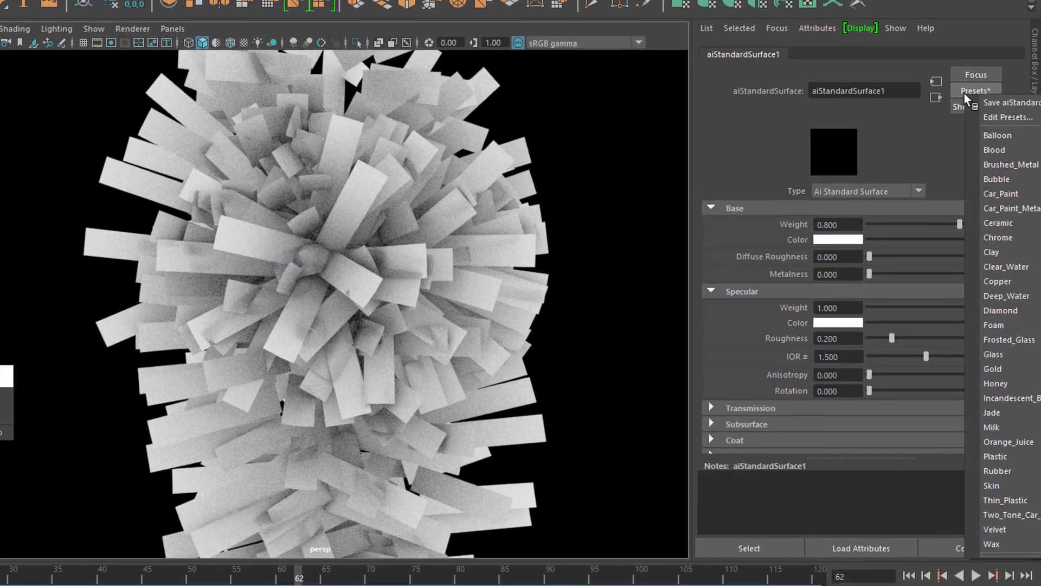
mouse_move(993, 247)
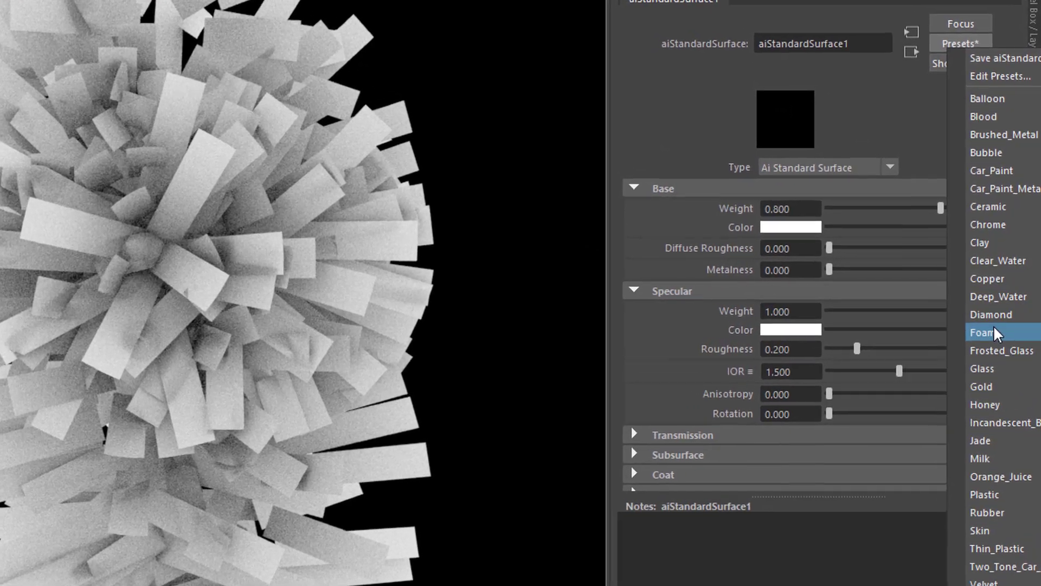
mouse_move(984, 458)
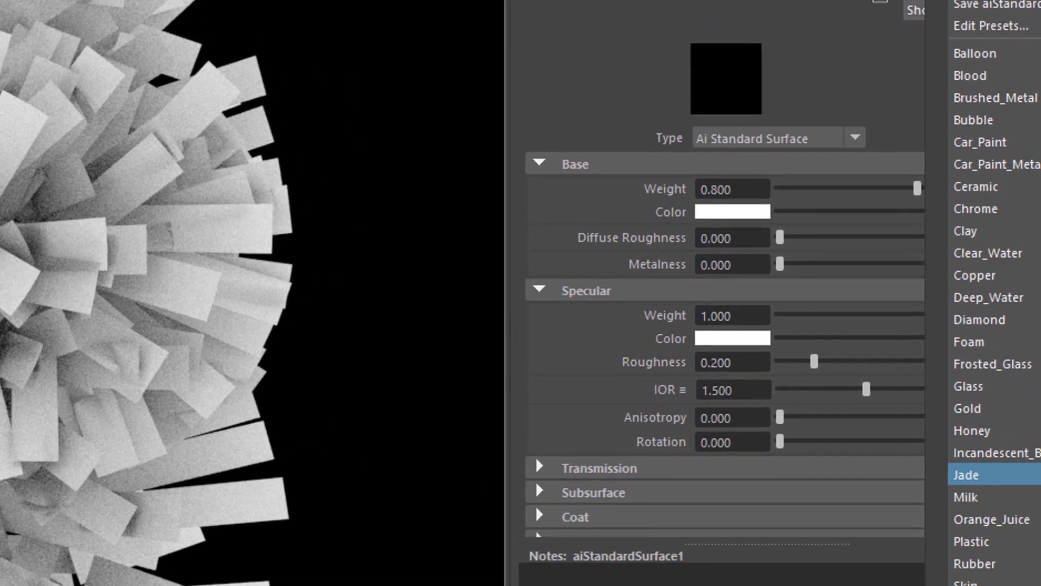
left_click(965, 474)
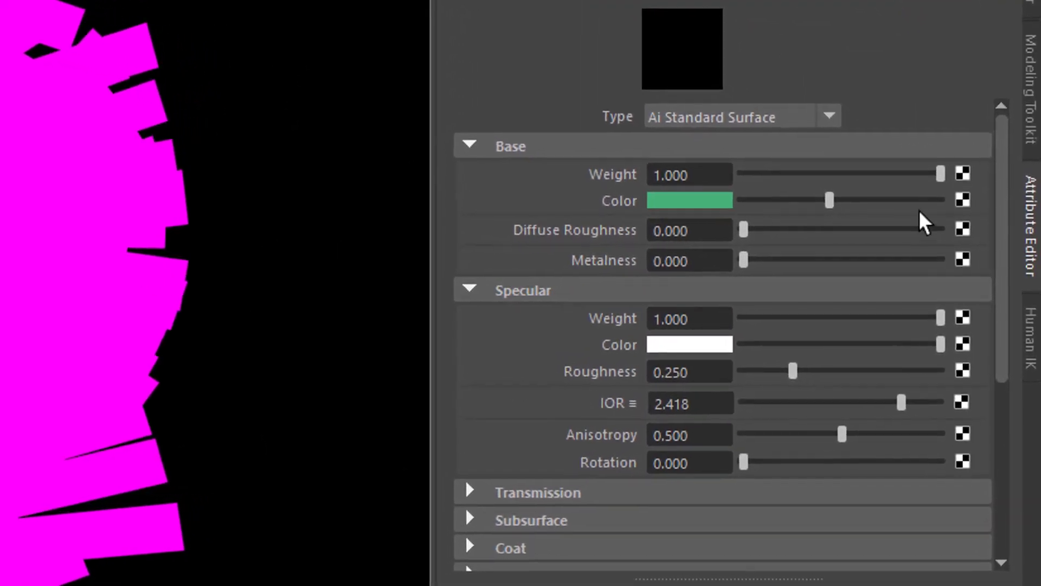
scroll("down", 3)
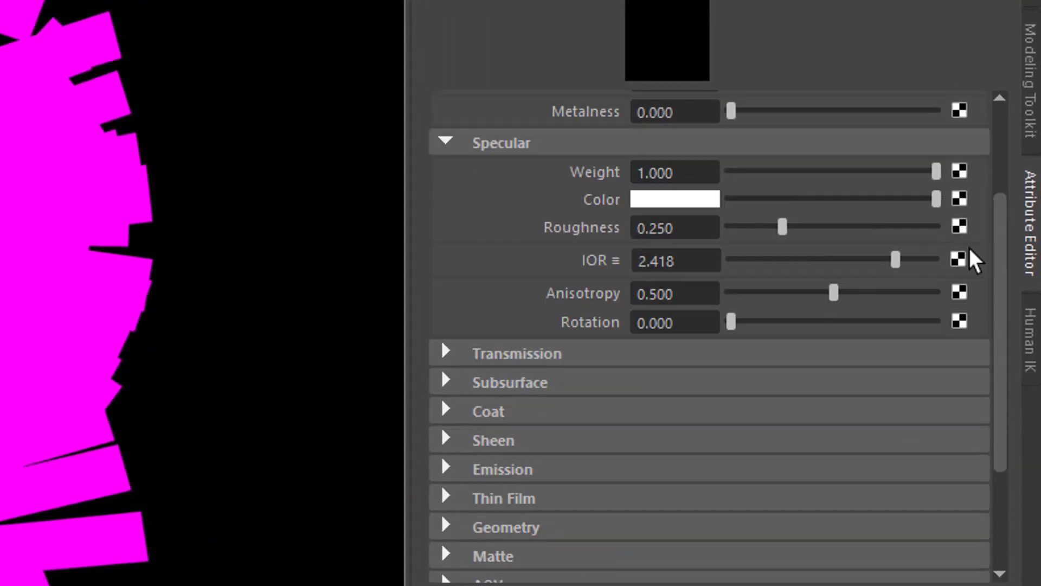
left_click(814, 105)
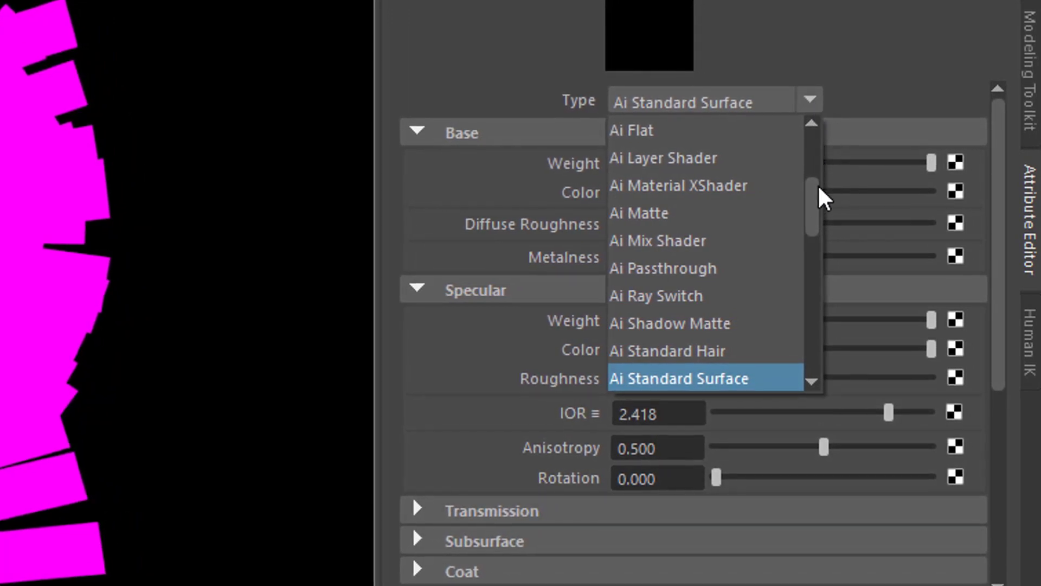
Change the material type to Ai Car Paint so the strands render as green ribbons
left_click(697, 379)
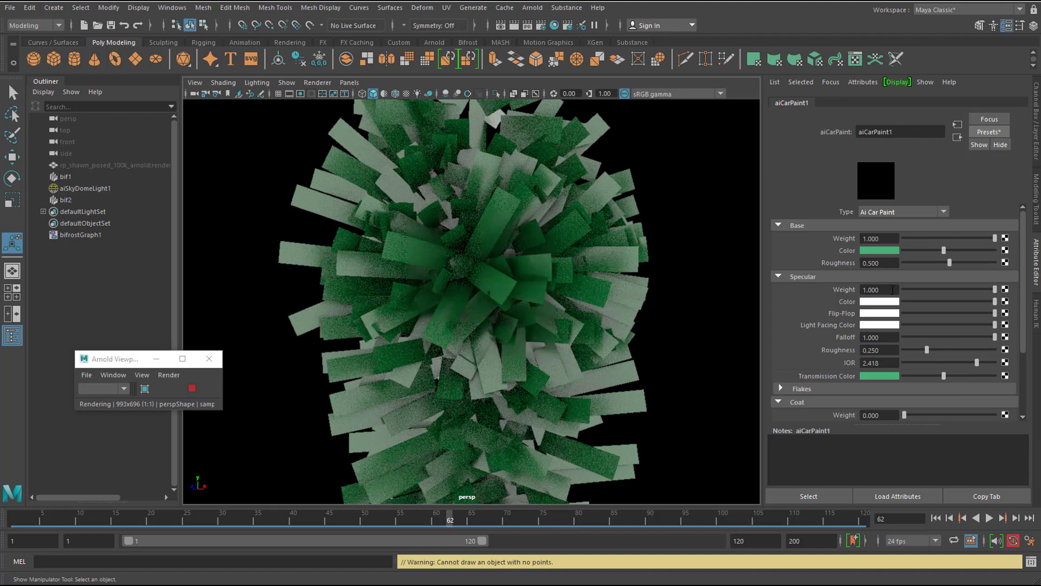
mouse_move(941, 233)
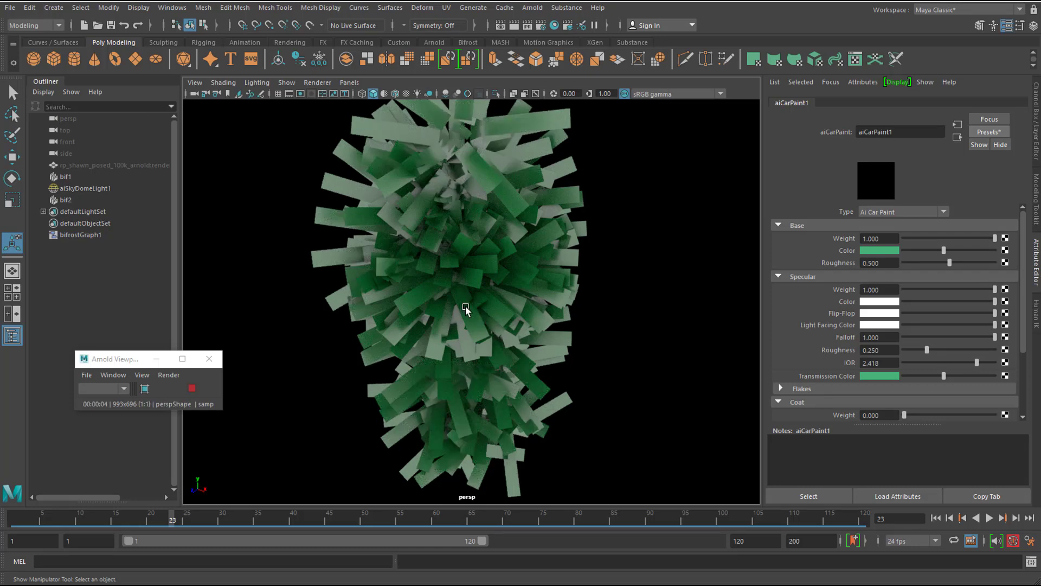
mouse_move(498, 341)
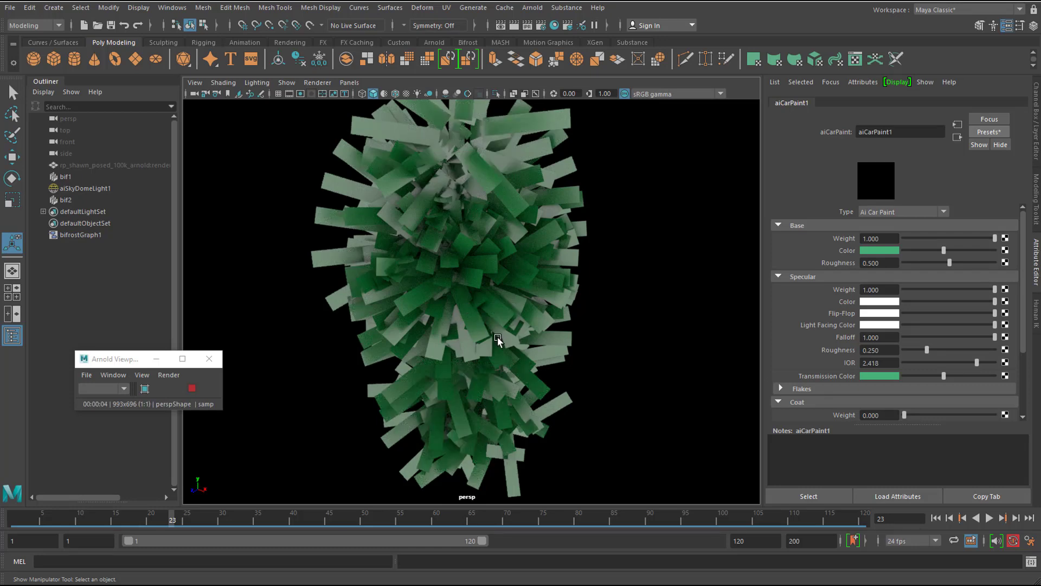